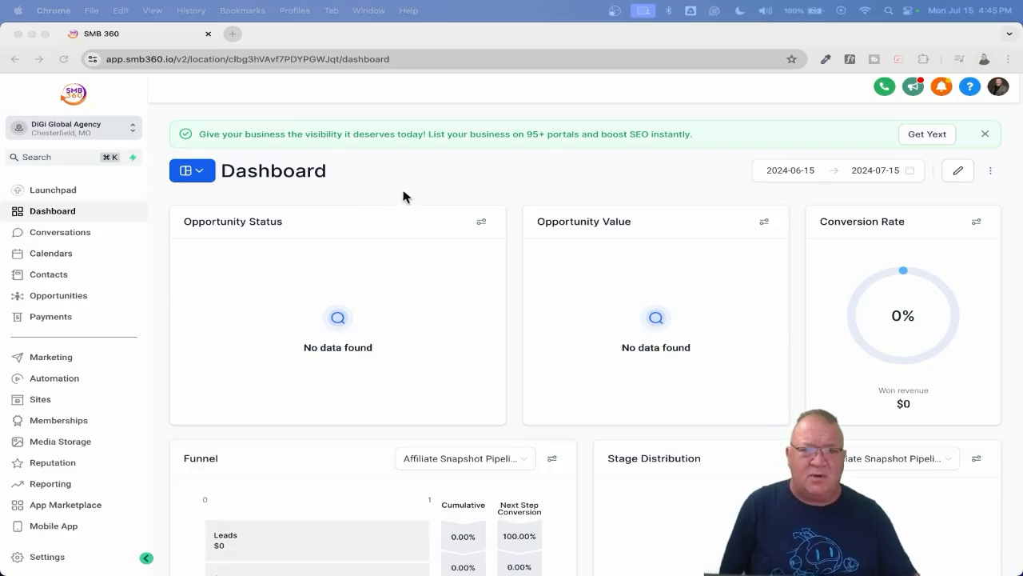
{"action": "mouse_move", "coordinate": [60, 232]}
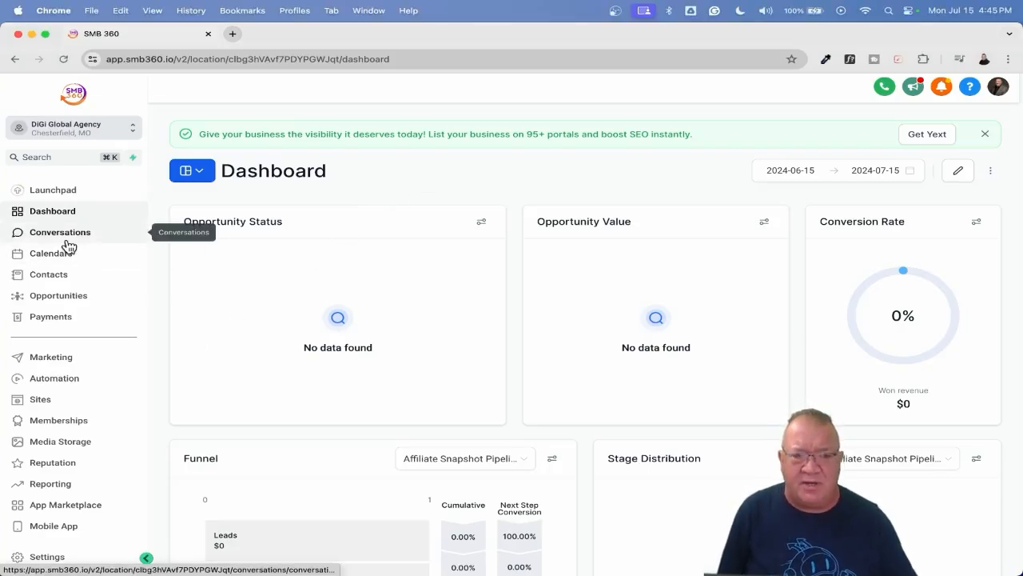
Step: Go from the dashboard to the Sites area's Funnels page
{"action": "left_click", "coordinate": [40, 399]}
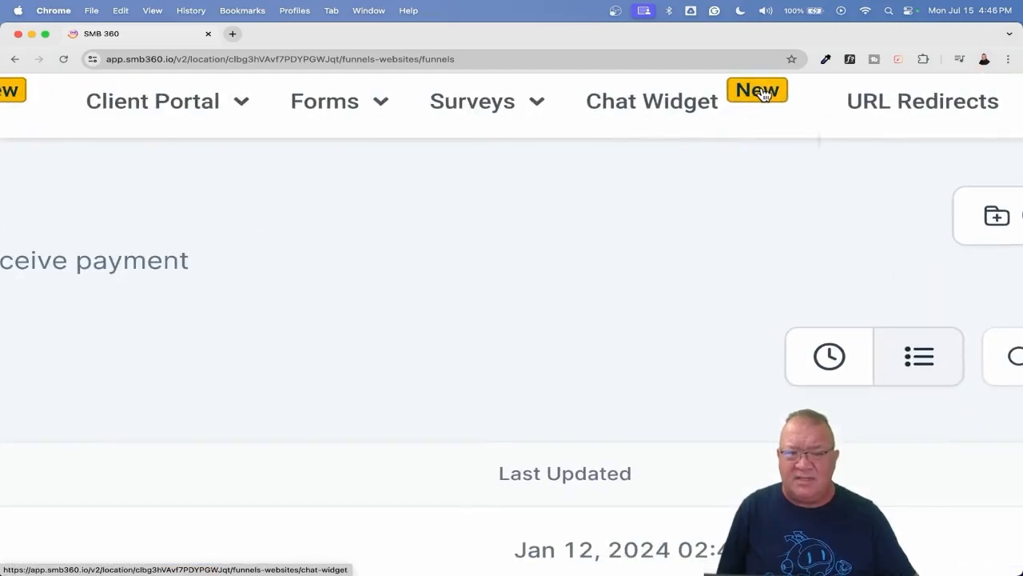
{"action": "mouse_move", "coordinate": [637, 128]}
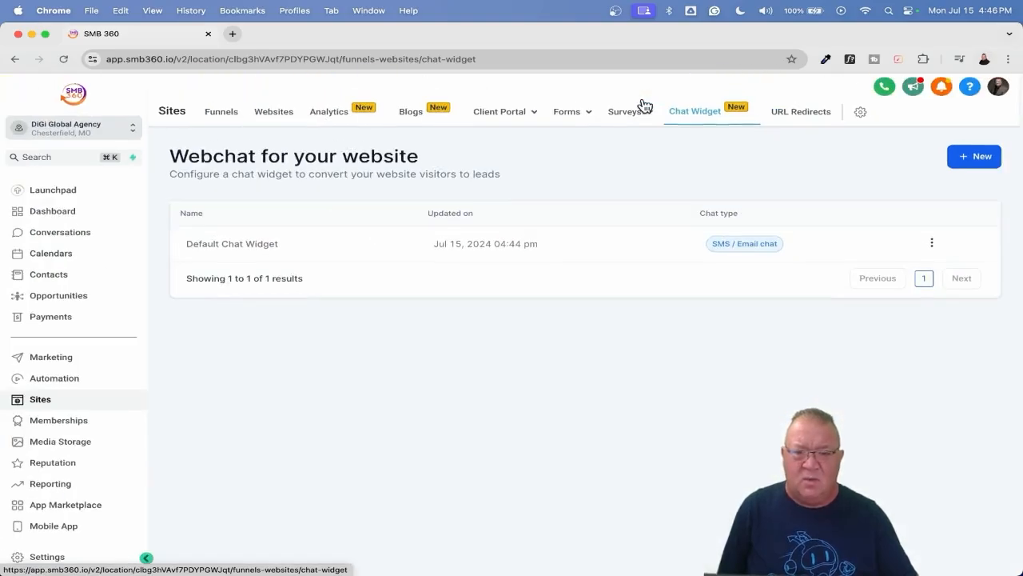
{"action": "mouse_move", "coordinate": [510, 334]}
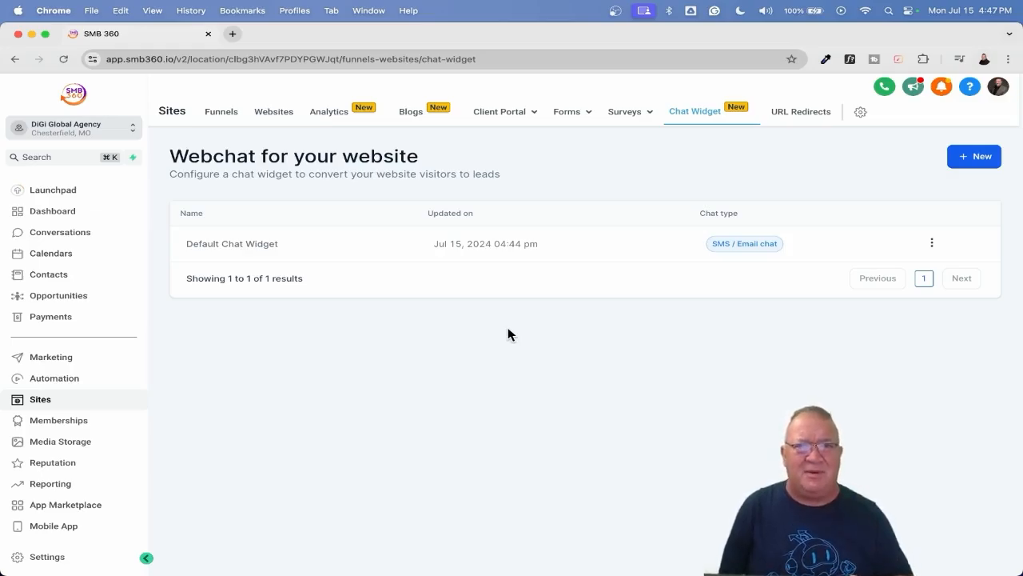
{"action": "mouse_move", "coordinate": [246, 284]}
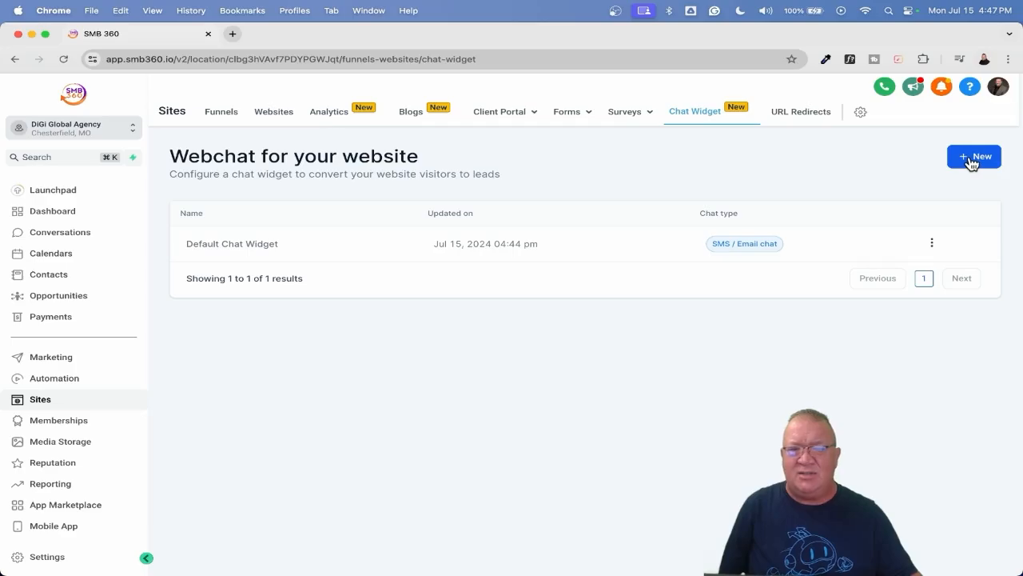
Step: Add a new chat widget with SMS / Email as the chat type
{"action": "left_click", "coordinate": [973, 155]}
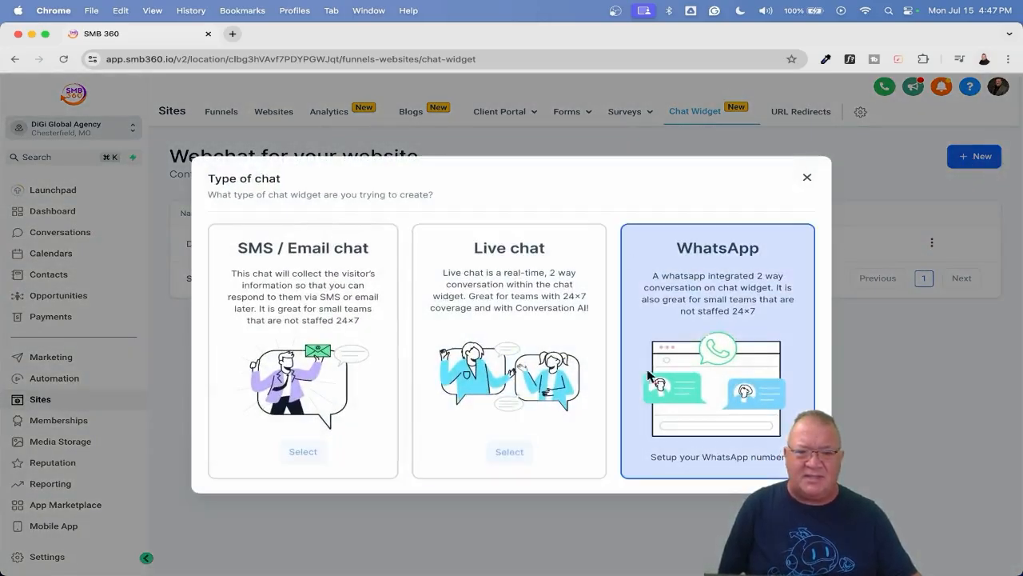
{"action": "mouse_move", "coordinate": [470, 199]}
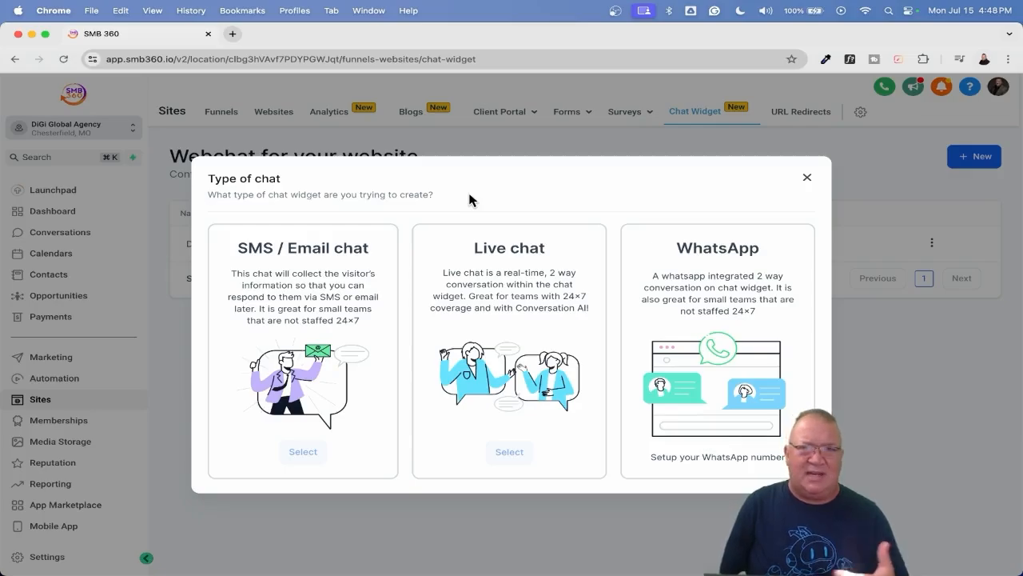
{"action": "mouse_move", "coordinate": [375, 414]}
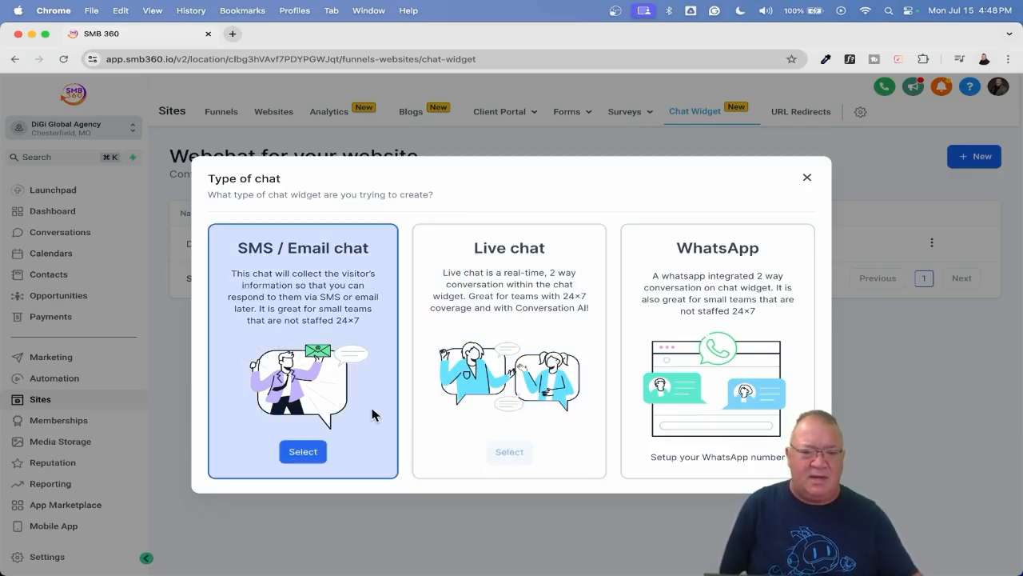
{"action": "left_click", "coordinate": [302, 451]}
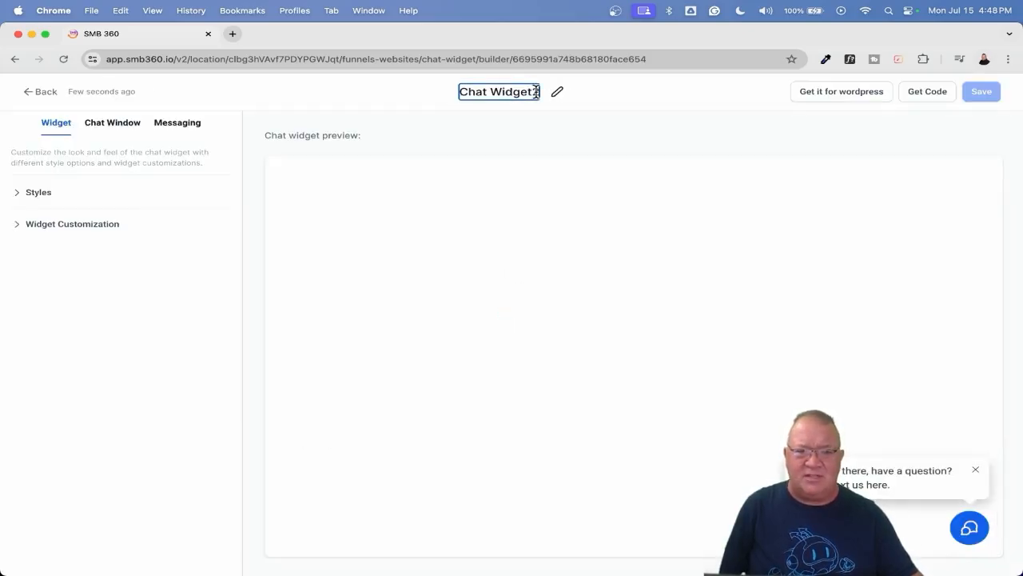
Step: Append 2 to the widget title so it reads 'Chat Widget2'
{"action": "type", "text": "2"}
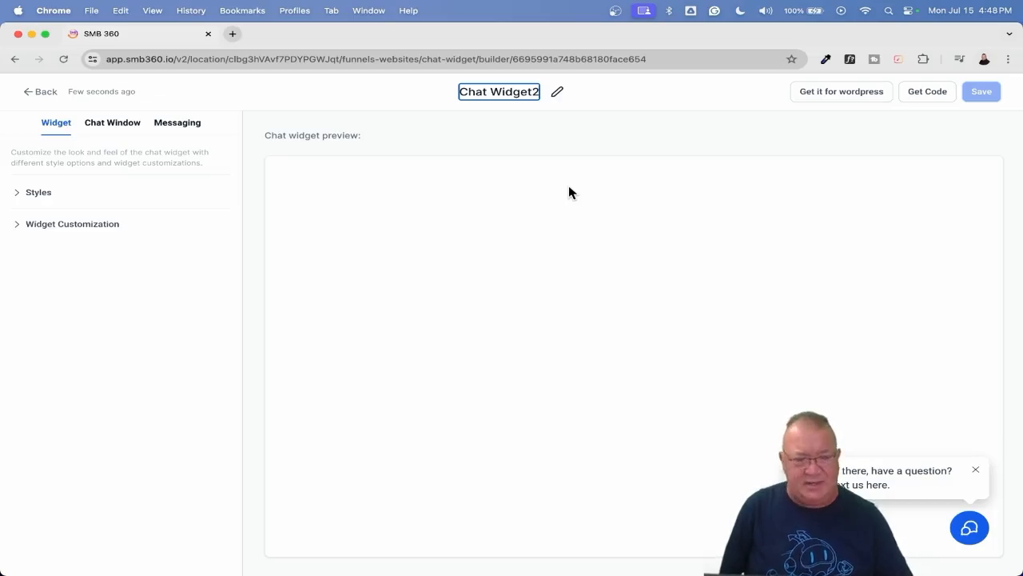
{"action": "mouse_move", "coordinate": [124, 249]}
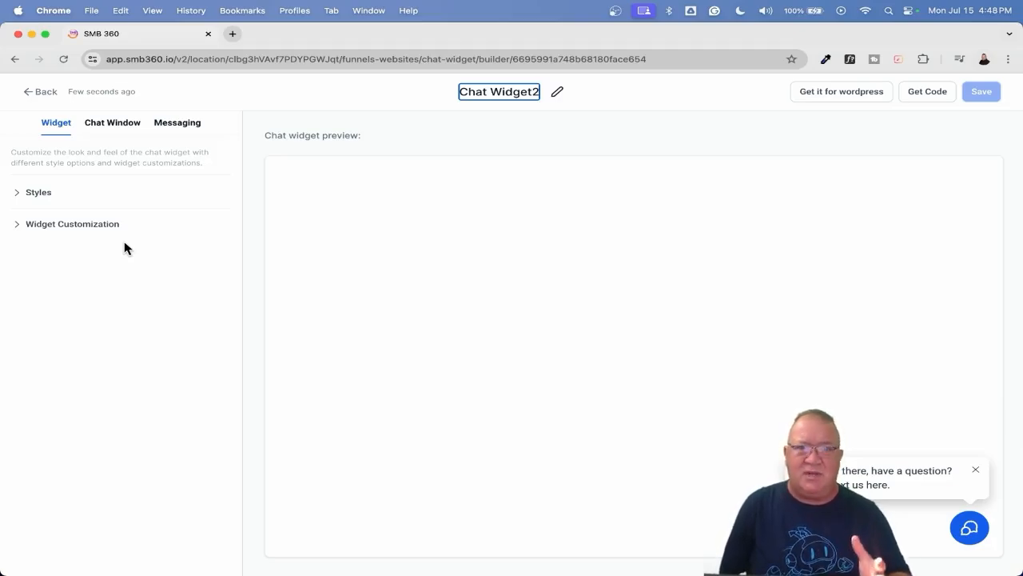
{"action": "mouse_move", "coordinate": [679, 342]}
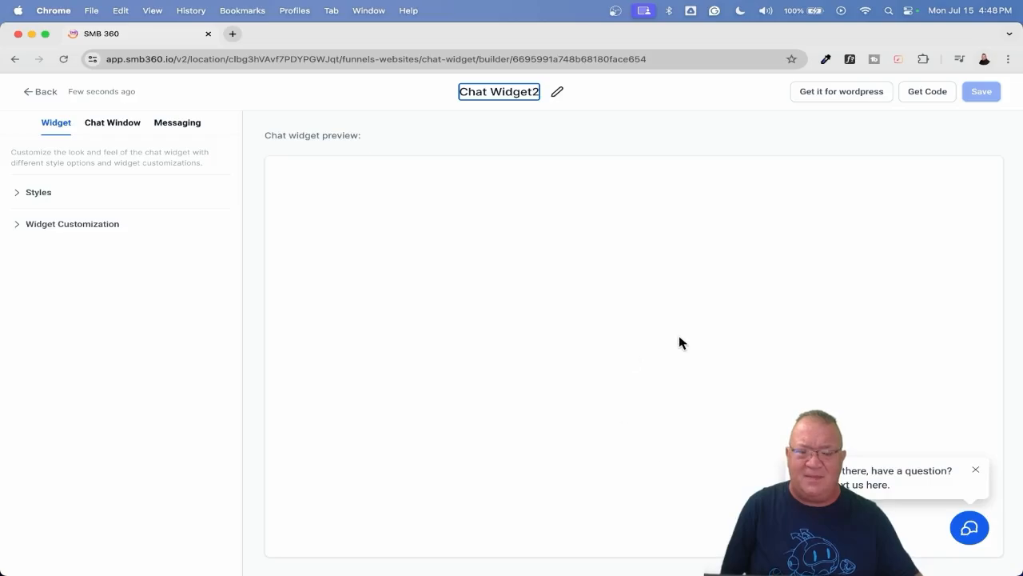
{"action": "mouse_move", "coordinate": [585, 265]}
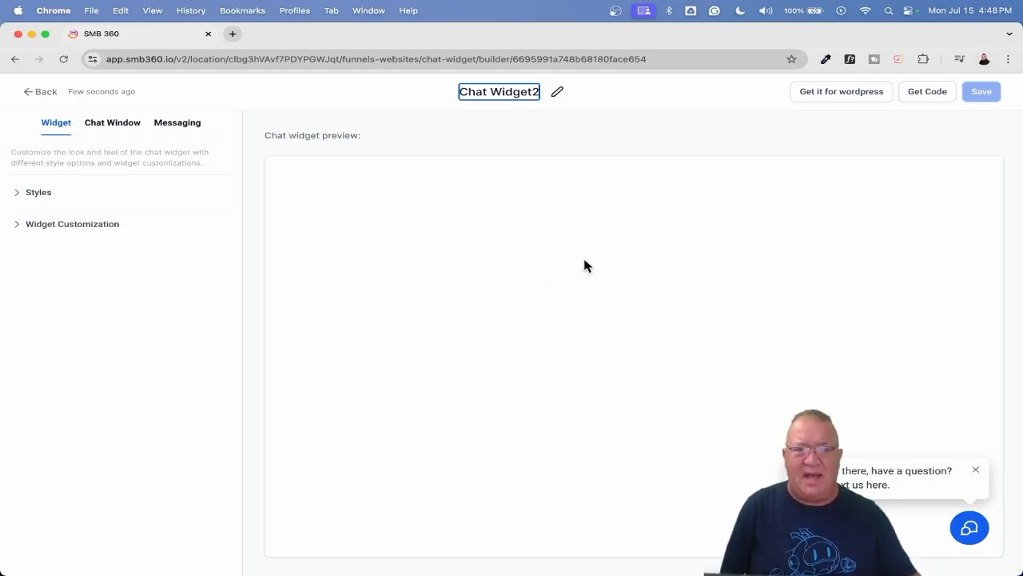
{"action": "mouse_move", "coordinate": [426, 232]}
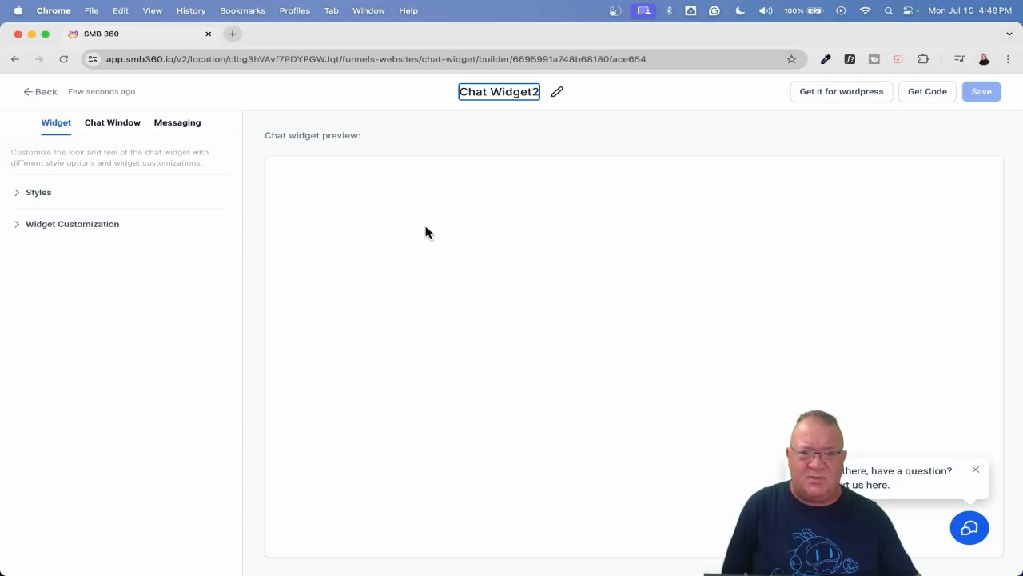
Step: In Styles, switch the chat icon to the dotted speech bubble
{"action": "left_click", "coordinate": [38, 192]}
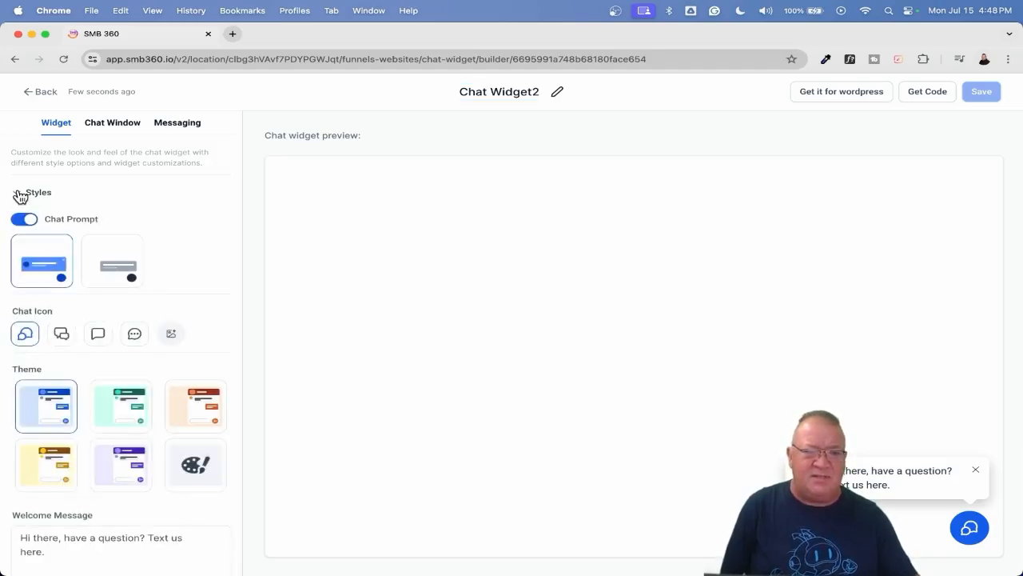
{"action": "scroll", "scroll_direction": "down", "scroll_amount": 3}
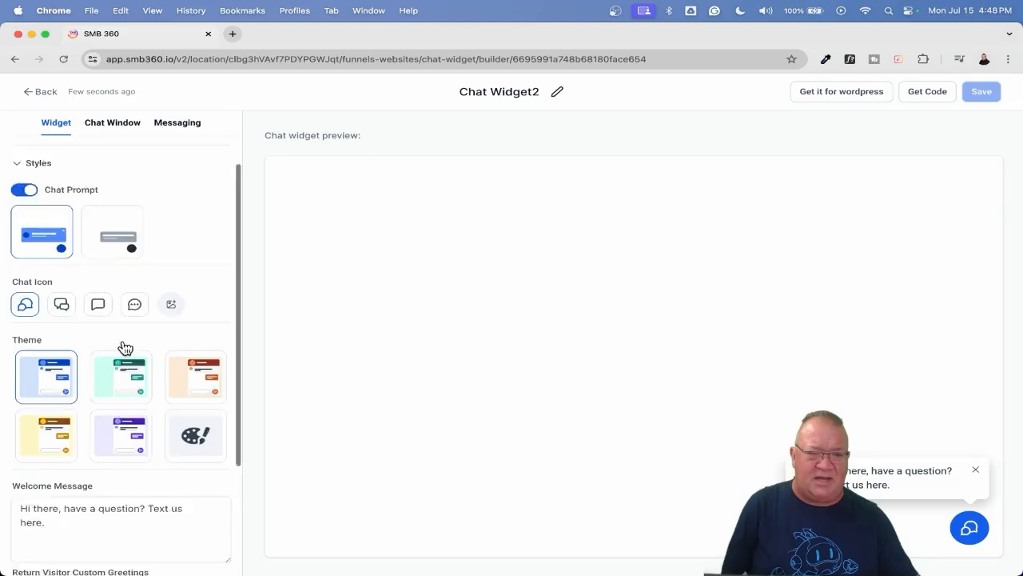
{"action": "scroll", "scroll_direction": "down", "scroll_amount": 3}
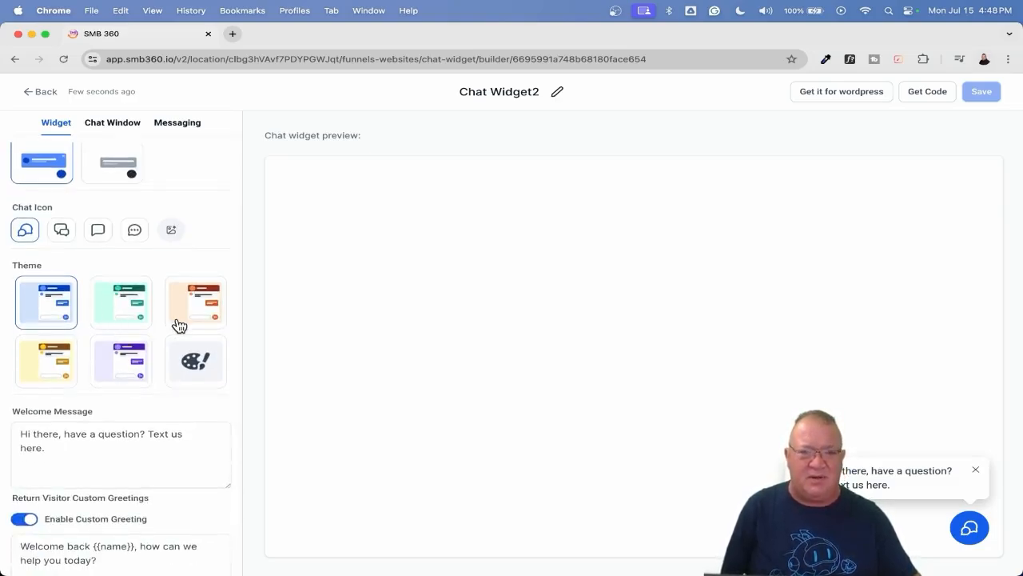
{"action": "scroll", "scroll_direction": "up", "scroll_amount": 3}
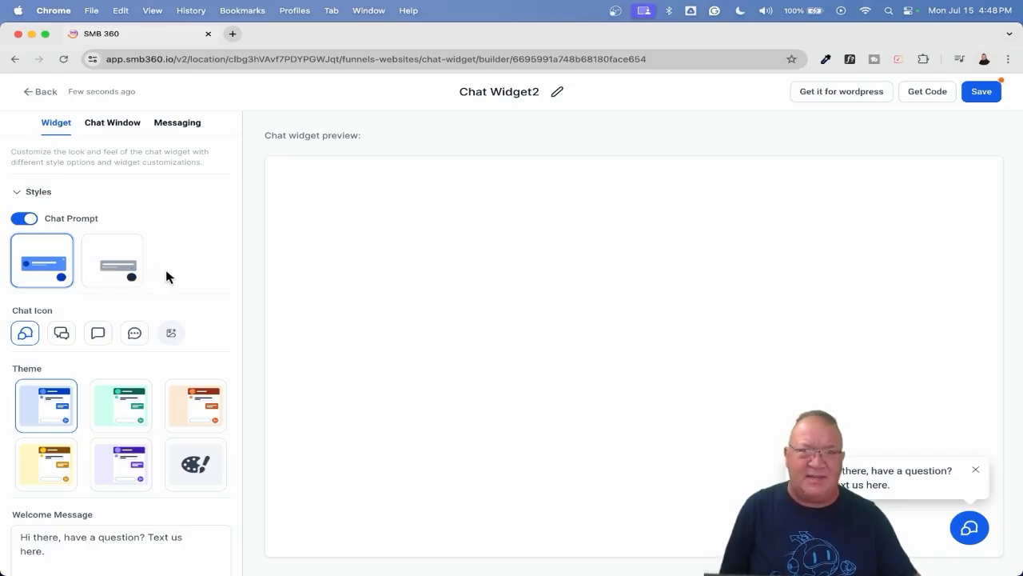
{"action": "scroll", "scroll_direction": "down", "scroll_amount": 3}
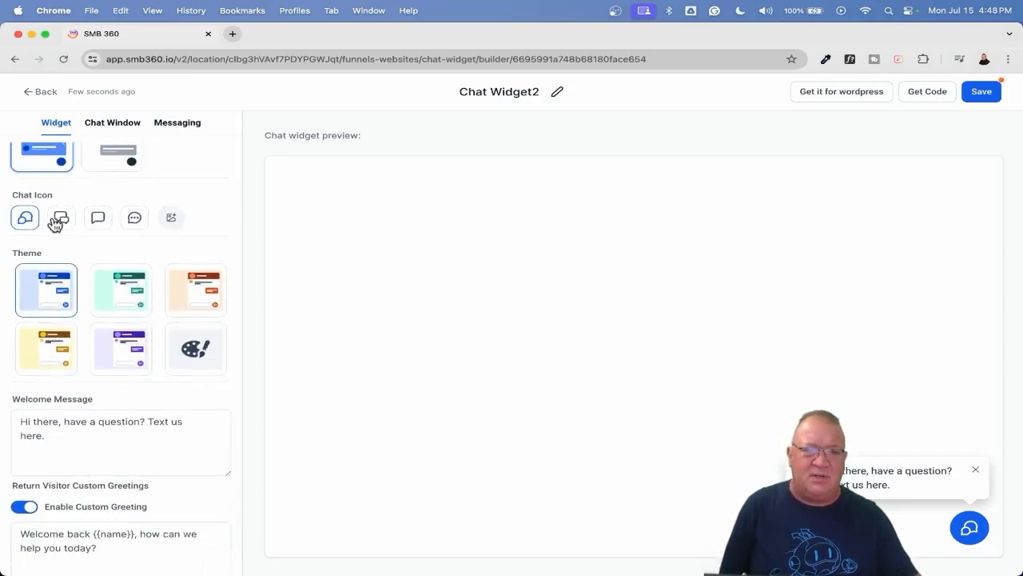
{"action": "left_click", "coordinate": [61, 218]}
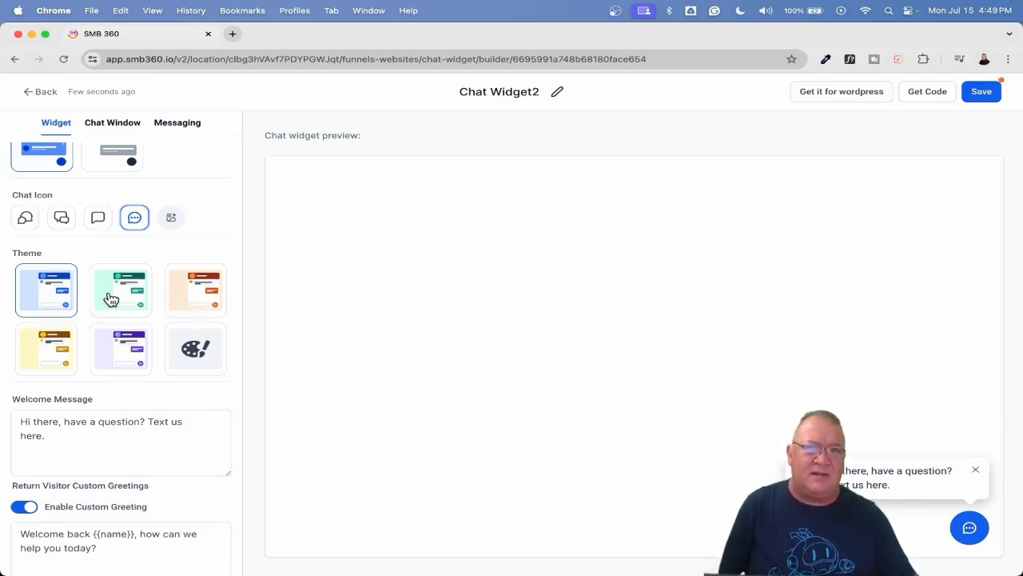
Step: Apply the yellow colour theme to Chat Widget2
{"action": "left_click", "coordinate": [120, 289]}
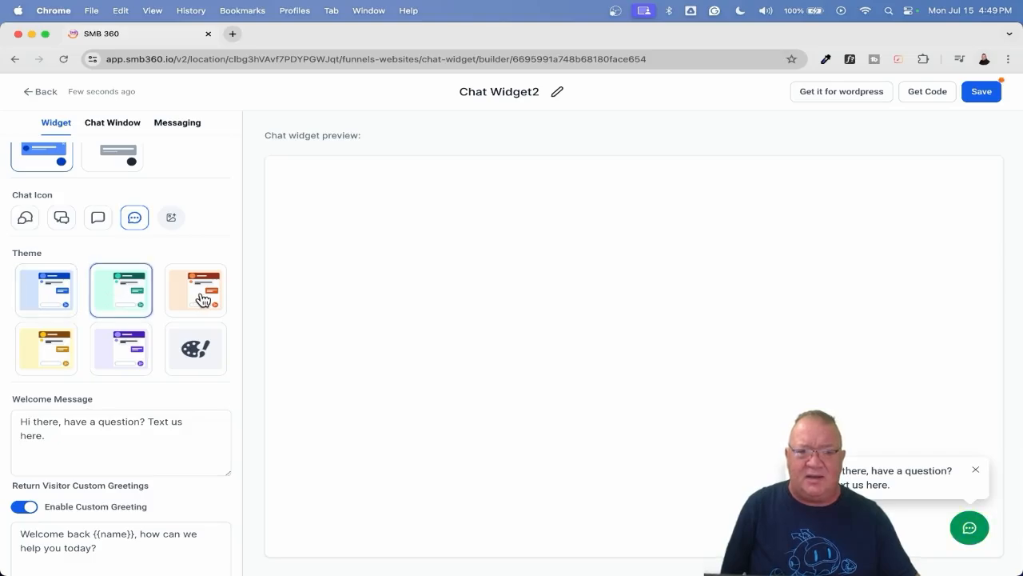
{"action": "left_click", "coordinate": [46, 349]}
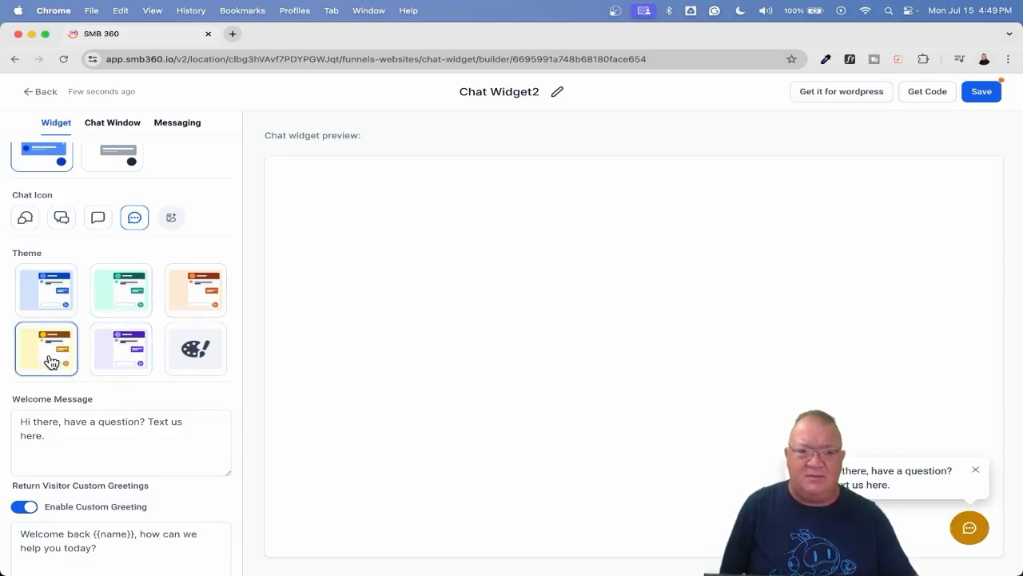
{"action": "scroll", "scroll_direction": "down", "scroll_amount": 3}
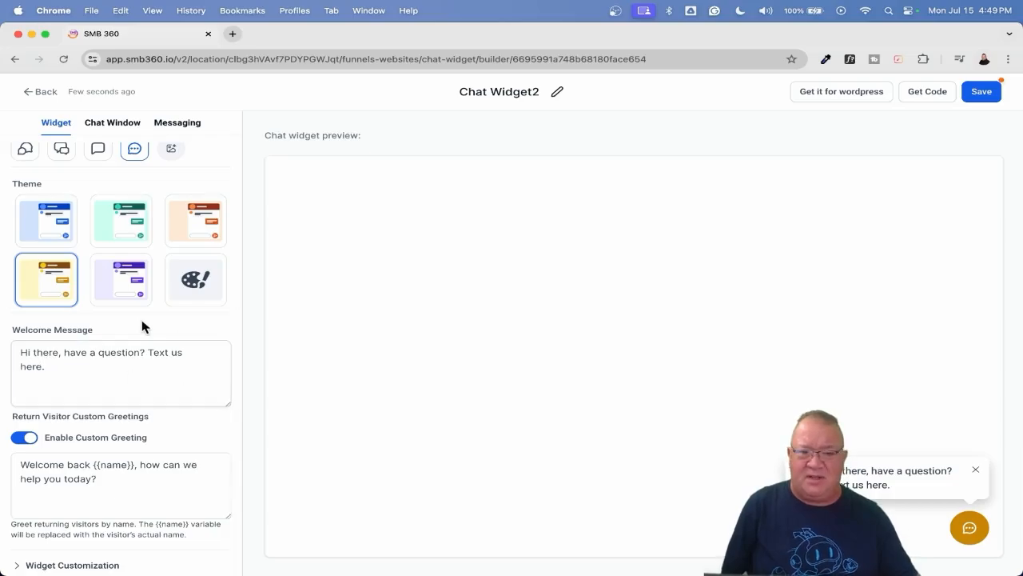
{"action": "left_click", "coordinate": [119, 472]}
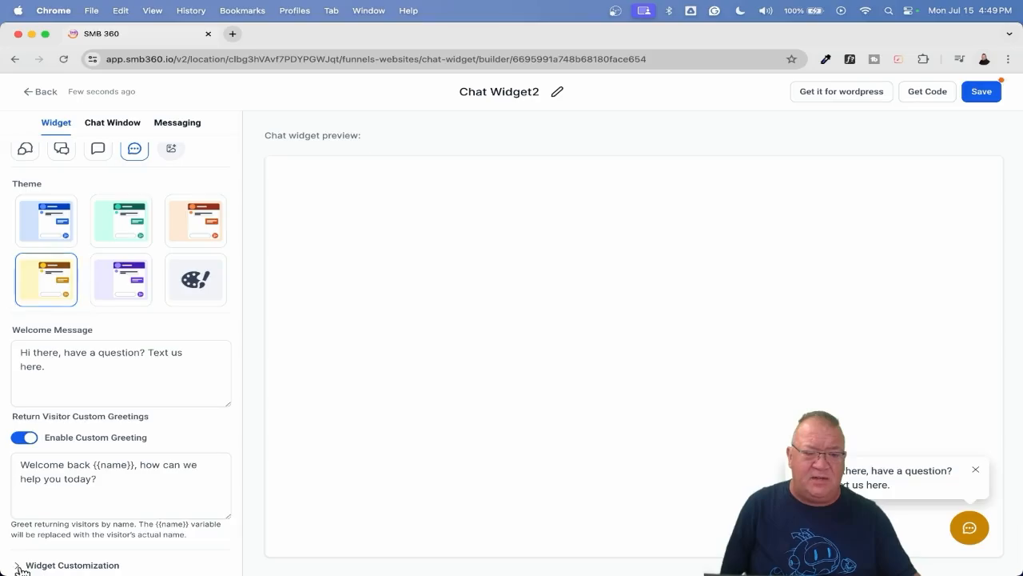
Step: Set Chat Widget2's Widget Position to the middle-left tile
{"action": "scroll", "scroll_direction": "down", "scroll_amount": 3}
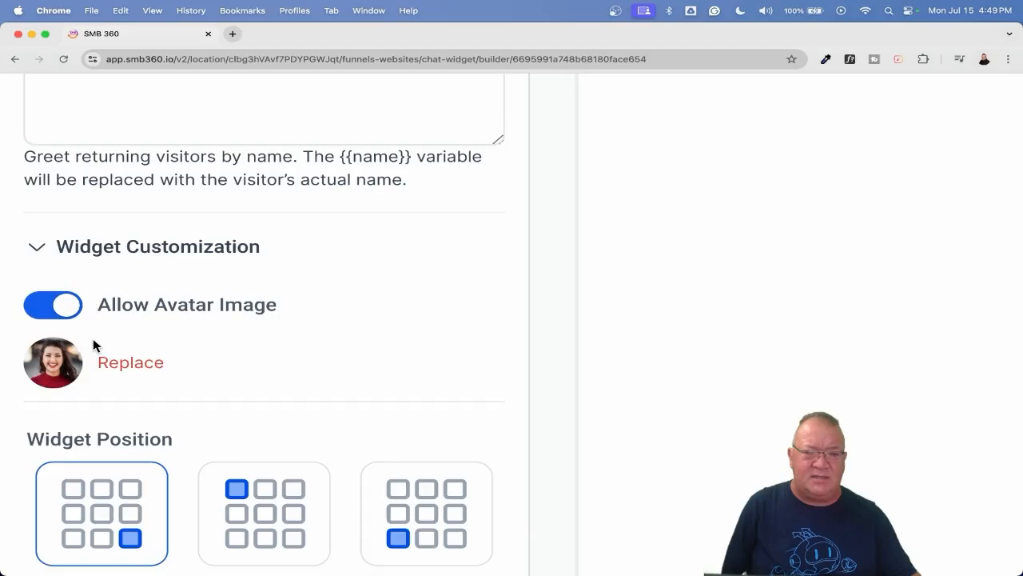
{"action": "scroll", "scroll_direction": "down", "scroll_amount": 3}
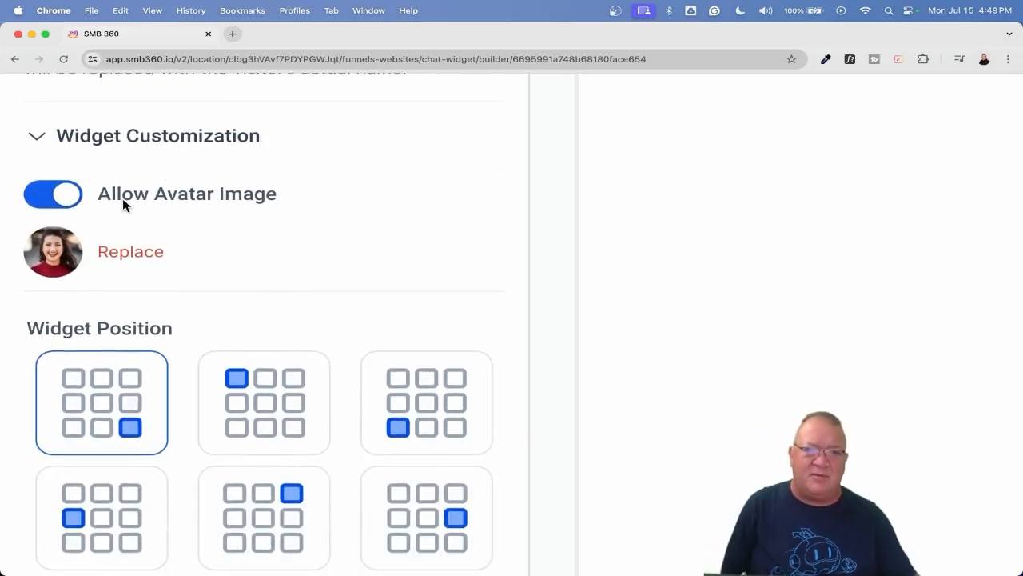
{"action": "scroll", "scroll_direction": "down", "scroll_amount": 3}
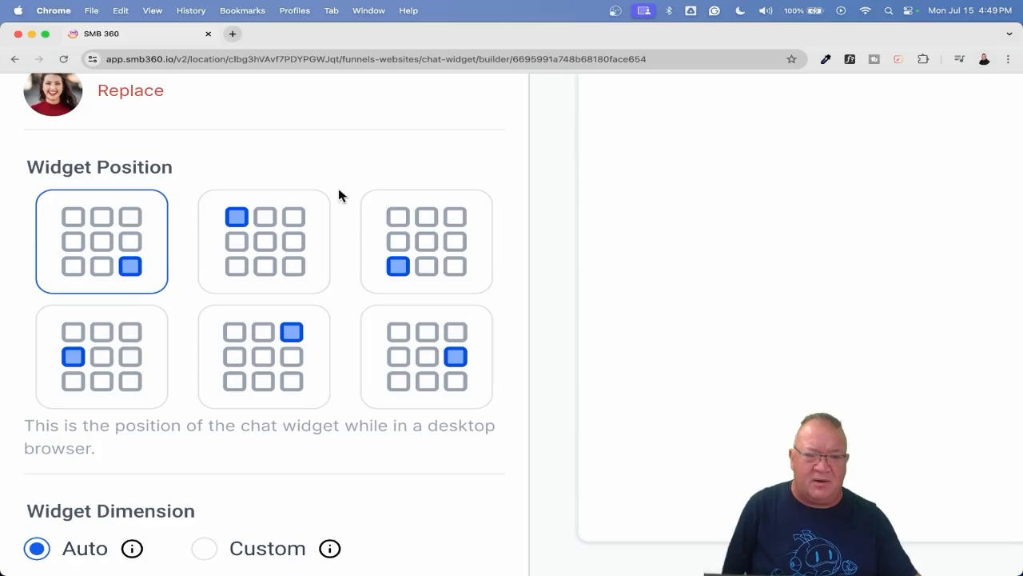
{"action": "mouse_move", "coordinate": [422, 327]}
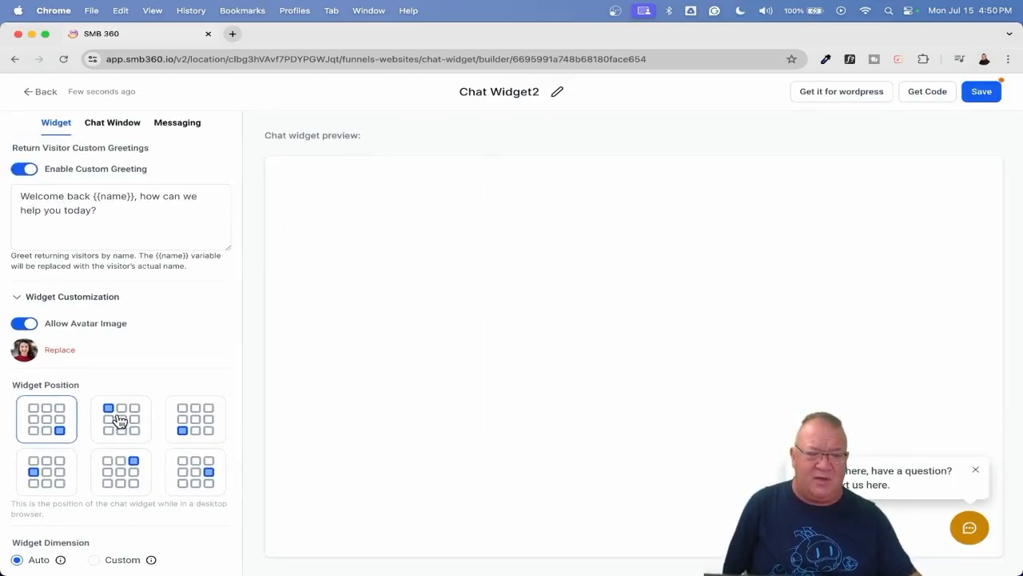
{"action": "left_click", "coordinate": [120, 418]}
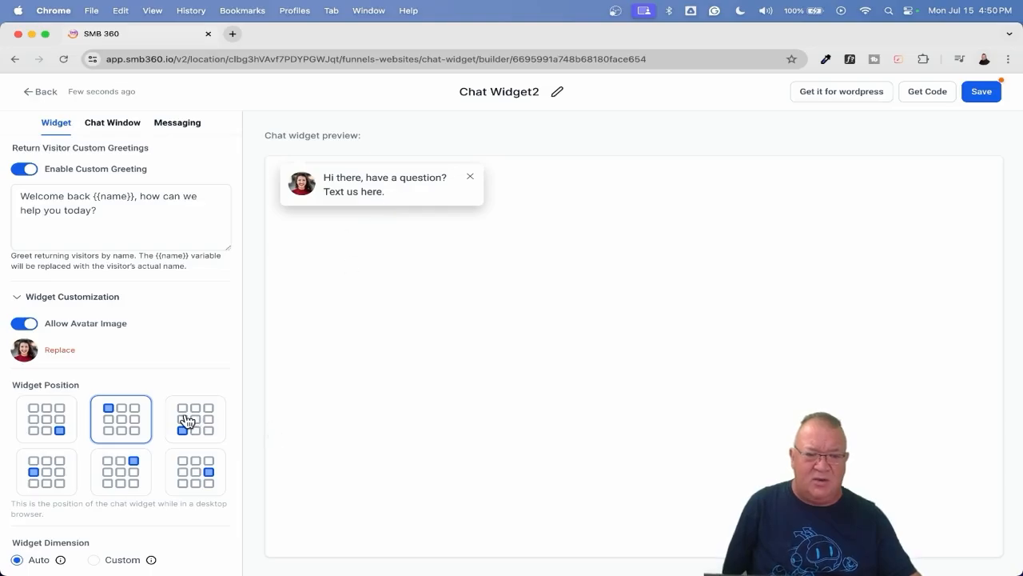
{"action": "left_click", "coordinate": [120, 471]}
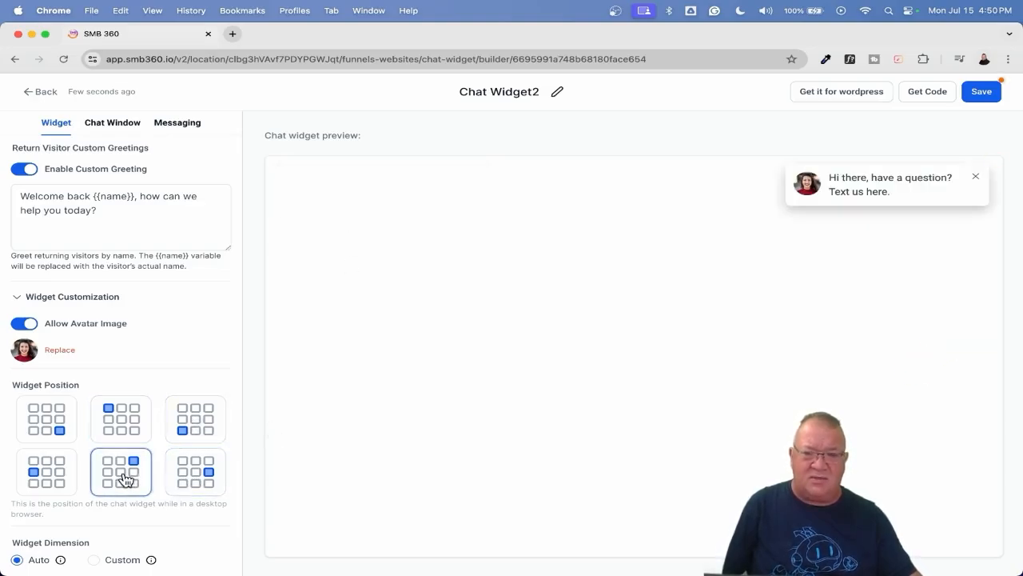
{"action": "left_click", "coordinate": [46, 471]}
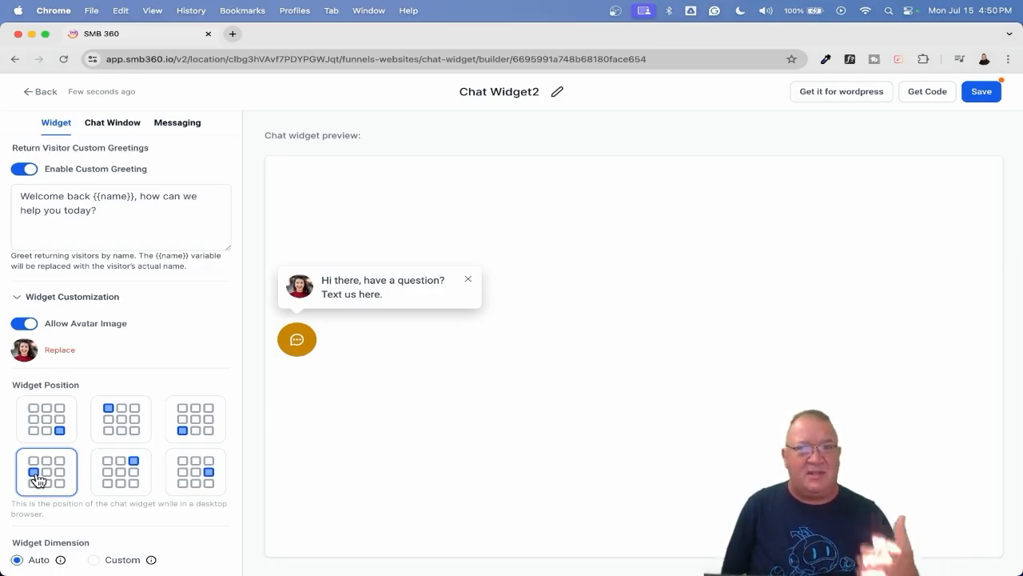
{"action": "mouse_move", "coordinate": [124, 452]}
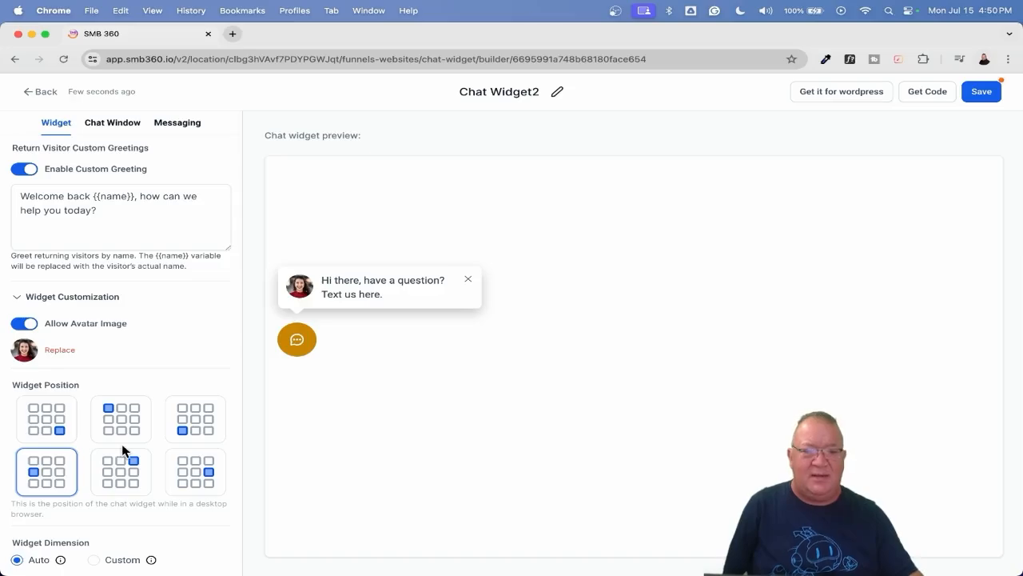
{"action": "scroll", "scroll_direction": "down", "scroll_amount": 3}
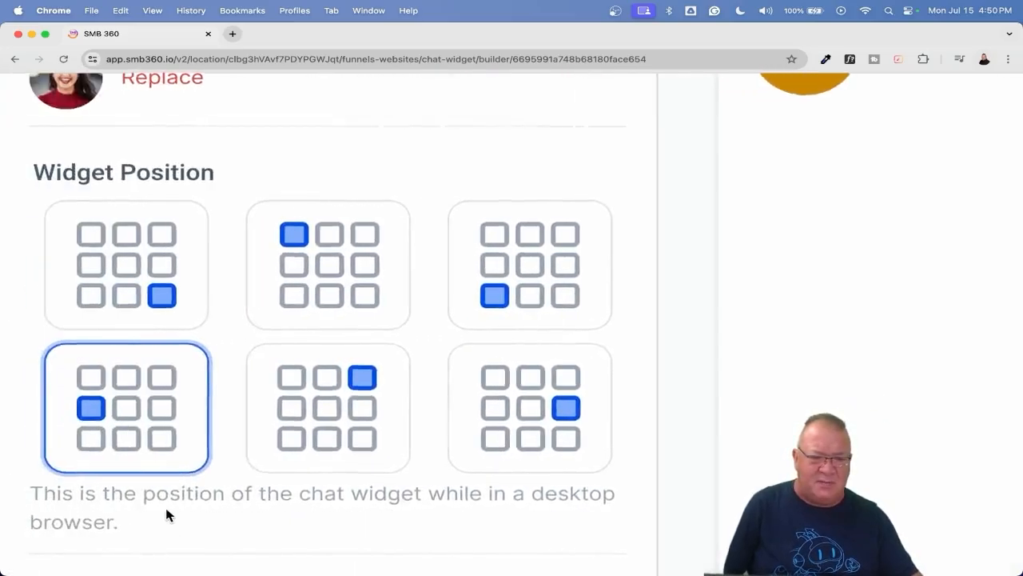
{"action": "scroll", "scroll_direction": "down", "scroll_amount": 3}
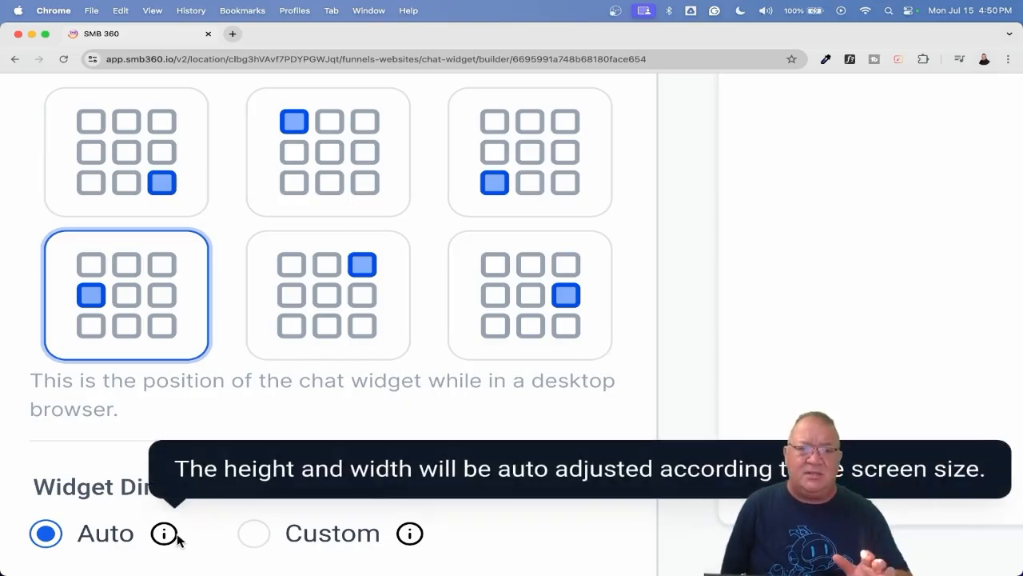
{"action": "mouse_move", "coordinate": [255, 533]}
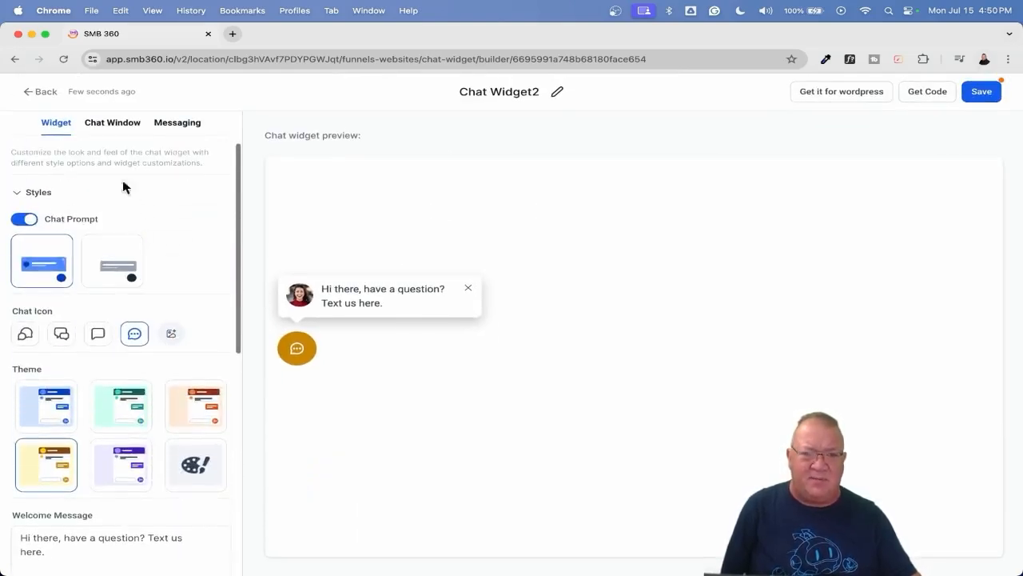
Step: Review the Chat Window title, intro, Send CTA text and additional options, then open Messaging
{"action": "left_click", "coordinate": [112, 123]}
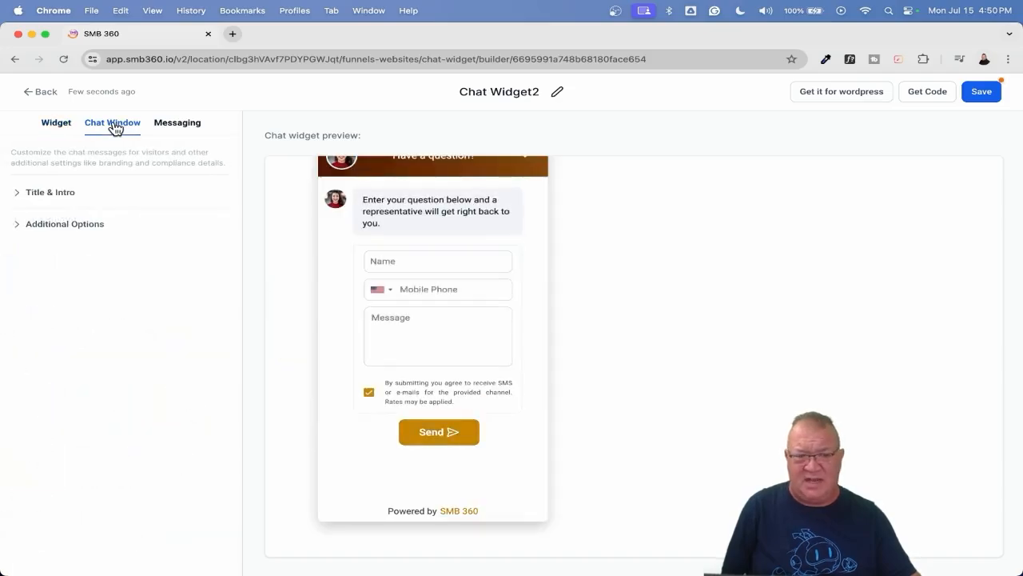
{"action": "left_click", "coordinate": [50, 191]}
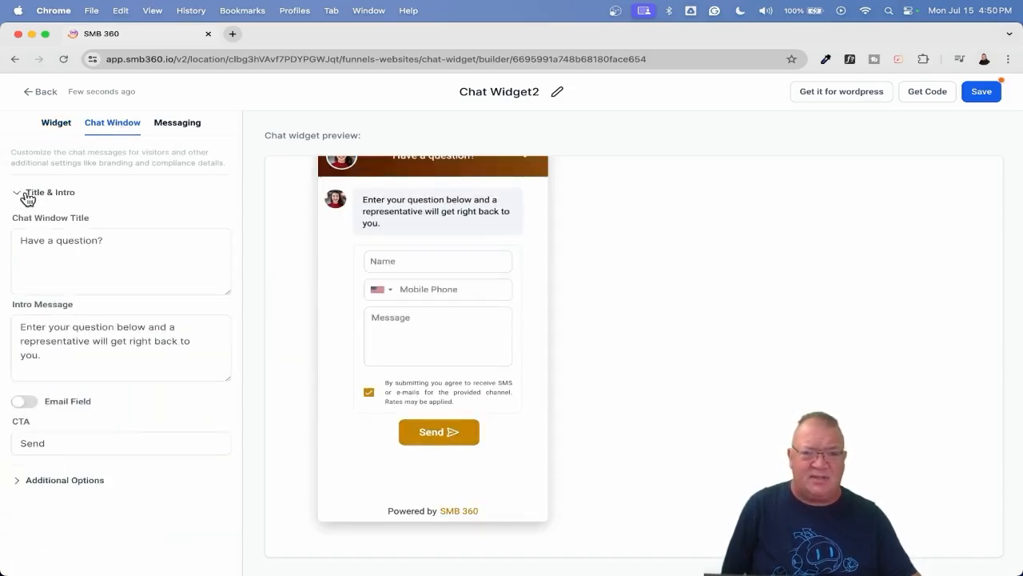
{"action": "mouse_move", "coordinate": [44, 408]}
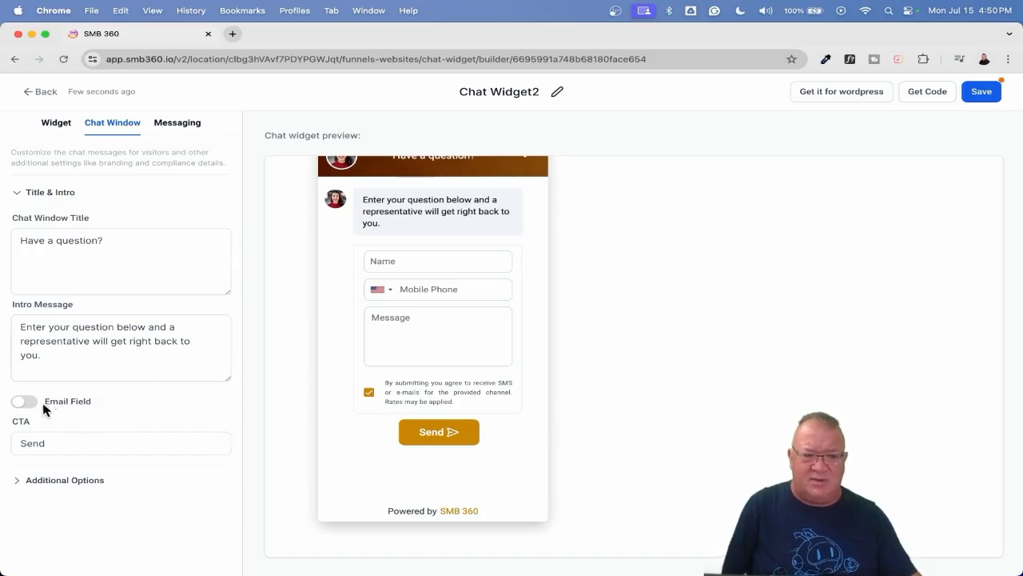
{"action": "left_click", "coordinate": [121, 443]}
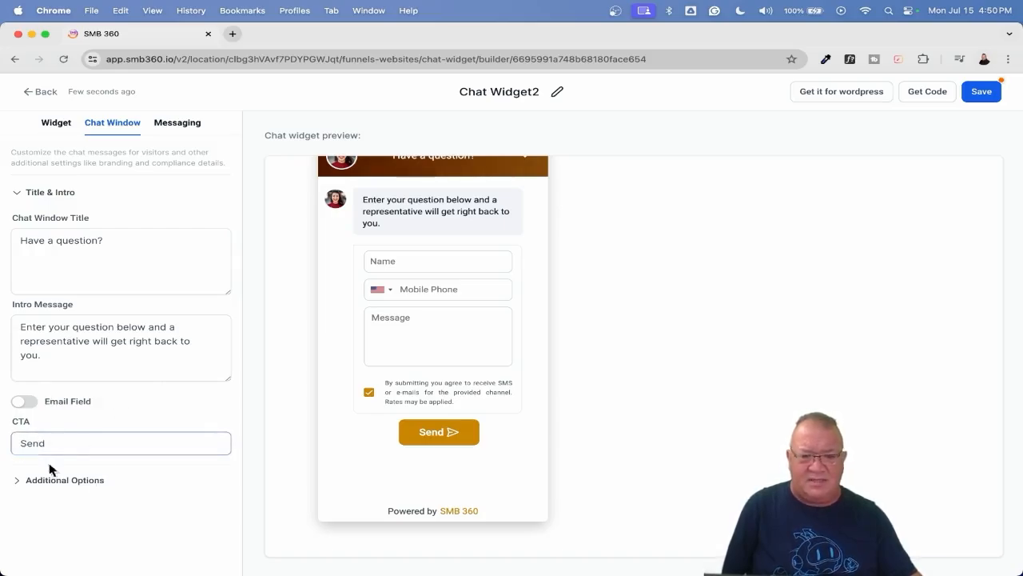
{"action": "triple_click", "coordinate": [121, 442]}
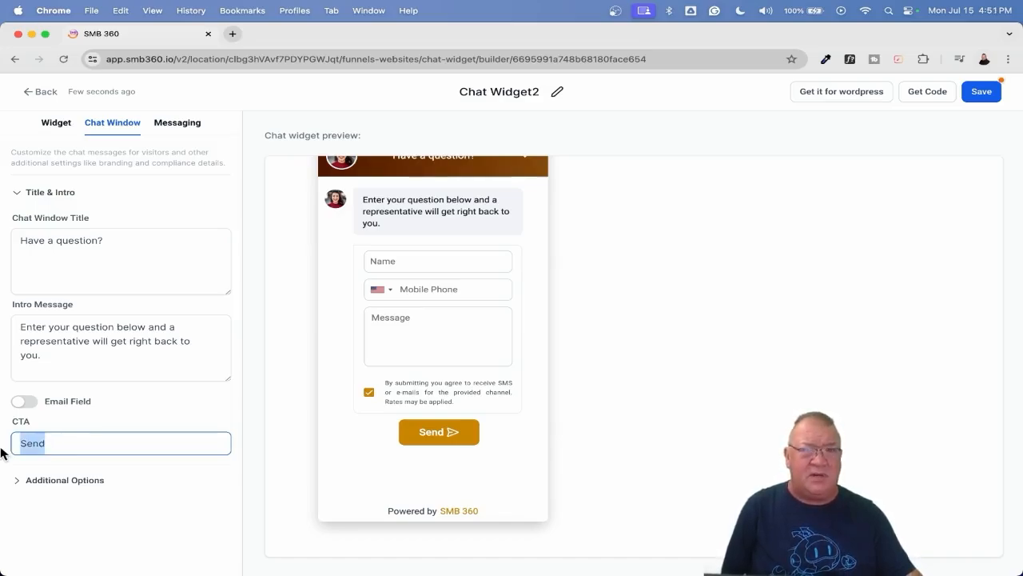
{"action": "mouse_move", "coordinate": [68, 479]}
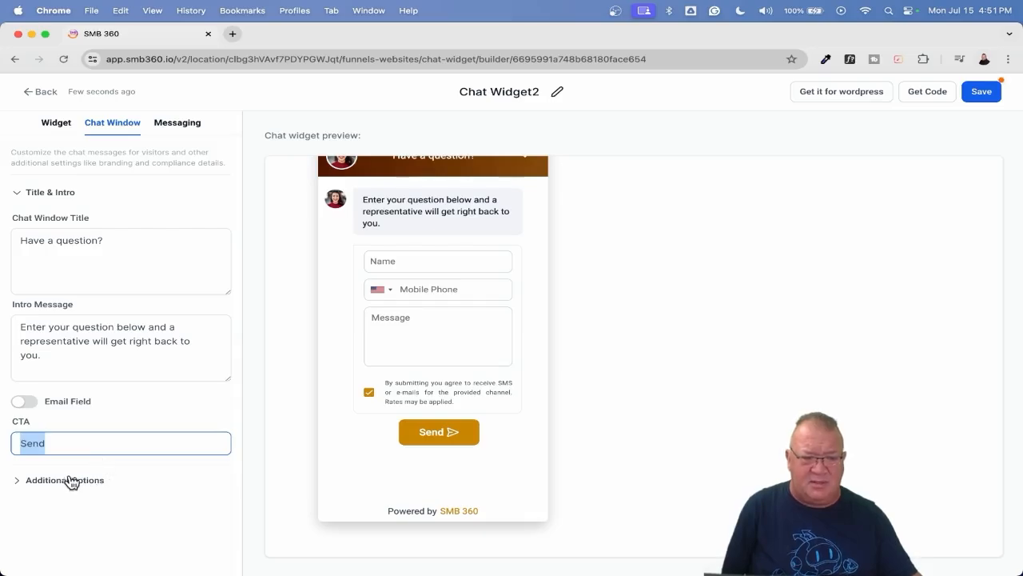
{"action": "left_click", "coordinate": [64, 480]}
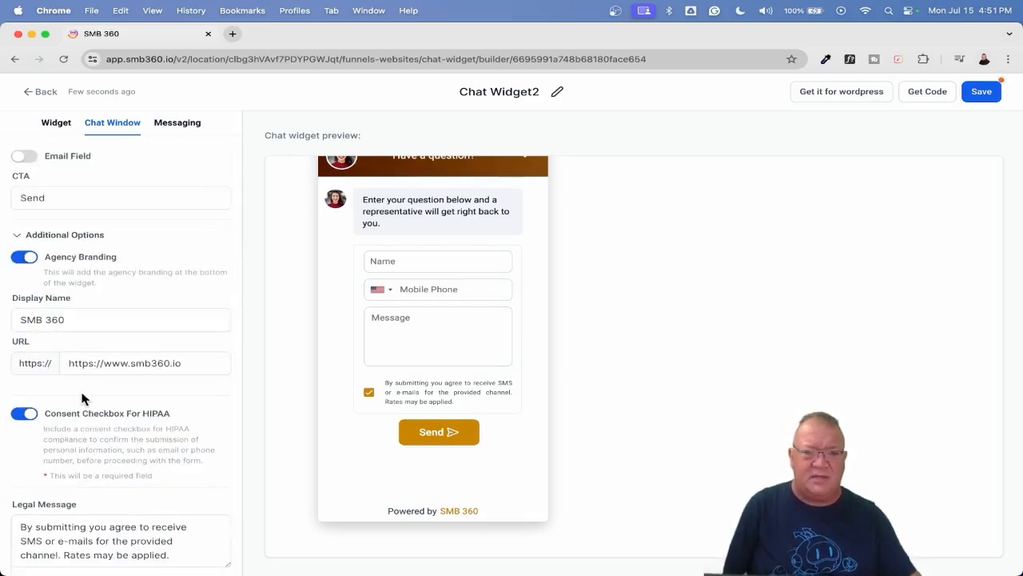
{"action": "mouse_move", "coordinate": [172, 399]}
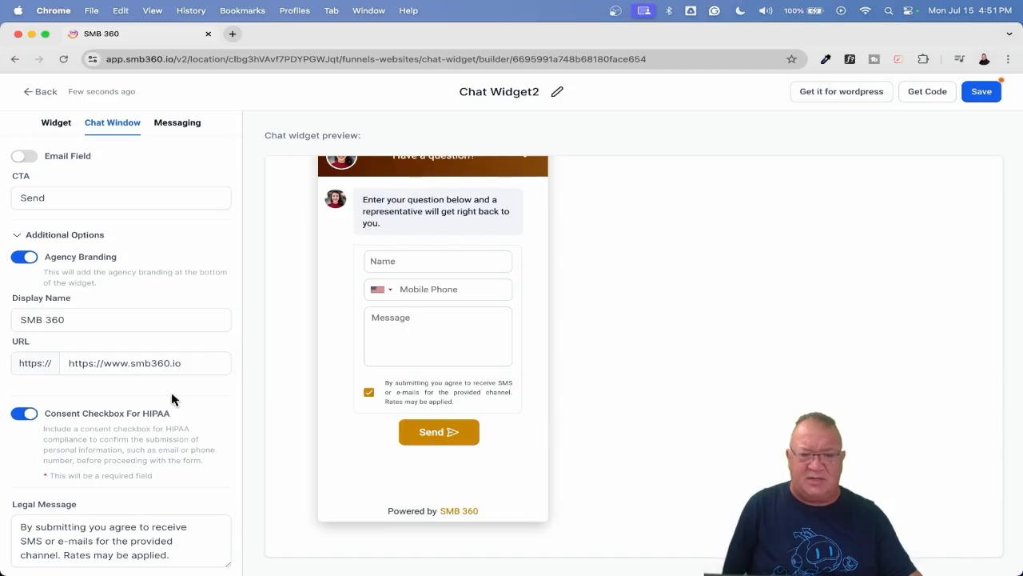
{"action": "mouse_move", "coordinate": [112, 429]}
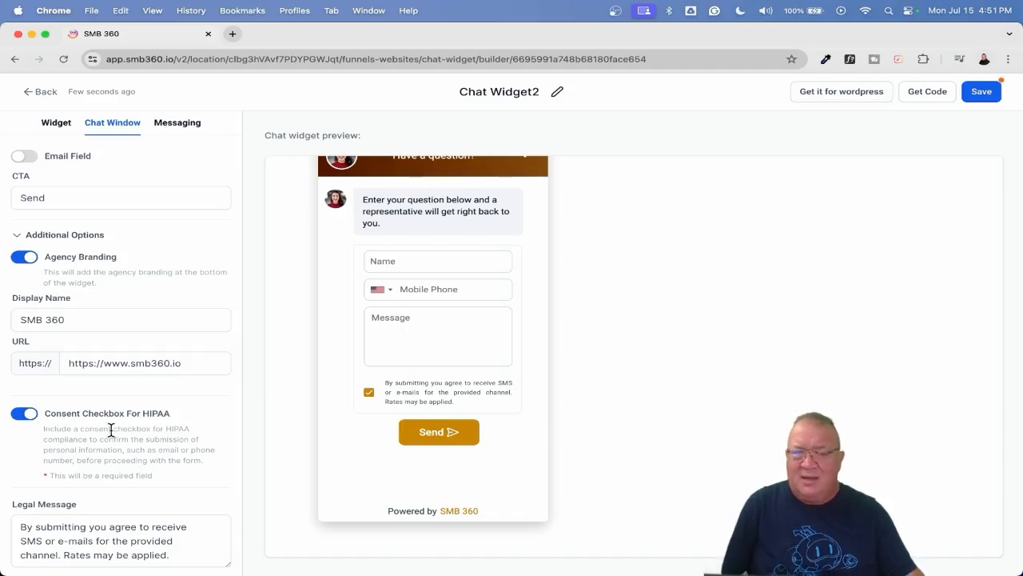
{"action": "left_click", "coordinate": [176, 122]}
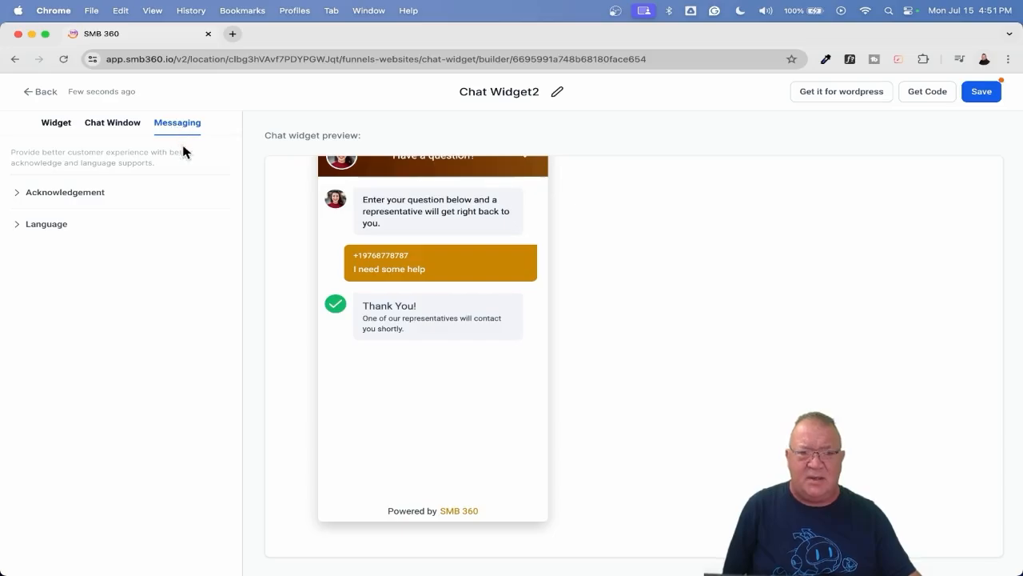
Step: Try the acknowledgement icons, keep the plain check, and leave the language English (United States)
{"action": "left_click", "coordinate": [65, 192]}
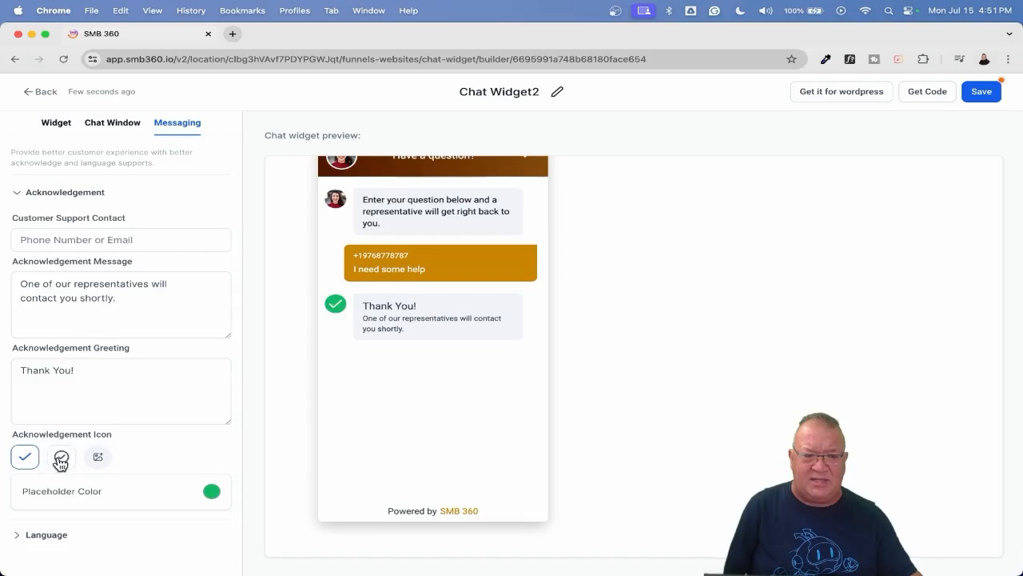
{"action": "left_click", "coordinate": [61, 456]}
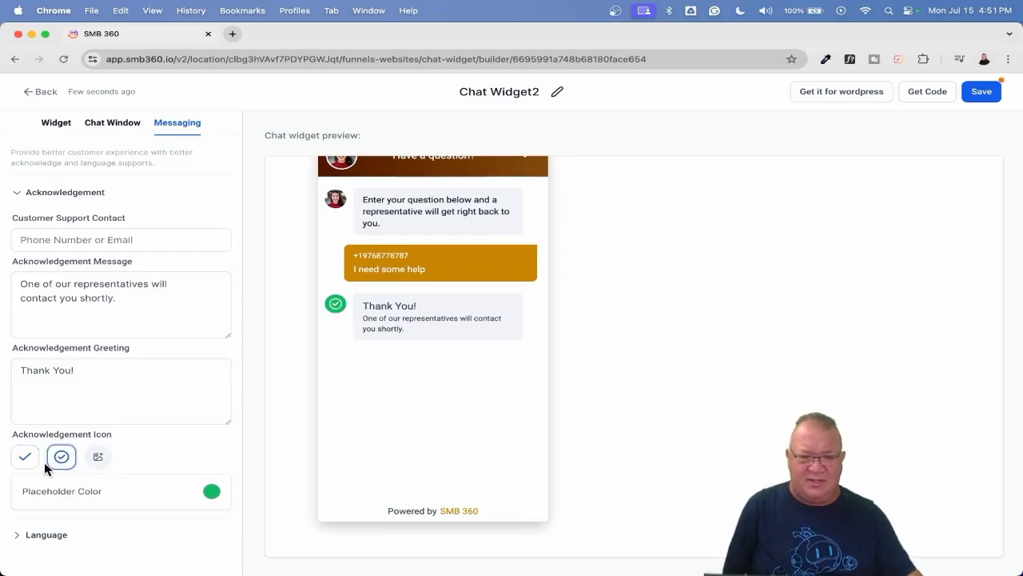
{"action": "left_click", "coordinate": [25, 456]}
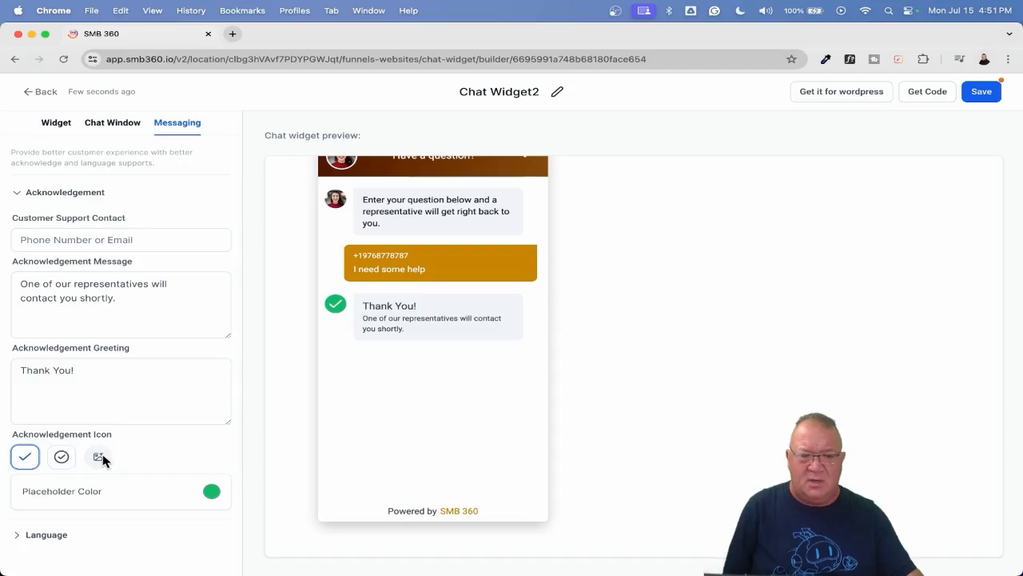
{"action": "mouse_move", "coordinate": [208, 498]}
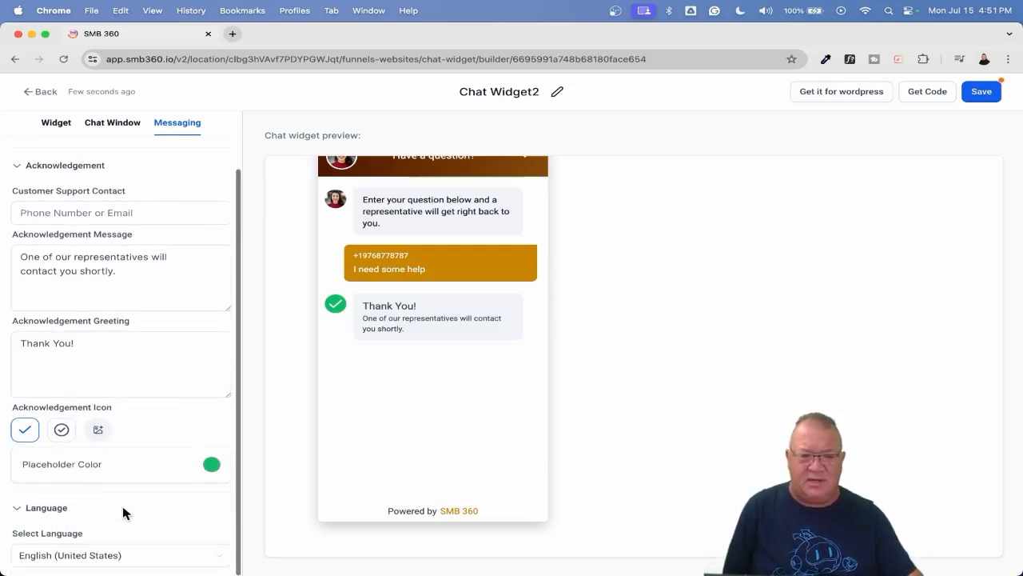
{"action": "left_click", "coordinate": [119, 555]}
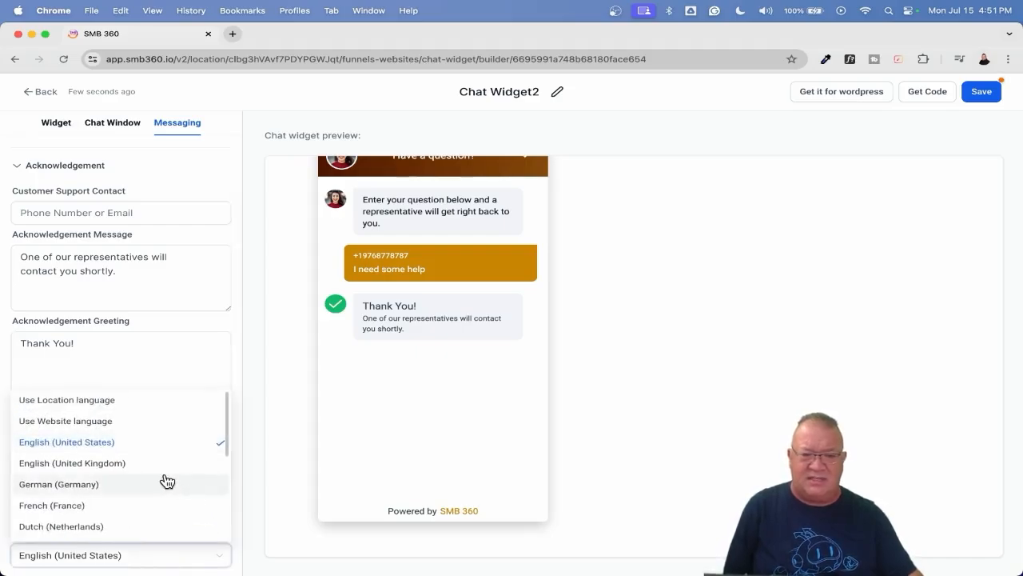
{"action": "scroll", "scroll_direction": "down", "scroll_amount": 3}
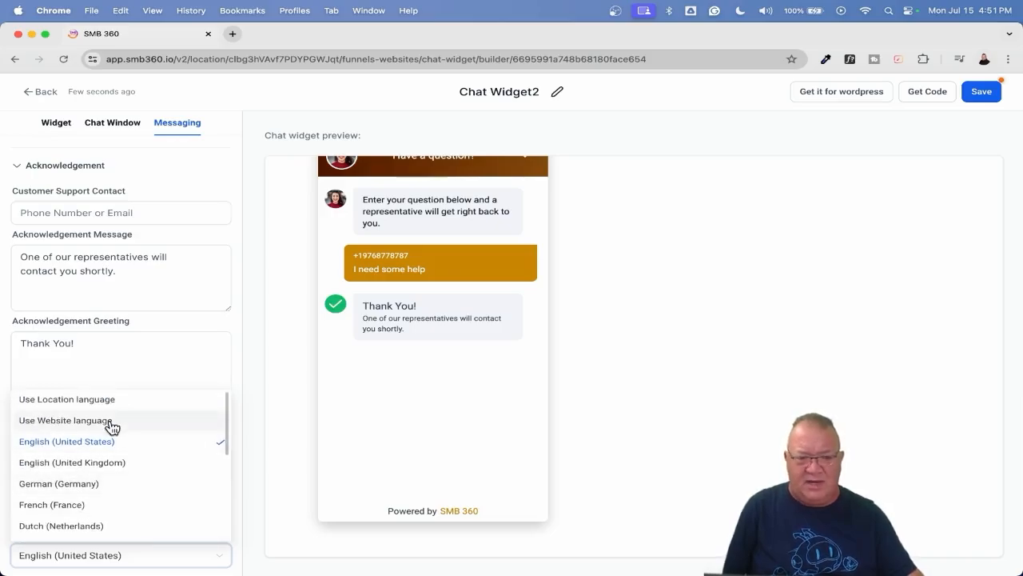
{"action": "mouse_move", "coordinate": [176, 399]}
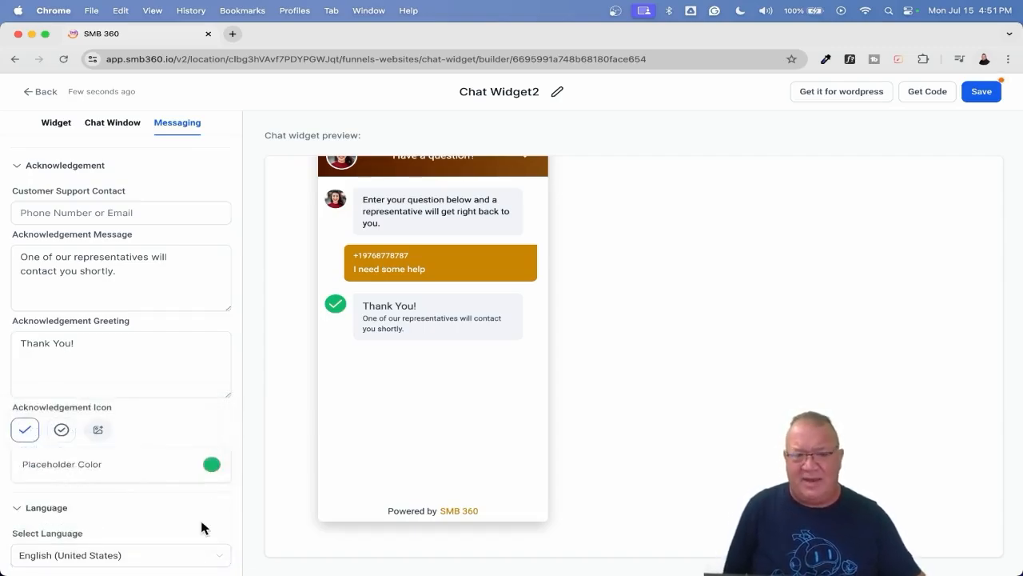
{"action": "scroll", "scroll_direction": "up", "scroll_amount": 3}
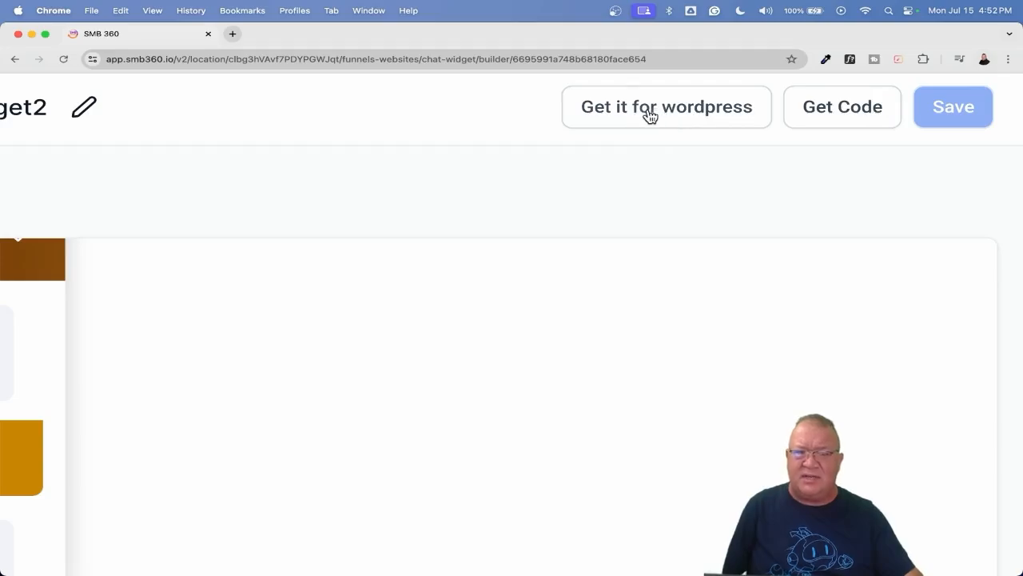
Step: View the LeadConnector WordPress plugin page in a new tab, then return to SMB 360
{"action": "left_click", "coordinate": [666, 106]}
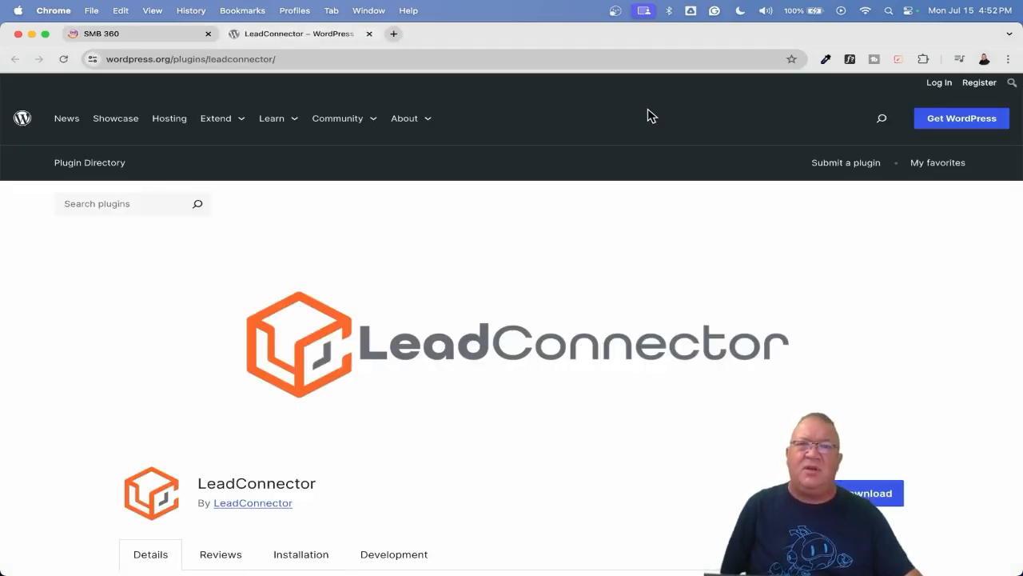
{"action": "mouse_move", "coordinate": [737, 221]}
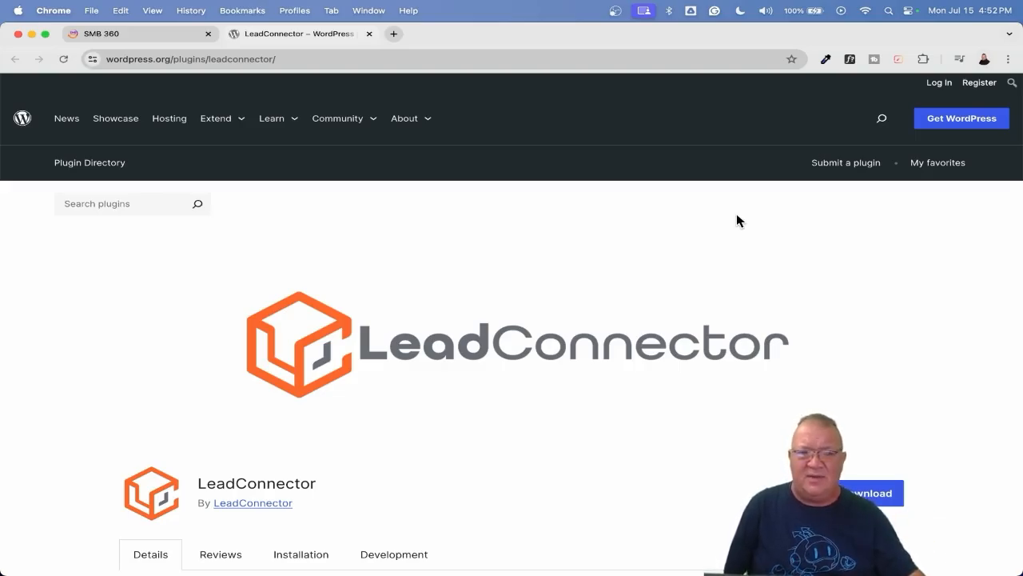
{"action": "mouse_move", "coordinate": [136, 34]}
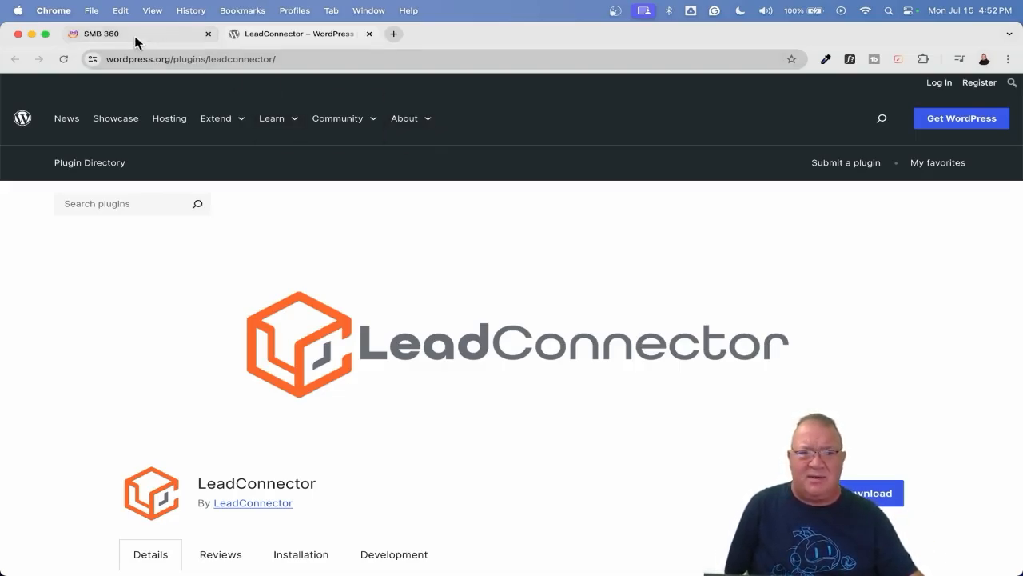
{"action": "left_click", "coordinate": [100, 33]}
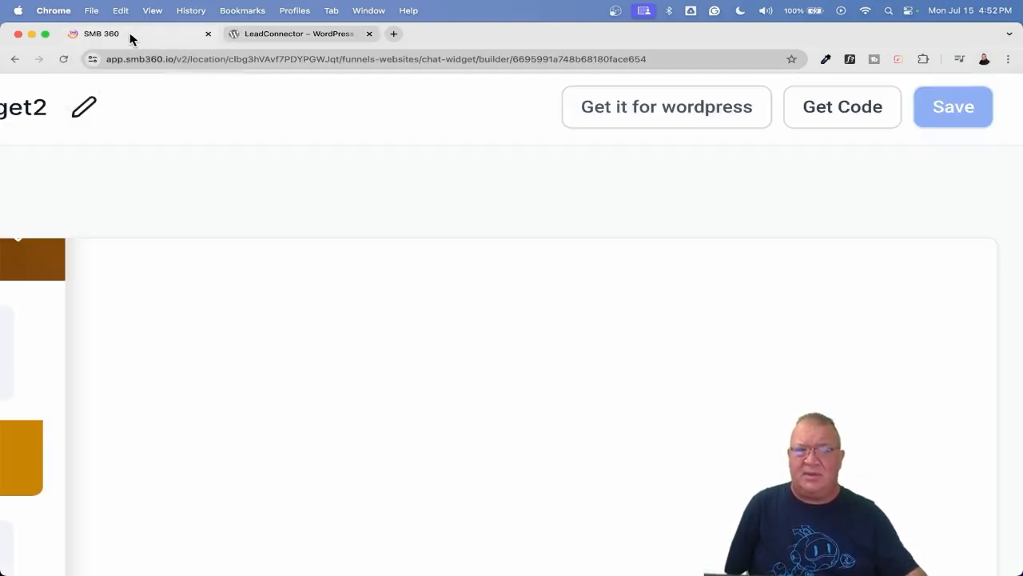
Step: View Chat Widget2's embed script in the Get Code dialog, then close it
{"action": "left_click", "coordinate": [841, 107]}
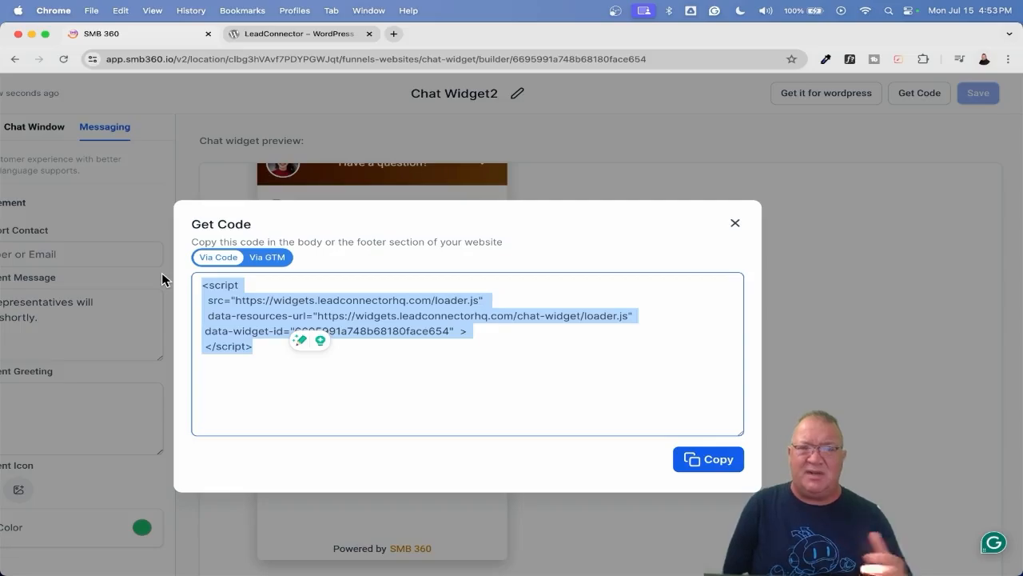
{"action": "mouse_move", "coordinate": [100, 68]}
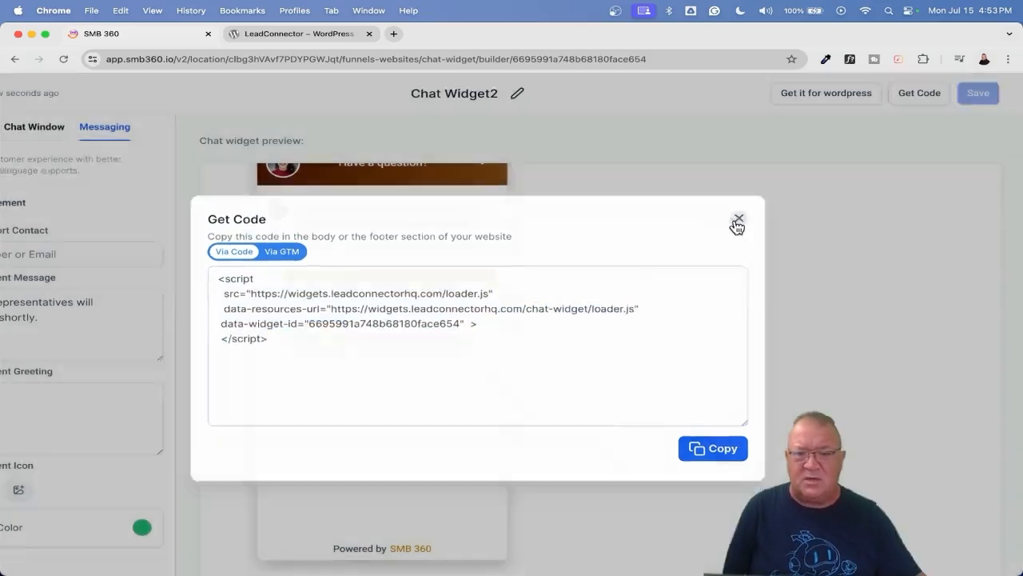
{"action": "left_click", "coordinate": [738, 218]}
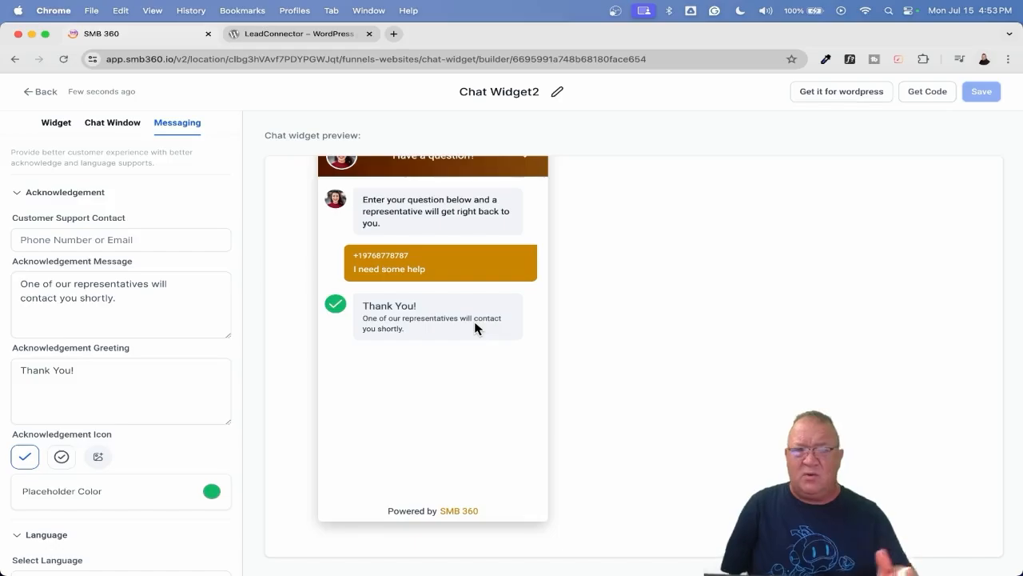
Step: Inspect Chat Widget3's styles, chat window and messaging settings, then go back to the widget list
{"action": "left_click", "coordinate": [40, 92]}
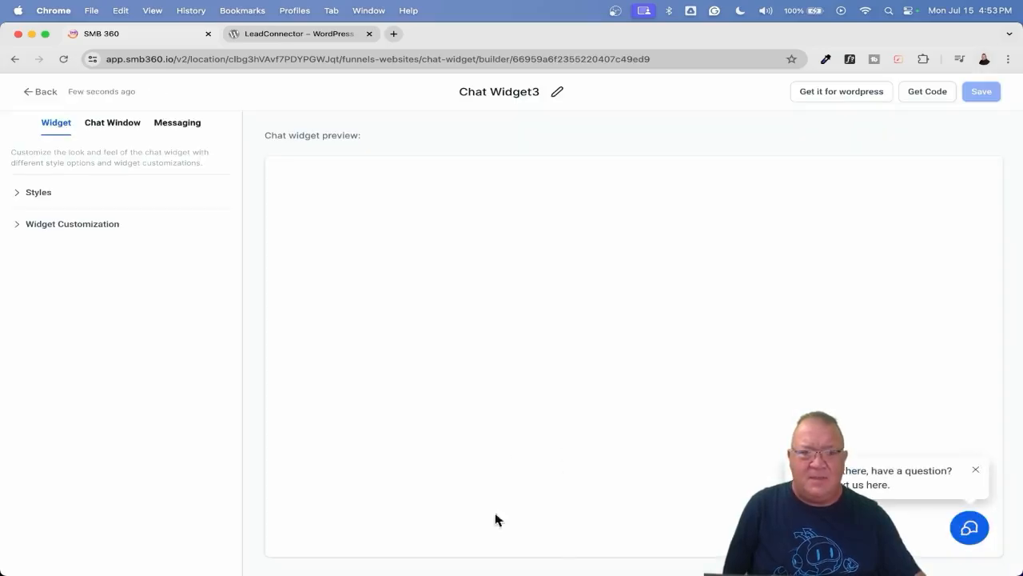
{"action": "left_click", "coordinate": [38, 192]}
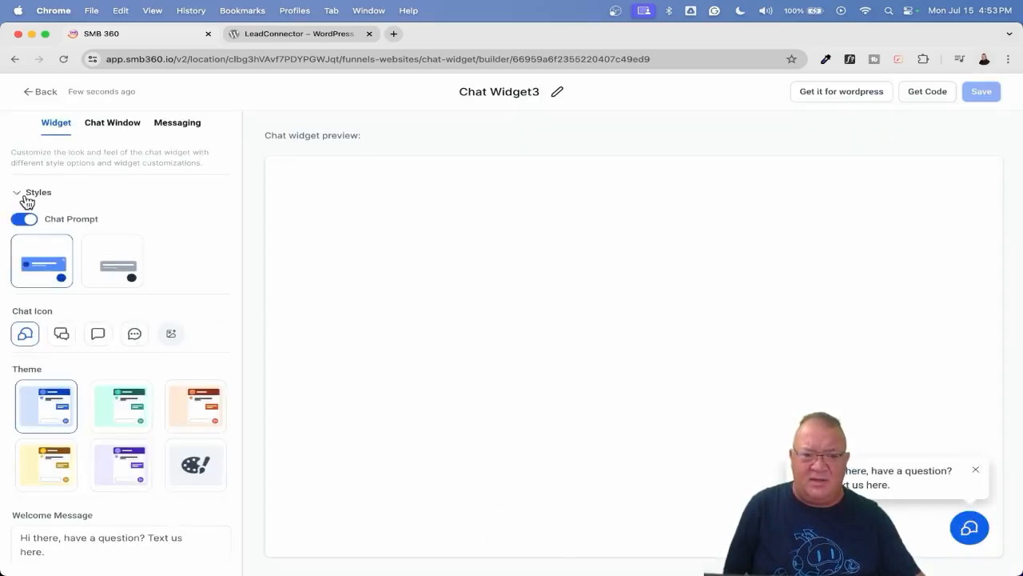
{"action": "scroll", "scroll_direction": "down", "scroll_amount": 3}
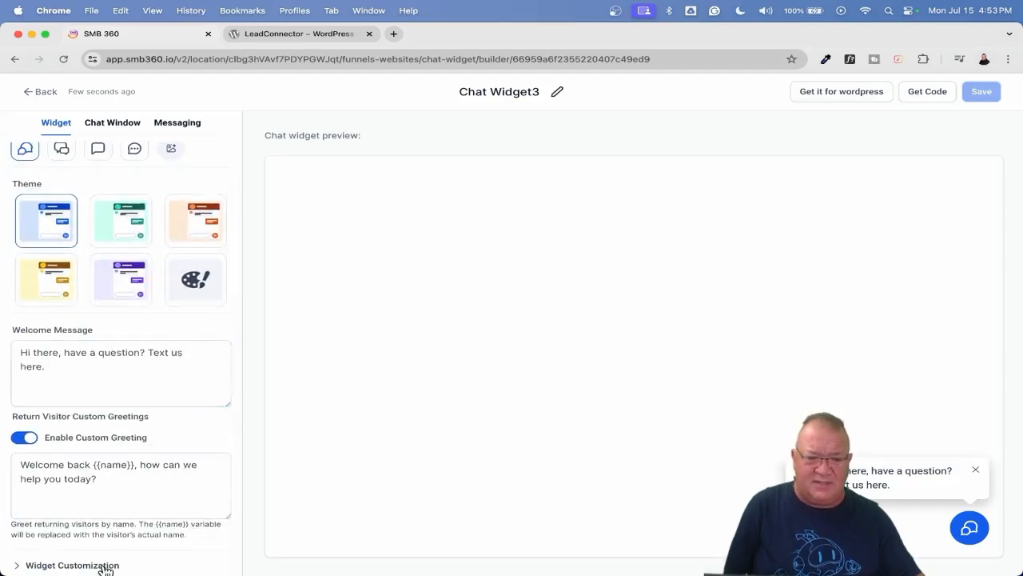
{"action": "scroll", "scroll_direction": "down", "scroll_amount": 3}
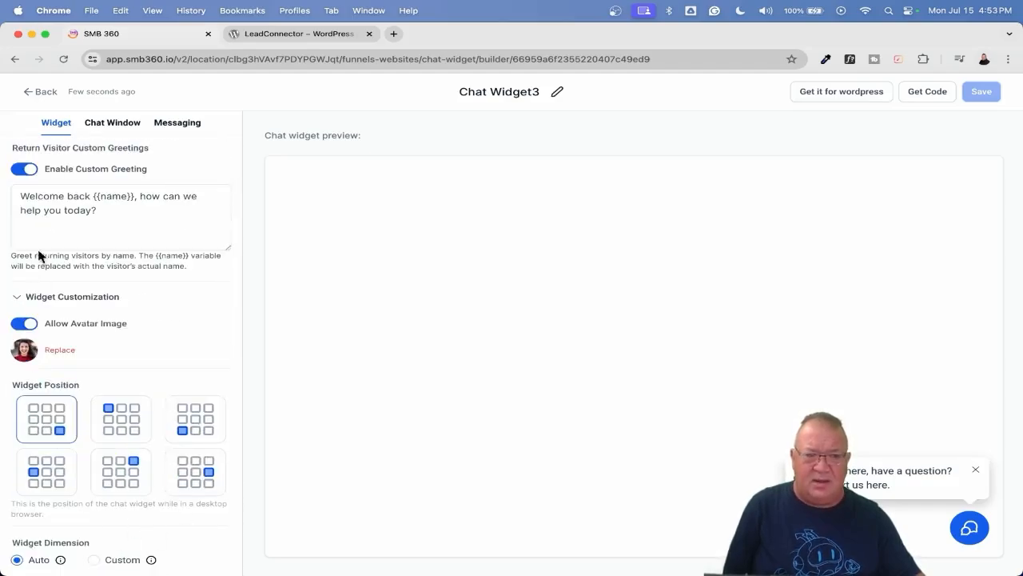
{"action": "left_click", "coordinate": [112, 122]}
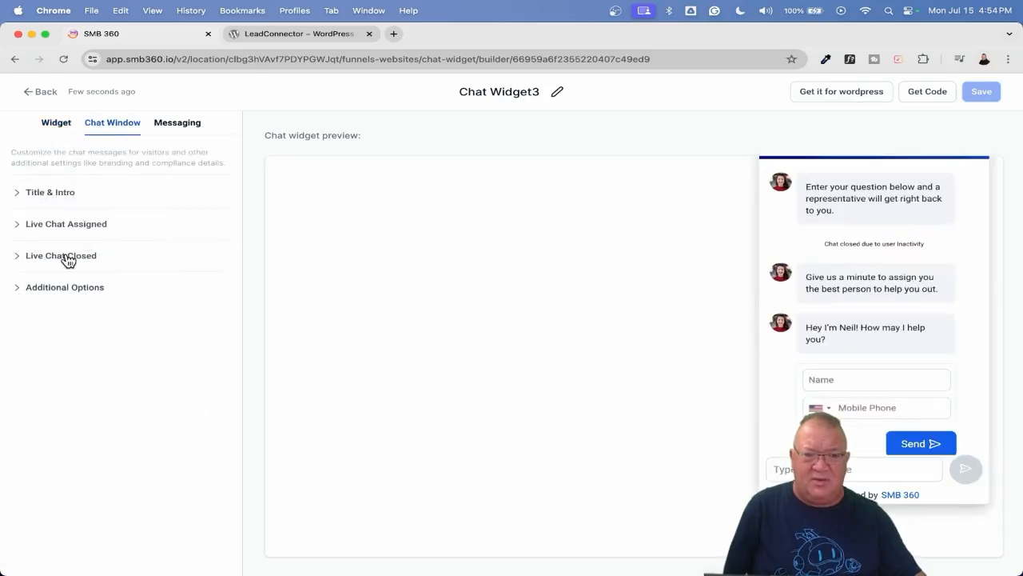
{"action": "left_click", "coordinate": [66, 224]}
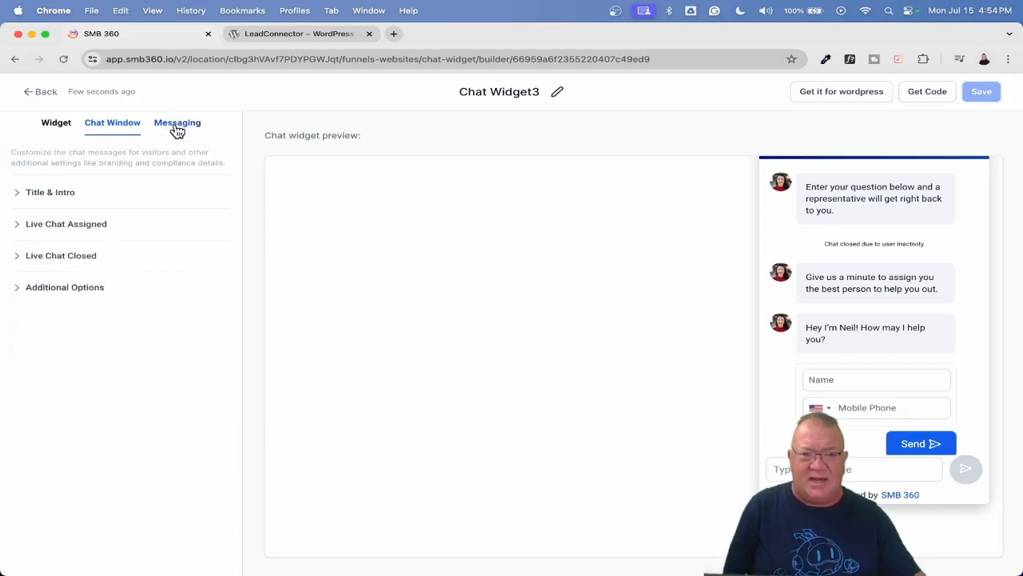
{"action": "left_click", "coordinate": [177, 122]}
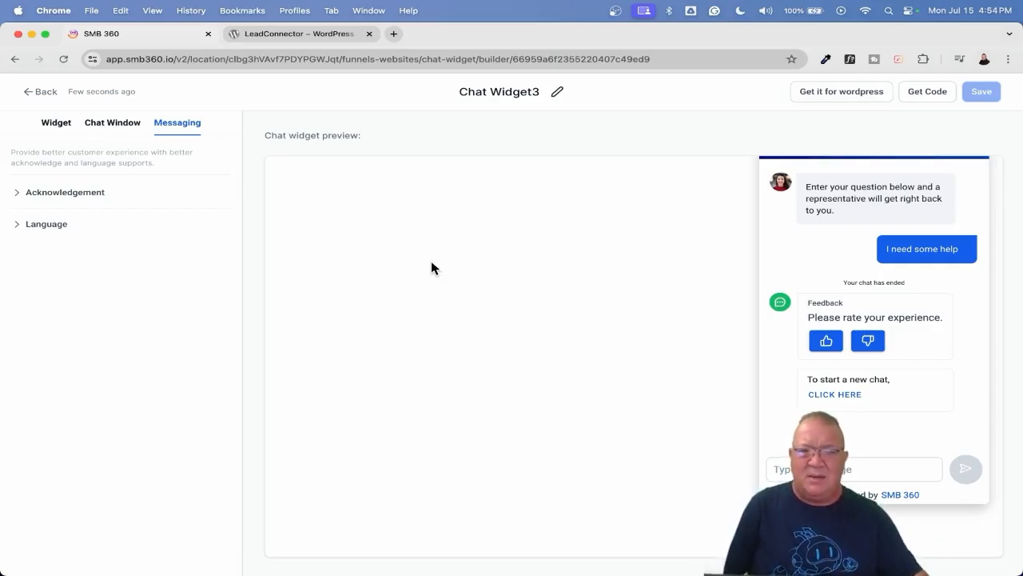
{"action": "left_click", "coordinate": [40, 91]}
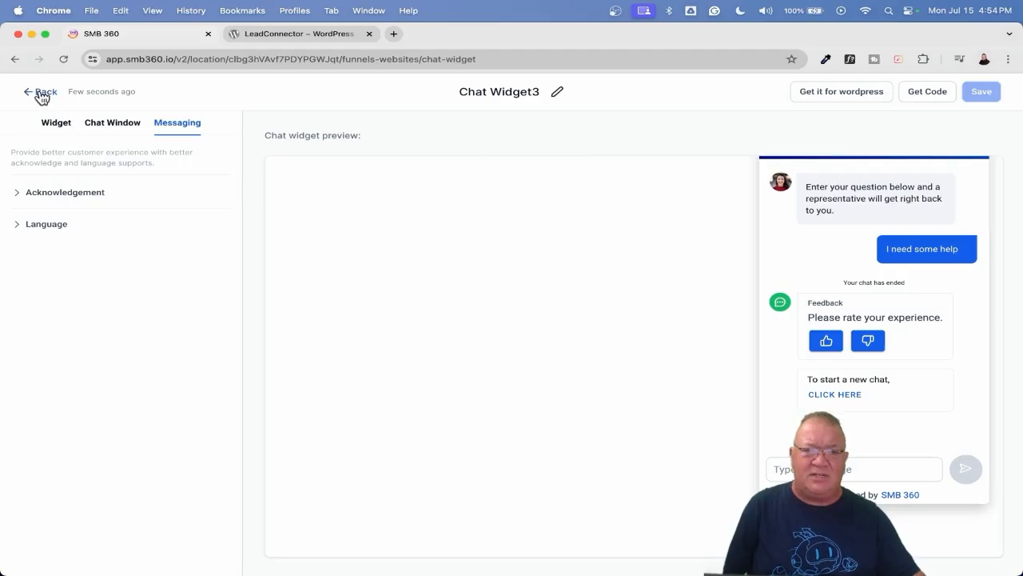
{"action": "left_click", "coordinate": [40, 91]}
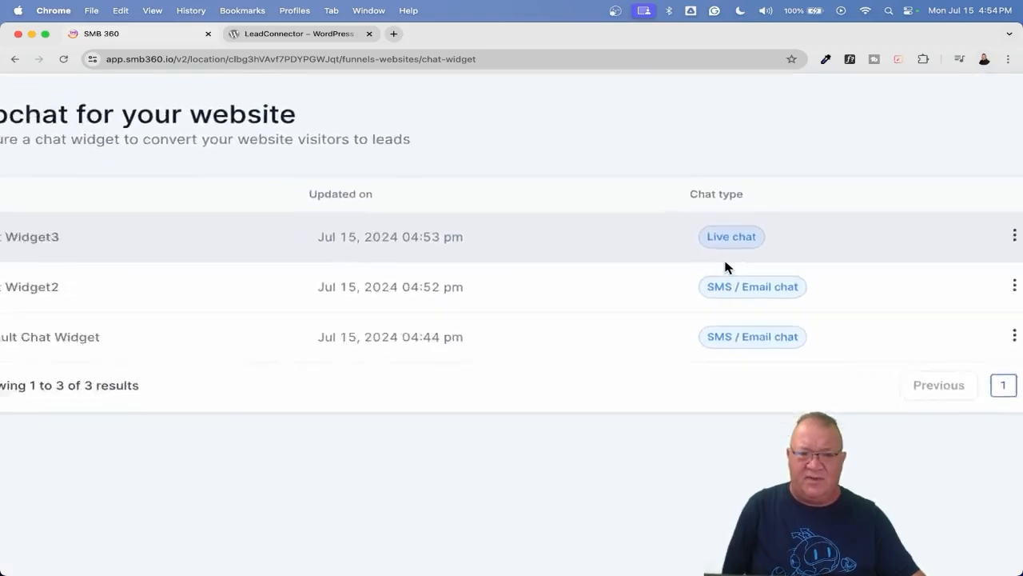
Step: Review Chat Widget3's options in the widget list, then go to Automation workflows
{"action": "scroll", "scroll_direction": "up", "scroll_amount": 3}
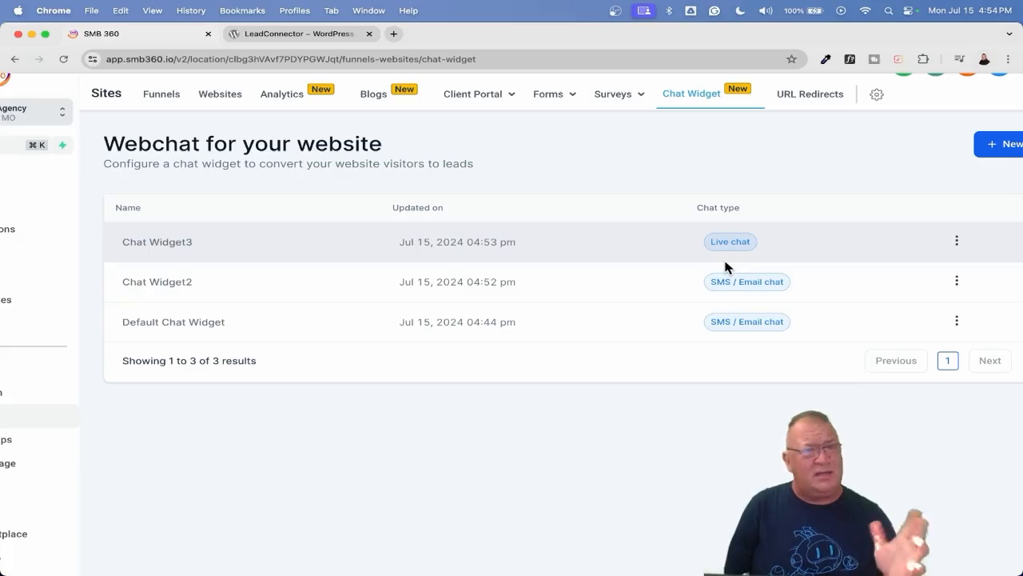
{"action": "mouse_move", "coordinate": [707, 281]}
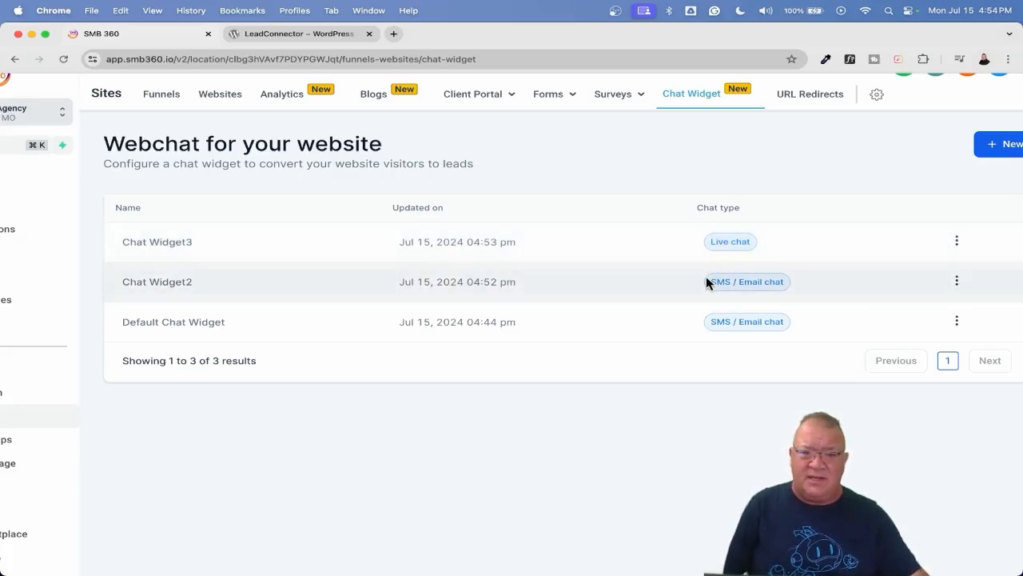
{"action": "mouse_move", "coordinate": [780, 288]}
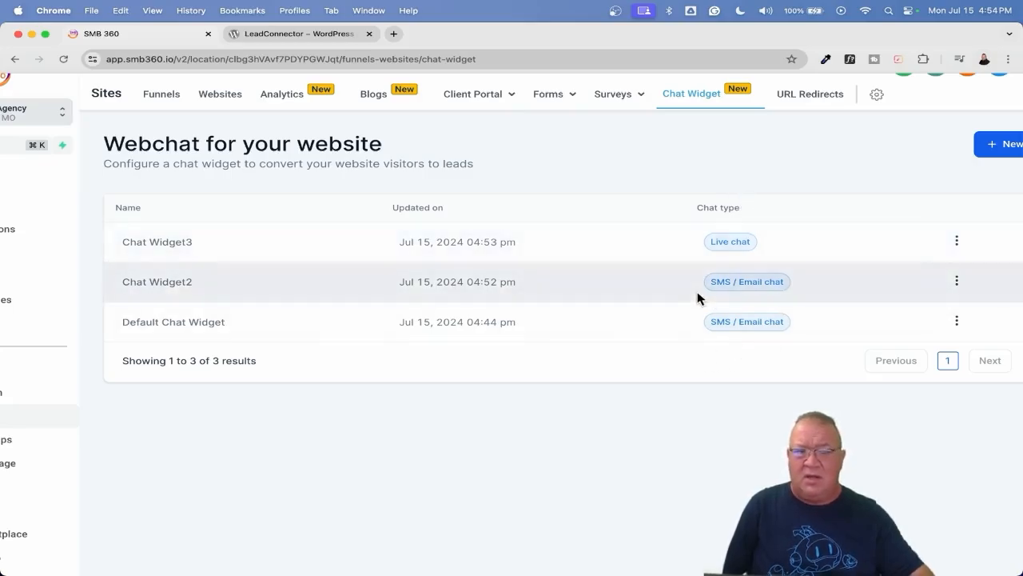
{"action": "mouse_move", "coordinate": [729, 243]}
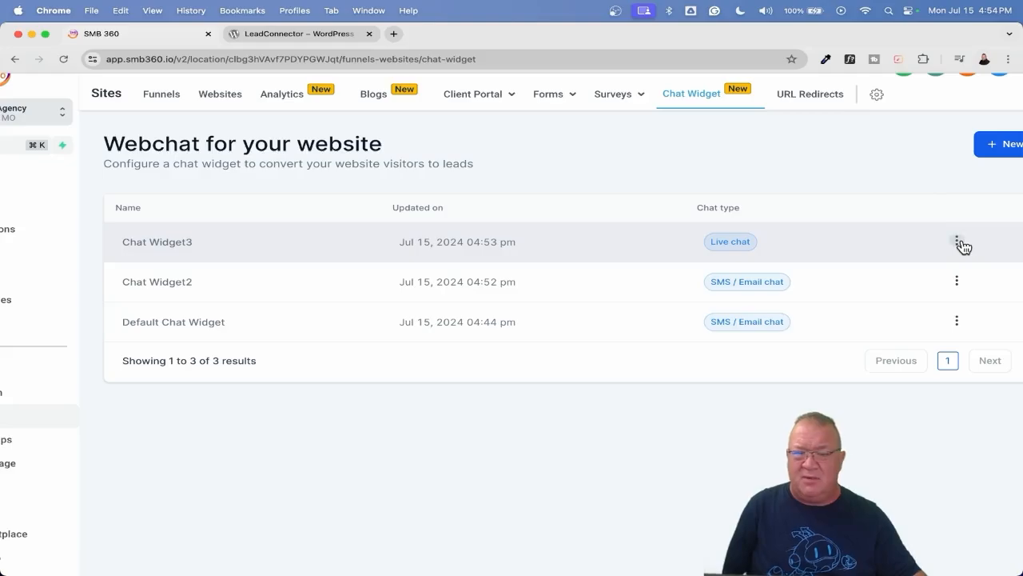
{"action": "left_click", "coordinate": [957, 242]}
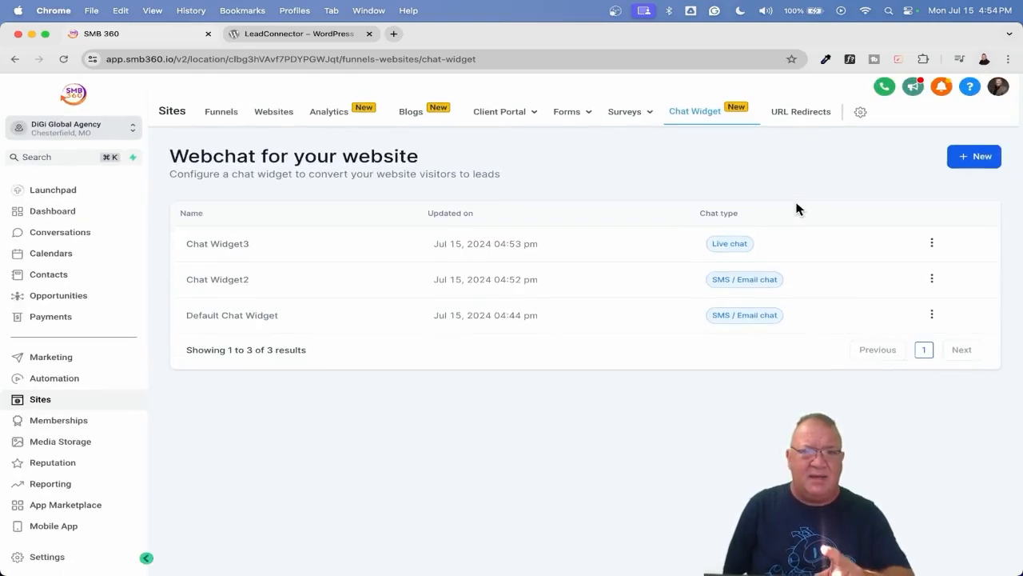
{"action": "mouse_move", "coordinate": [310, 321]}
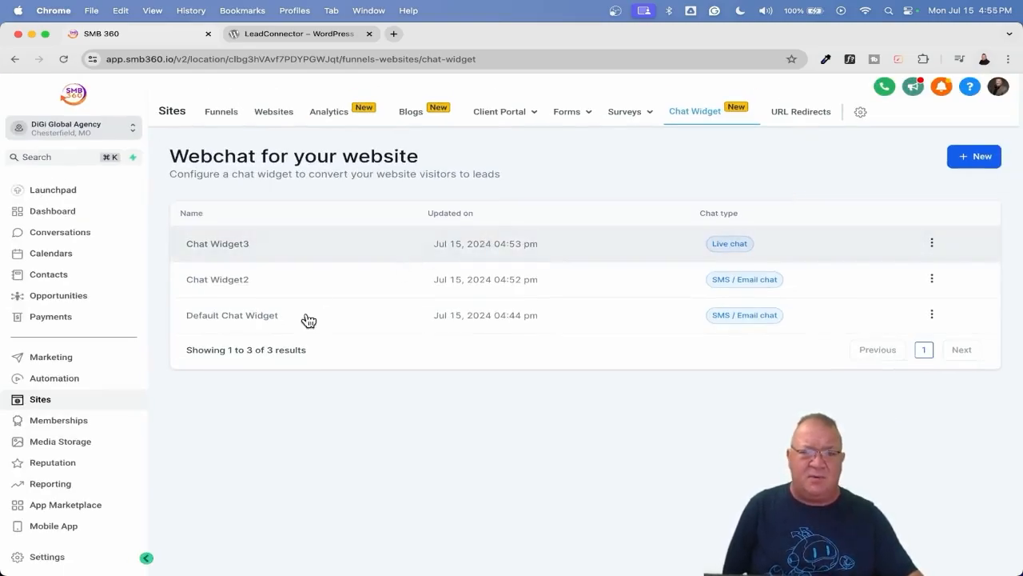
{"action": "mouse_move", "coordinate": [54, 378]}
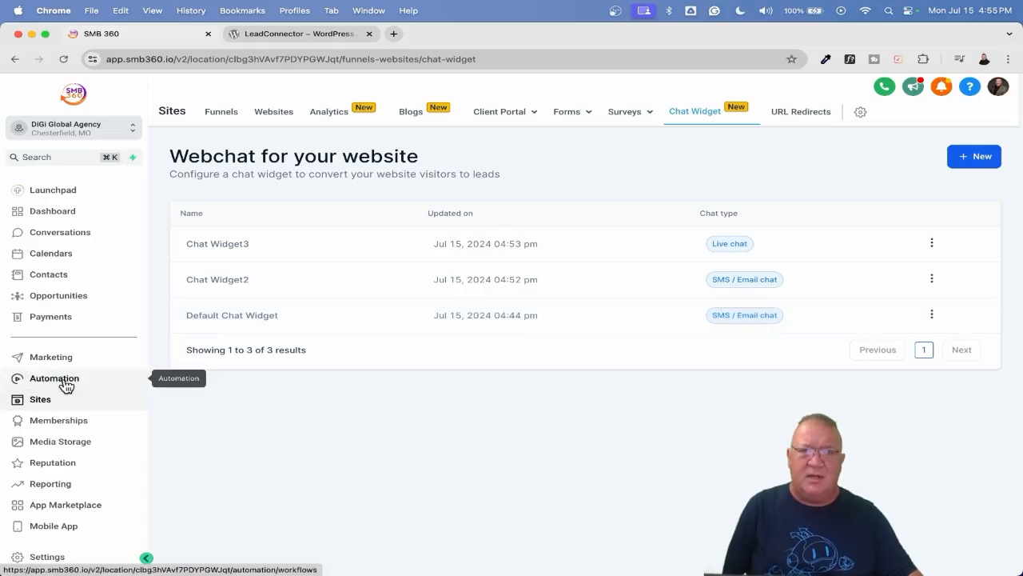
{"action": "left_click", "coordinate": [54, 379]}
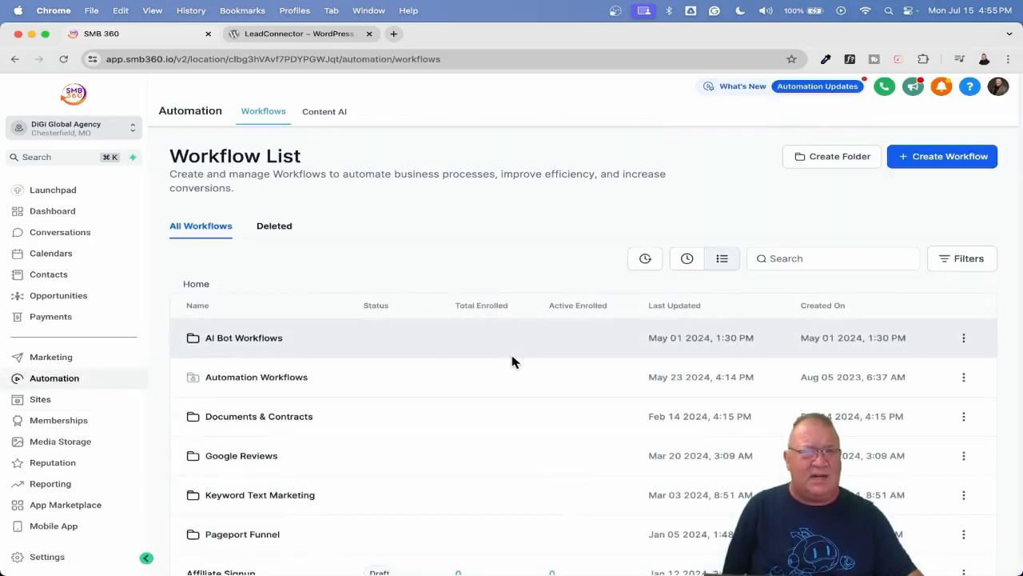
Step: Open the Chat Widget workflow and its Customer Replied trigger settings
{"action": "scroll", "scroll_direction": "down", "scroll_amount": 3}
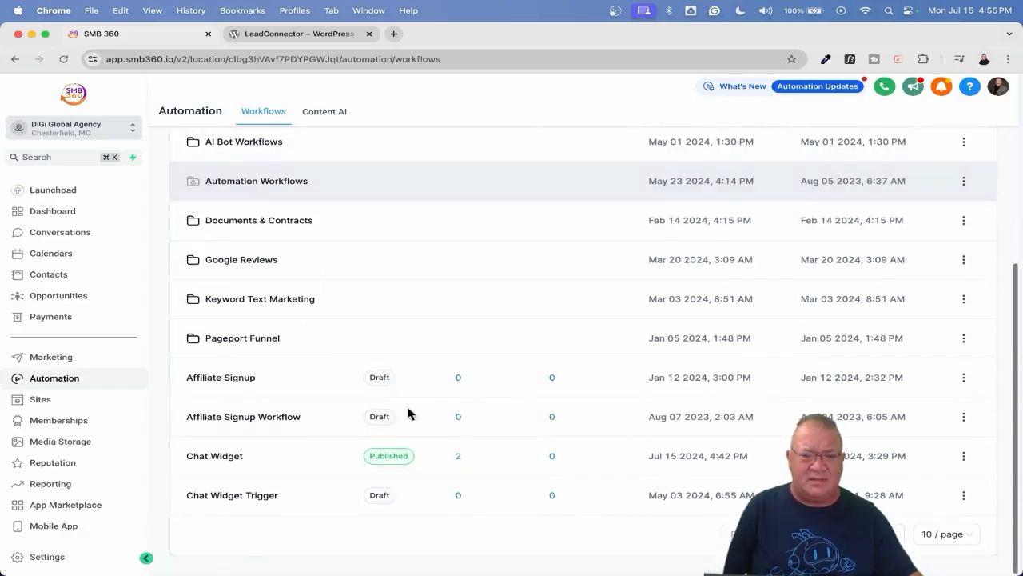
{"action": "left_click", "coordinate": [214, 456]}
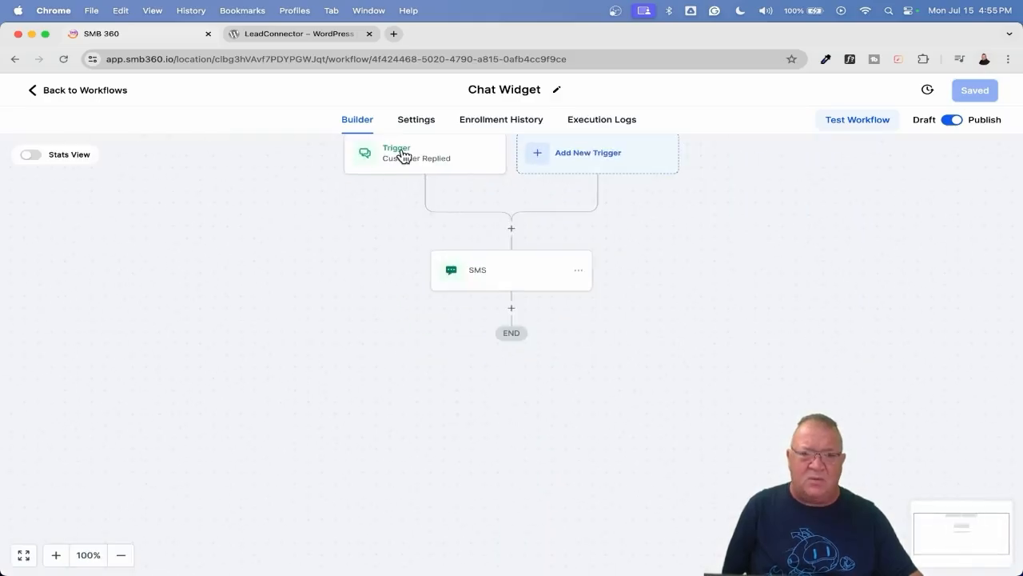
{"action": "left_click", "coordinate": [396, 152]}
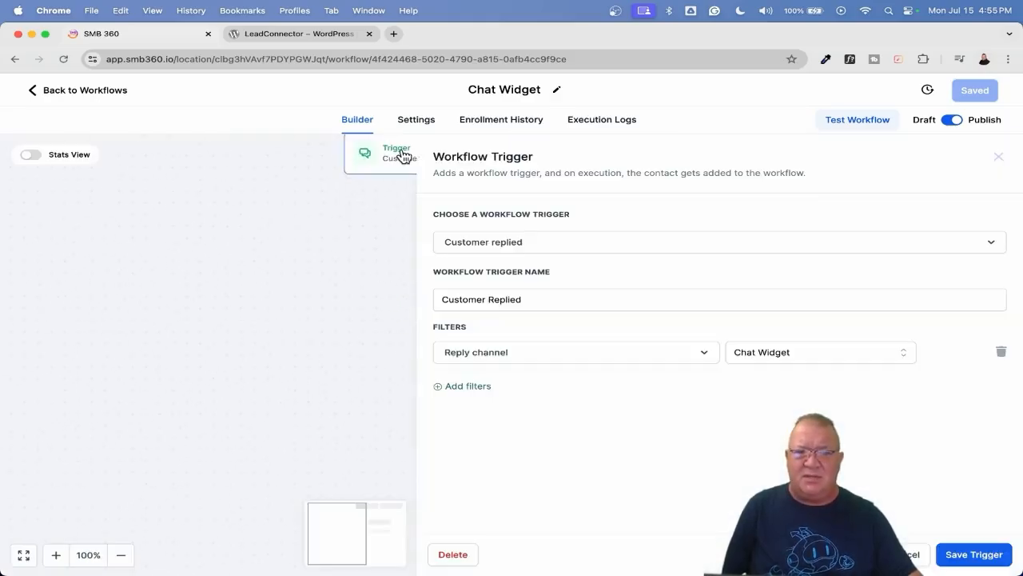
{"action": "mouse_move", "coordinate": [624, 263]}
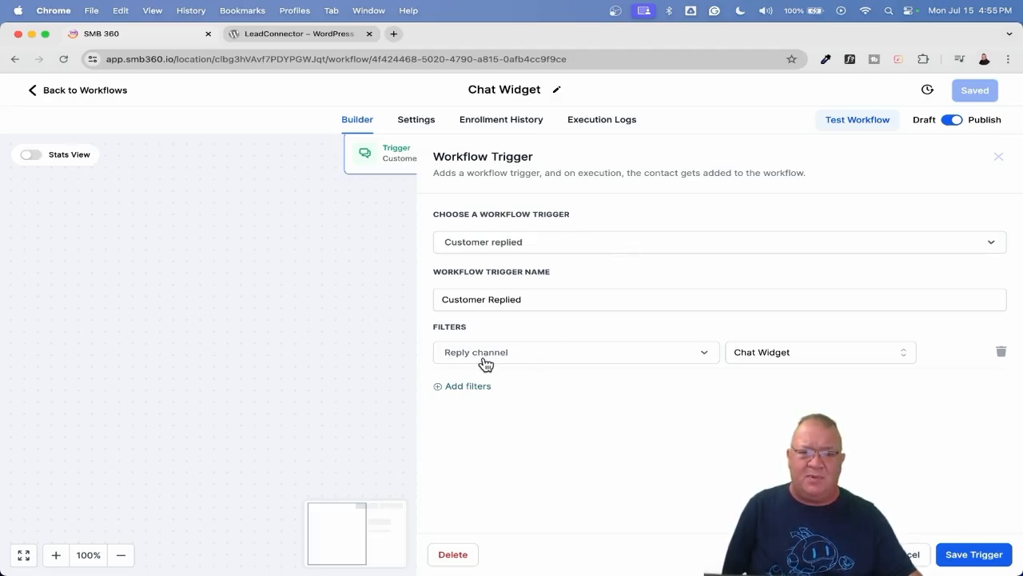
Step: Inspect the reply channel list, keeping Chat Widget as the trigger's reply channel
{"action": "left_click", "coordinate": [815, 351]}
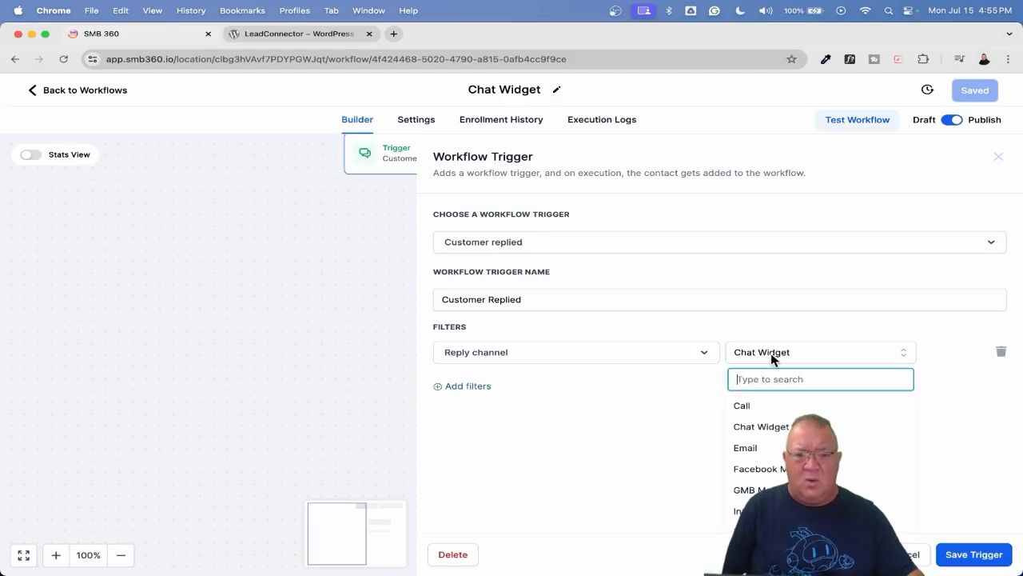
{"action": "scroll", "scroll_direction": "down", "scroll_amount": 3}
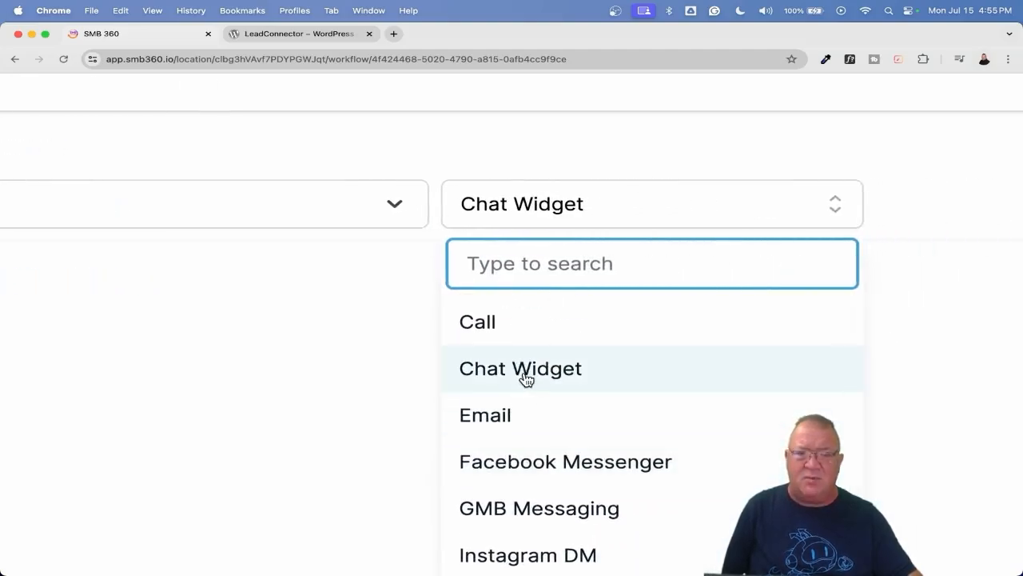
{"action": "scroll", "scroll_direction": "down", "scroll_amount": 3}
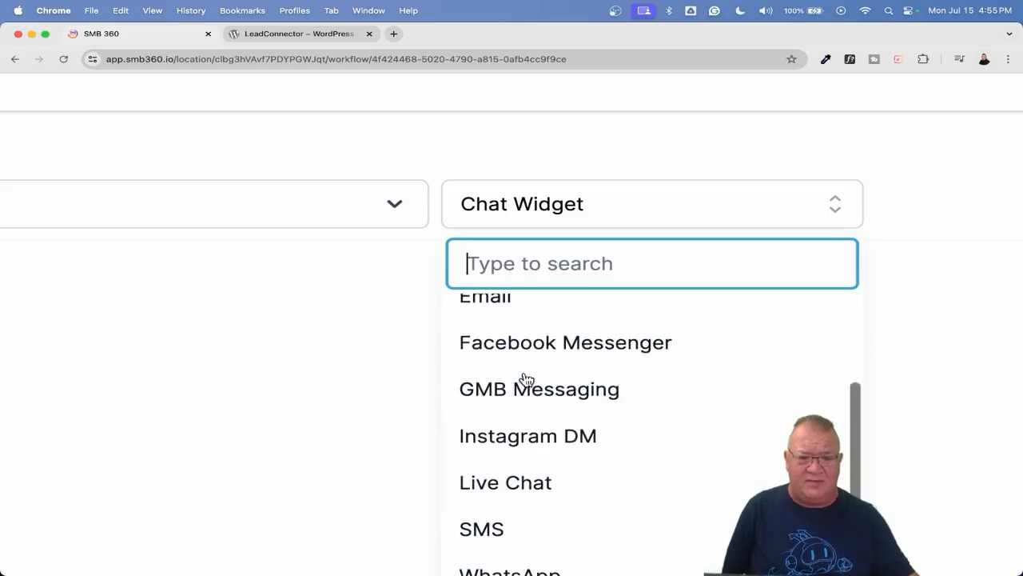
{"action": "mouse_move", "coordinate": [505, 482]}
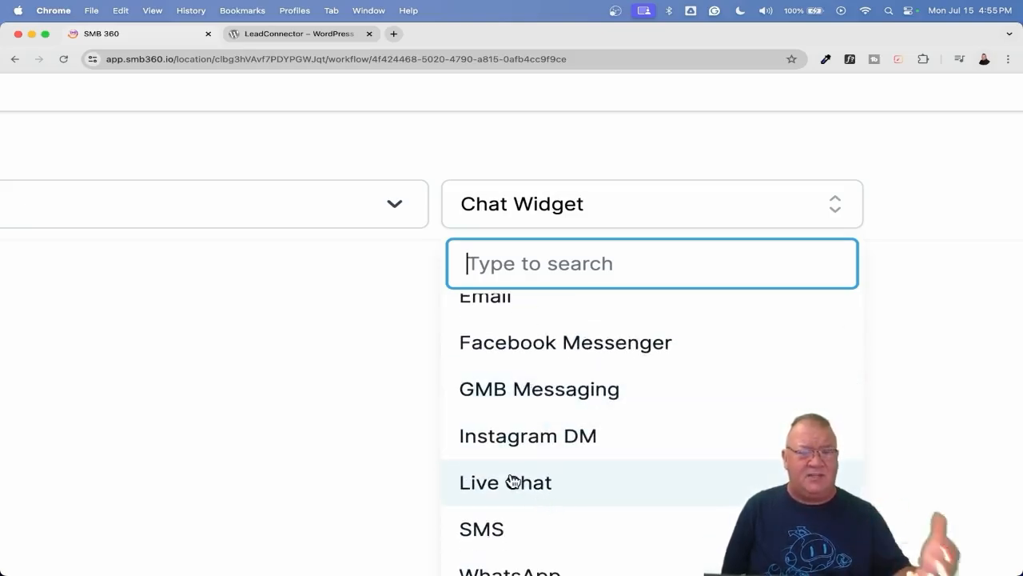
{"action": "mouse_move", "coordinate": [527, 568]}
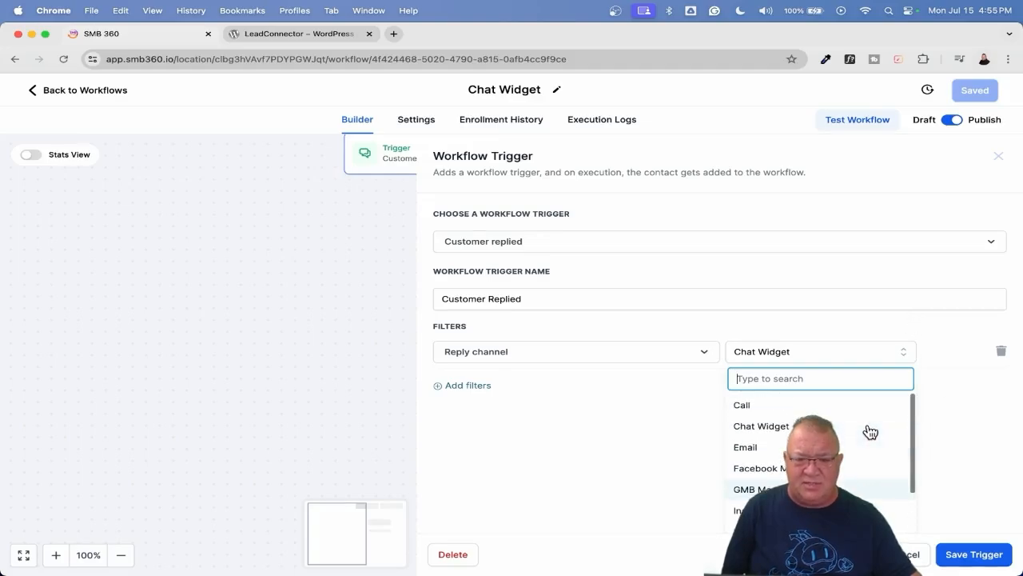
{"action": "left_click", "coordinate": [761, 426]}
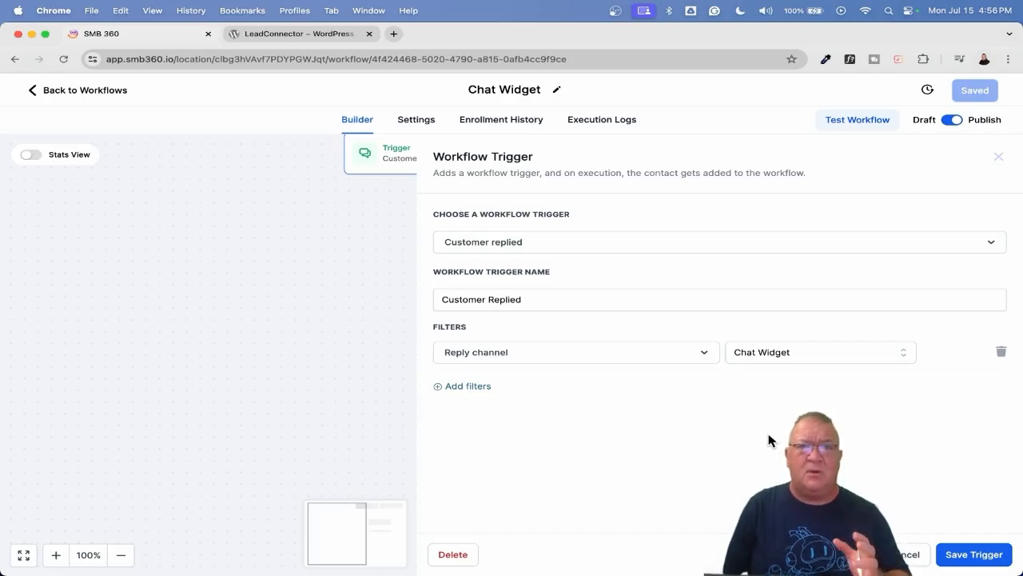
{"action": "mouse_move", "coordinate": [833, 390]}
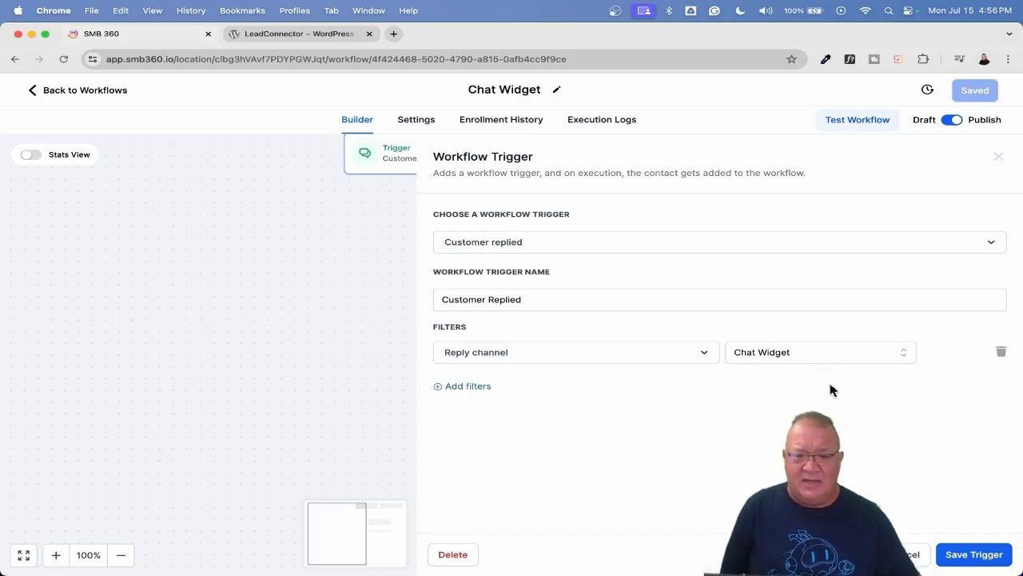
{"action": "mouse_move", "coordinate": [770, 364]}
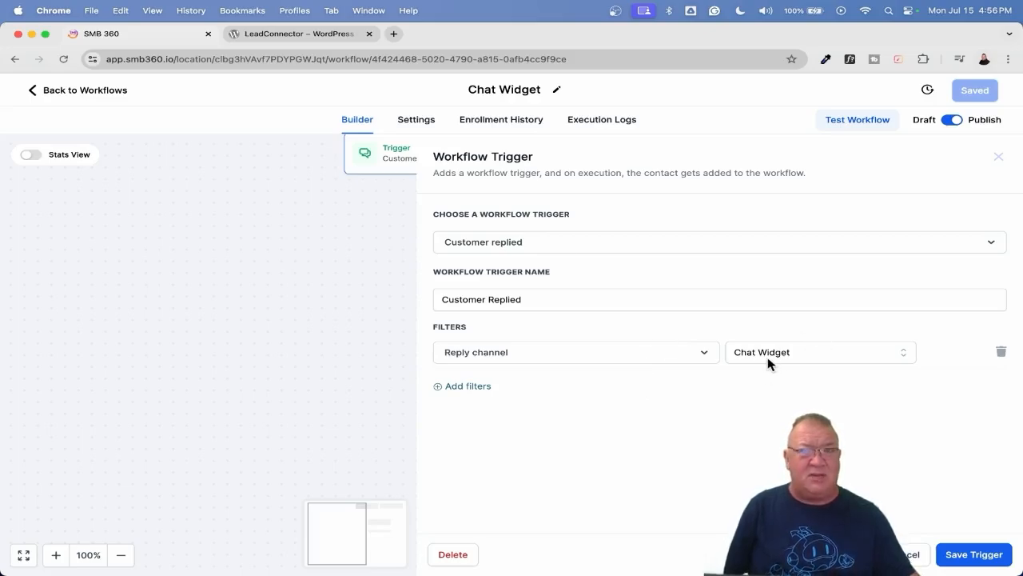
{"action": "left_click", "coordinate": [974, 554]}
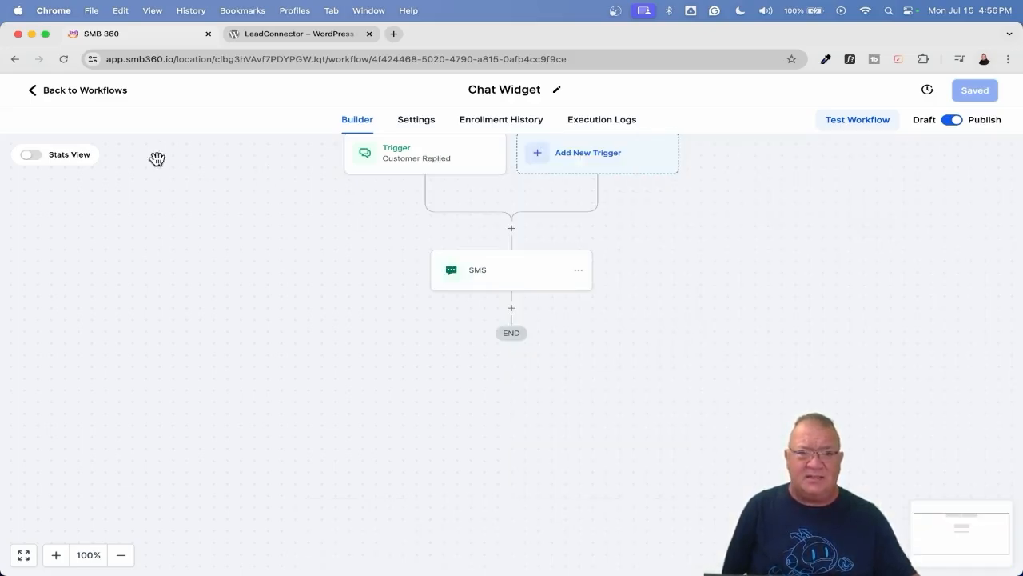
Step: Go back to Workflows, then open the Sites Chat Widget list
{"action": "left_click", "coordinate": [77, 90]}
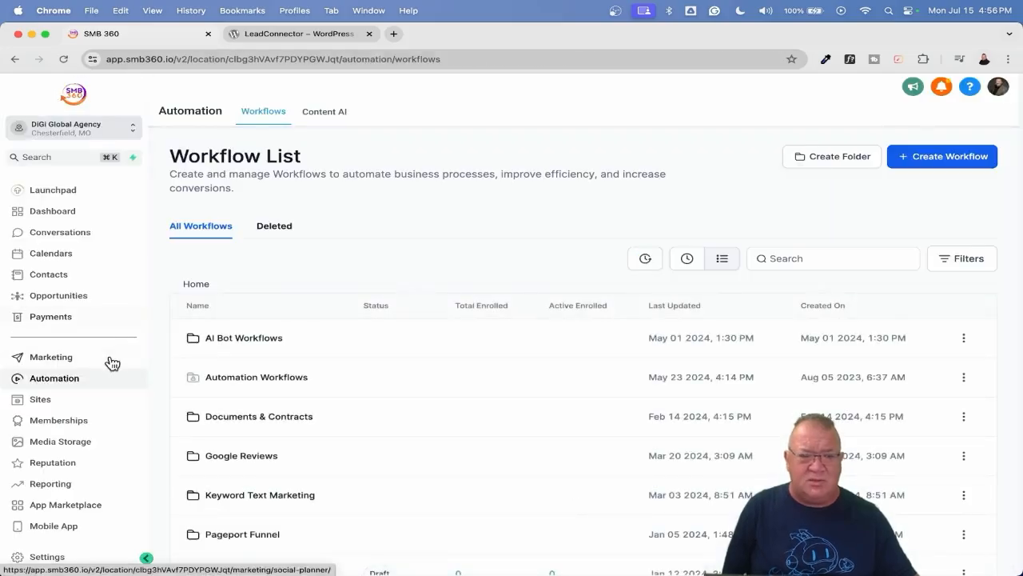
{"action": "left_click", "coordinate": [40, 399]}
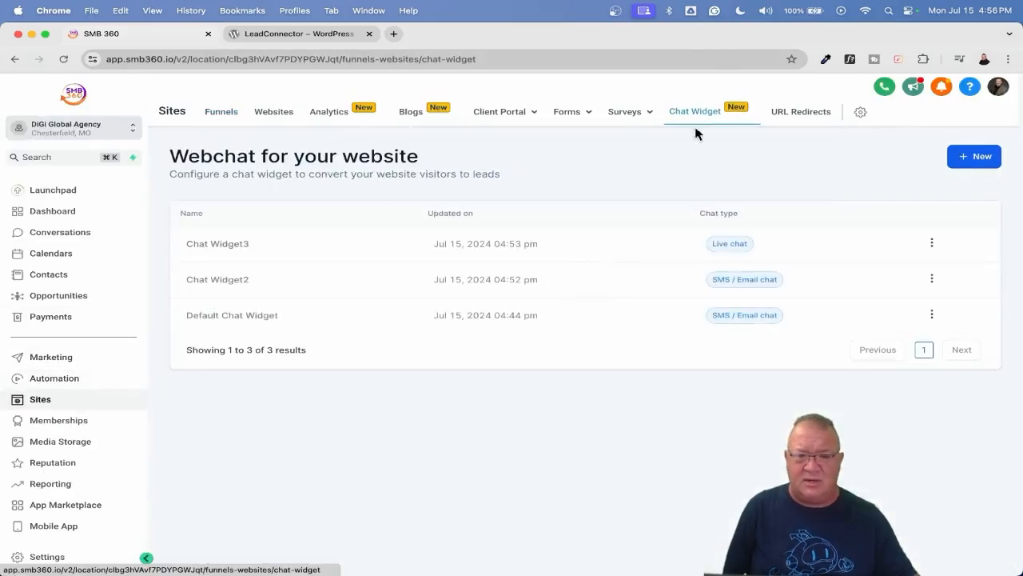
{"action": "mouse_move", "coordinate": [242, 321]}
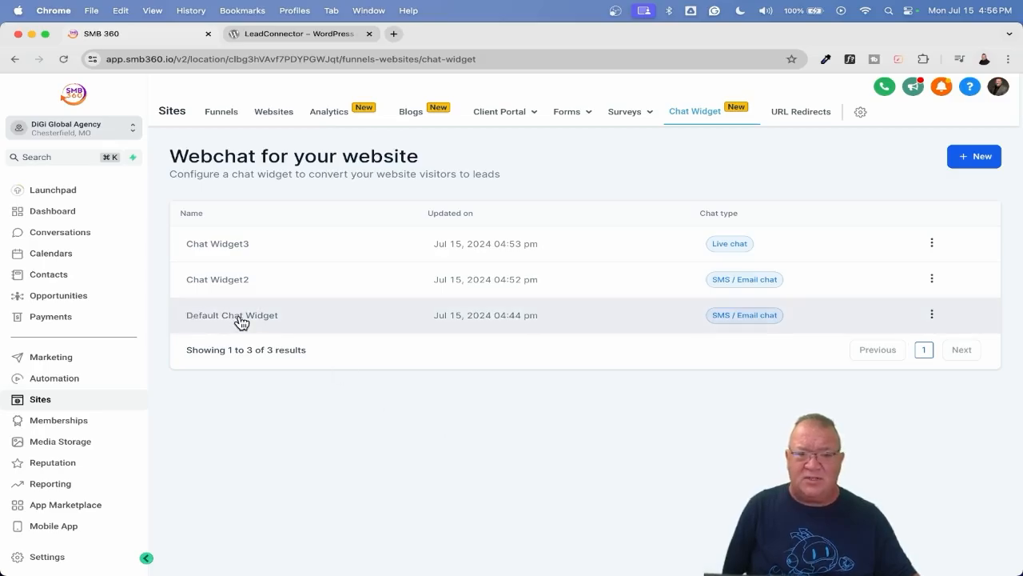
{"action": "mouse_move", "coordinate": [744, 279]}
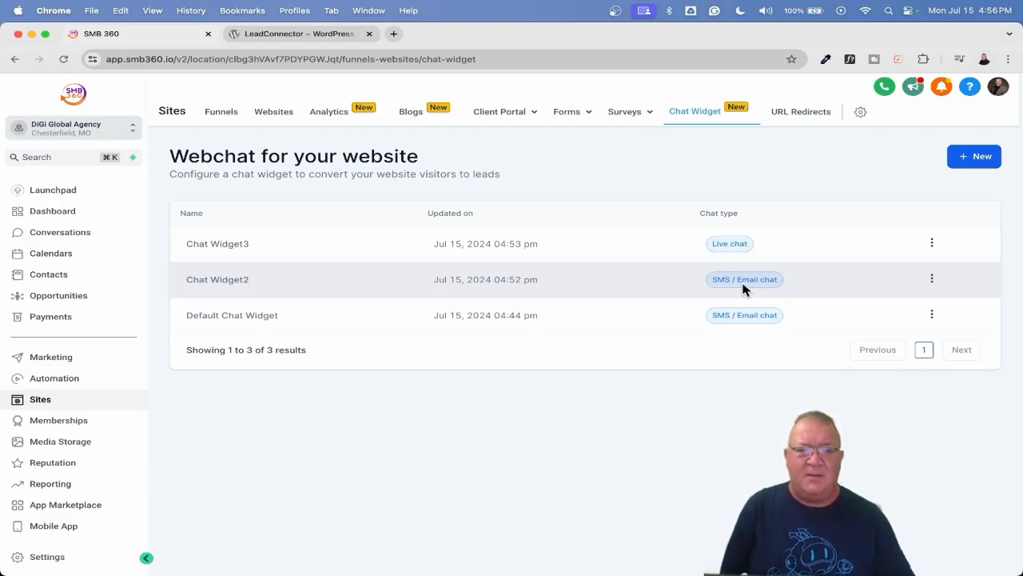
{"action": "mouse_move", "coordinate": [232, 314]}
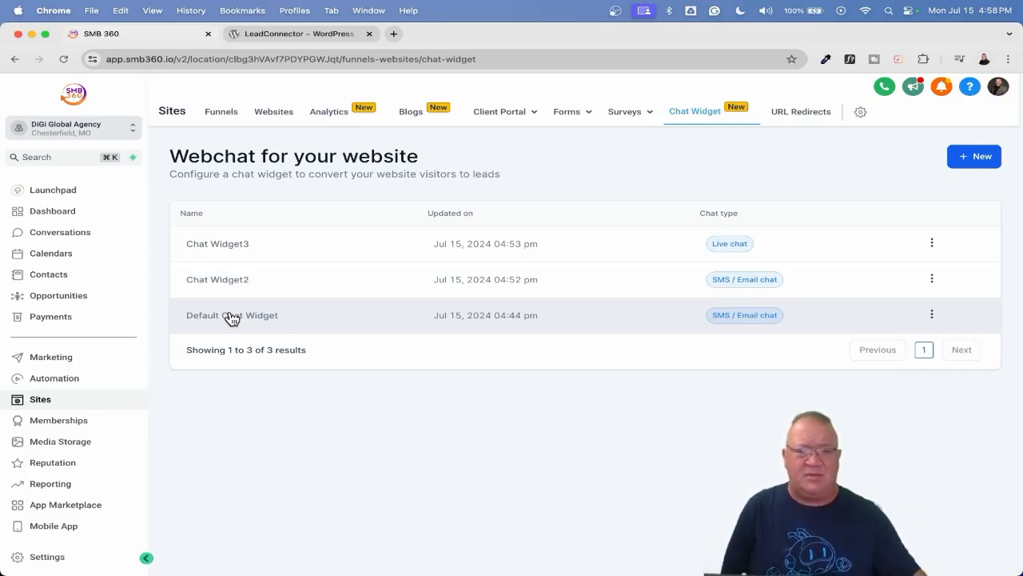
{"action": "mouse_move", "coordinate": [370, 350]}
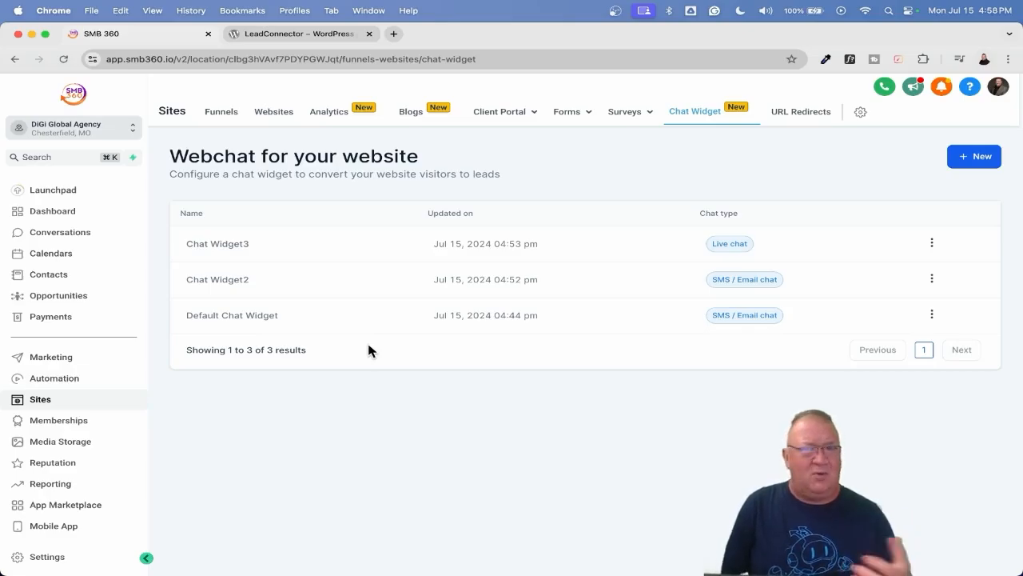
{"action": "mouse_move", "coordinate": [234, 164]}
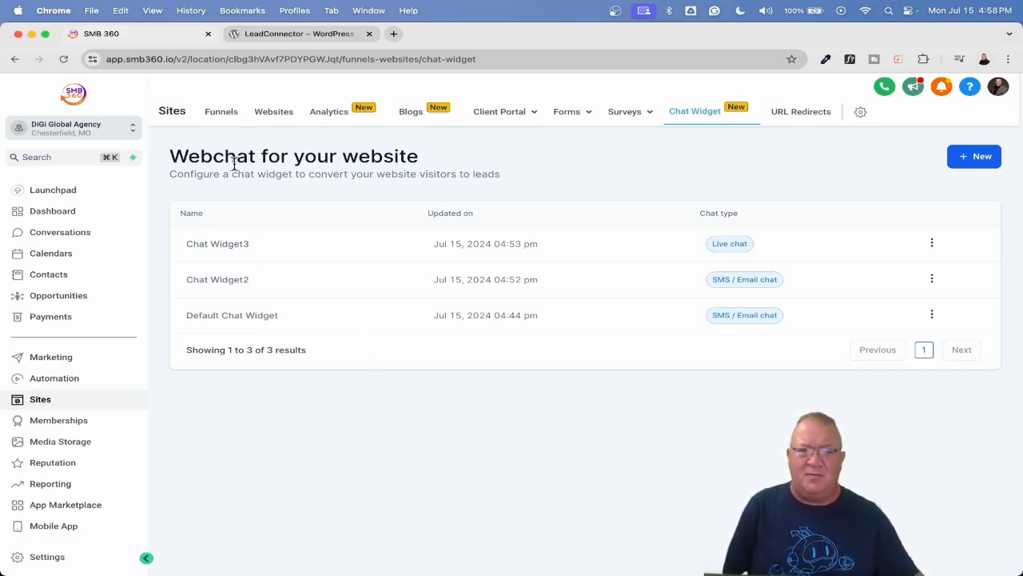
Step: Open Book With Me funnel settings and keep Default Chat Widget as its chat widget
{"action": "left_click", "coordinate": [221, 111]}
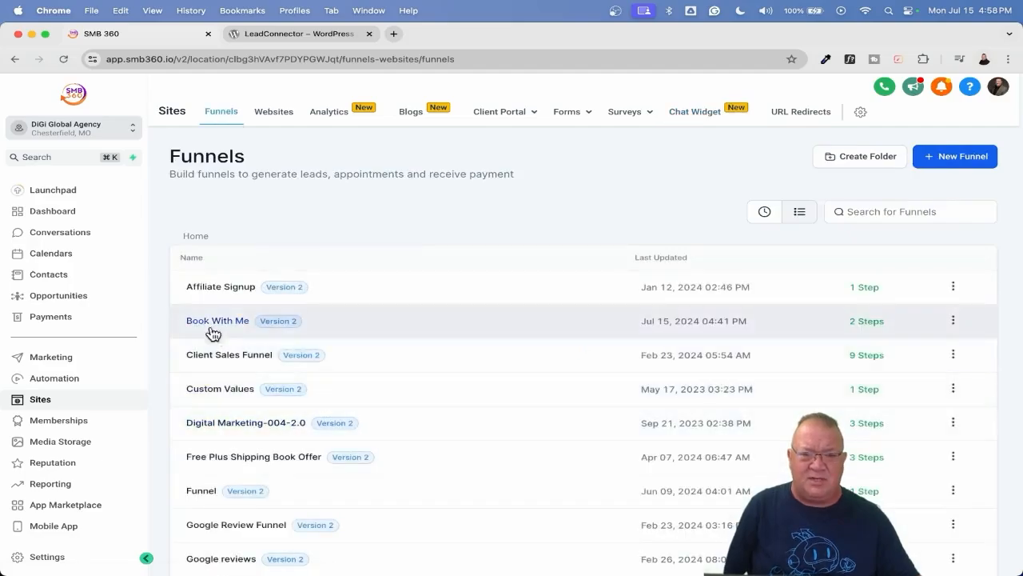
{"action": "left_click", "coordinate": [218, 321]}
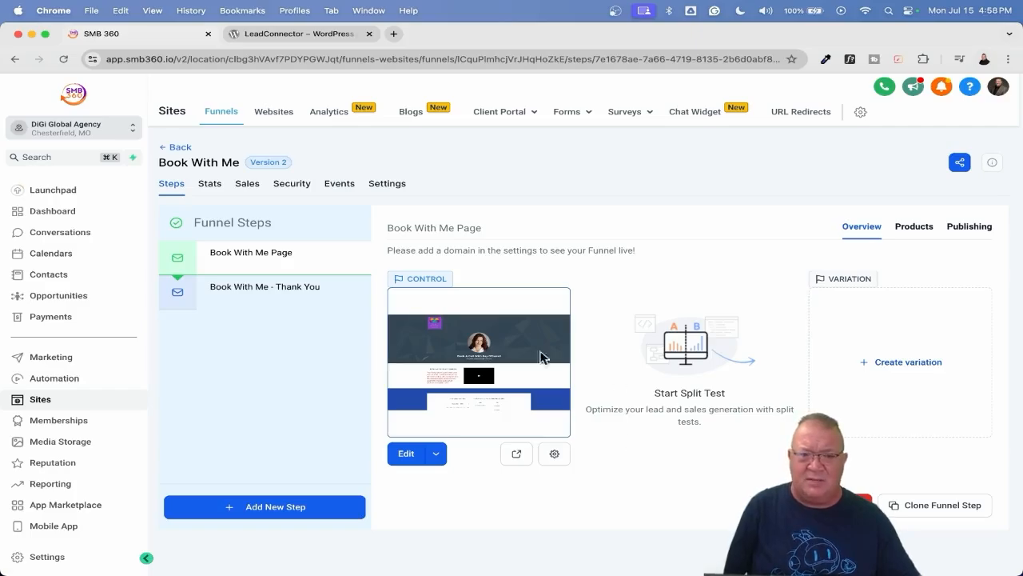
{"action": "left_click", "coordinate": [387, 183]}
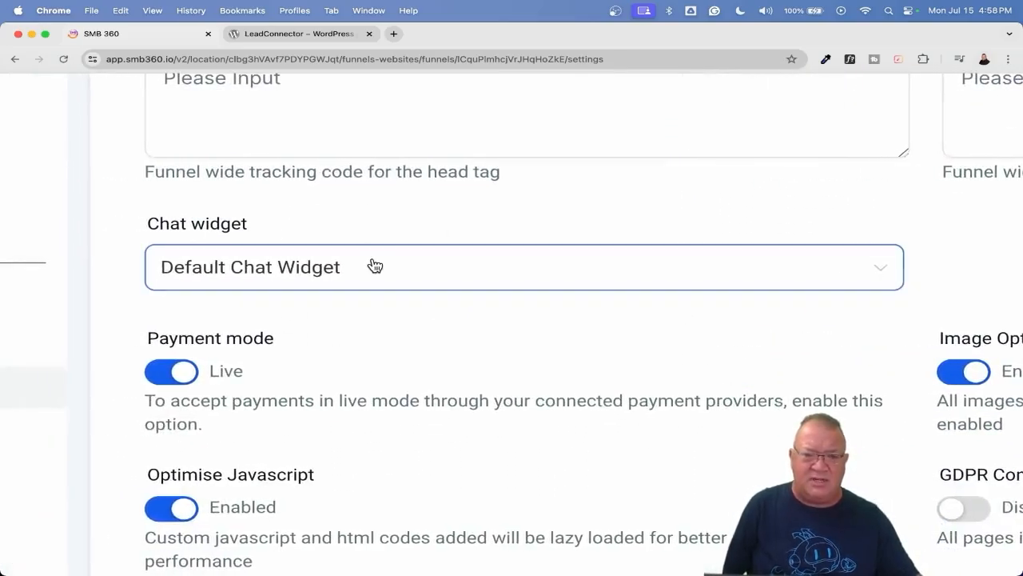
{"action": "left_click", "coordinate": [524, 267]}
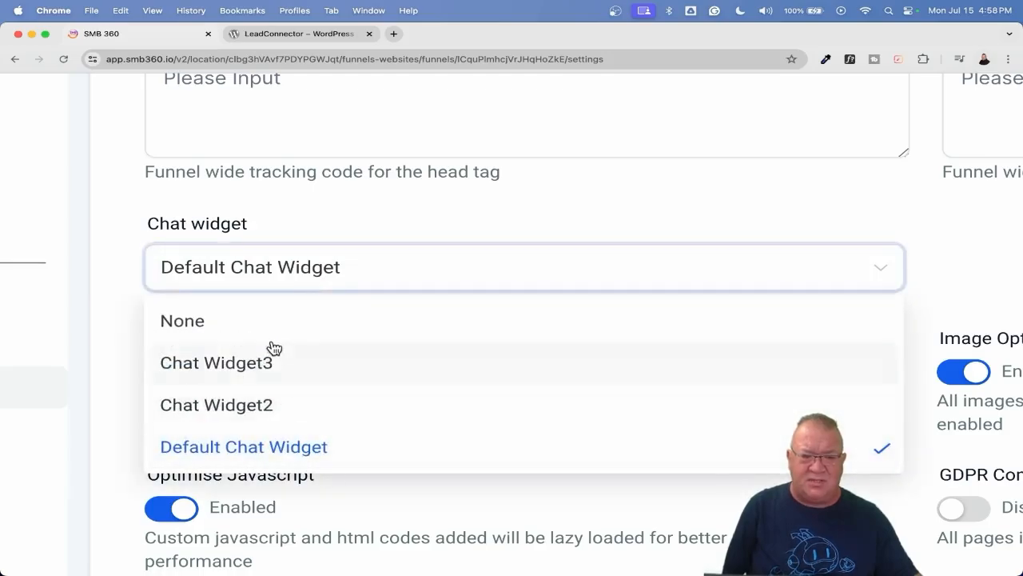
{"action": "mouse_move", "coordinate": [265, 389]}
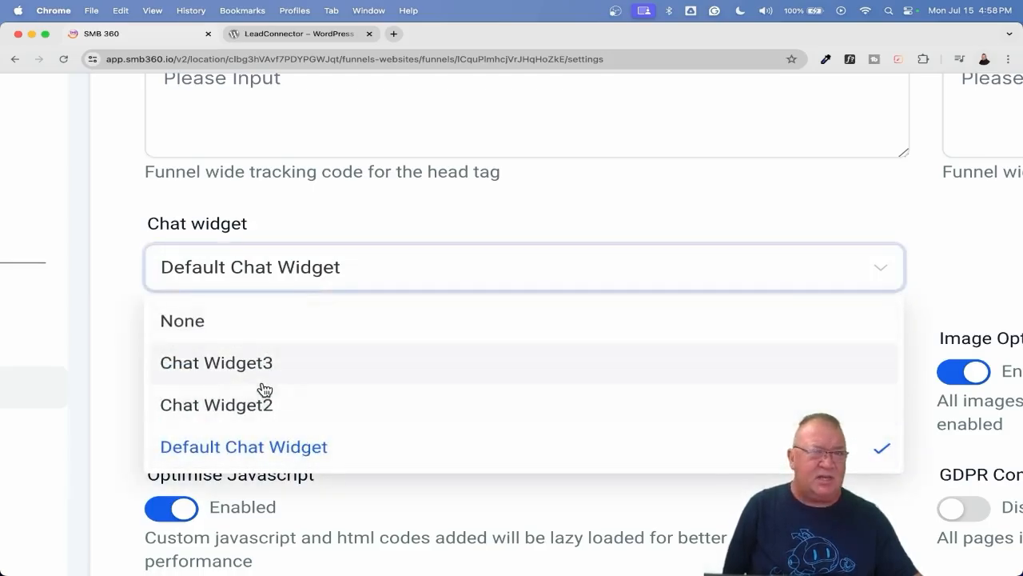
{"action": "mouse_move", "coordinate": [288, 446]}
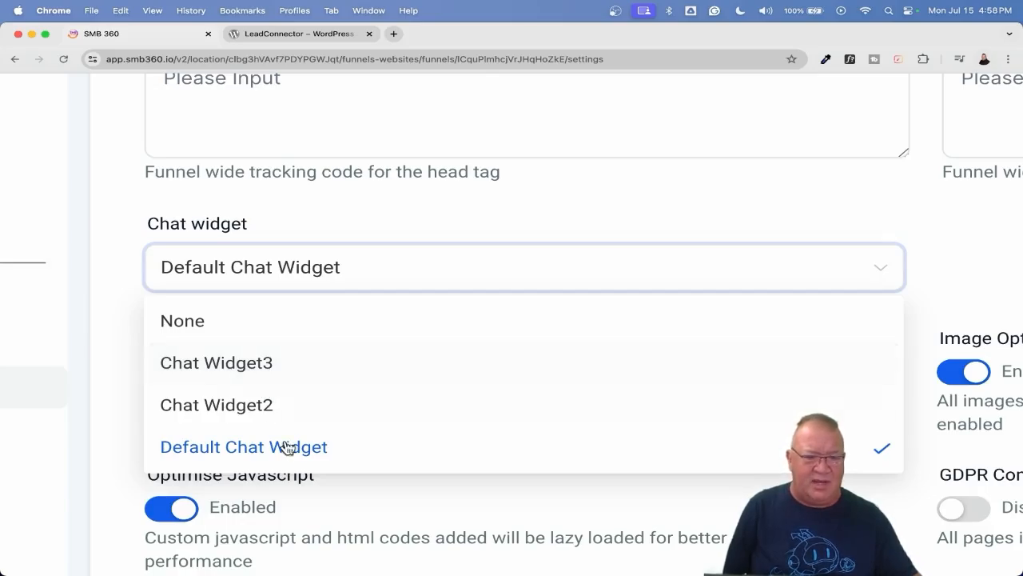
{"action": "left_click", "coordinate": [243, 446]}
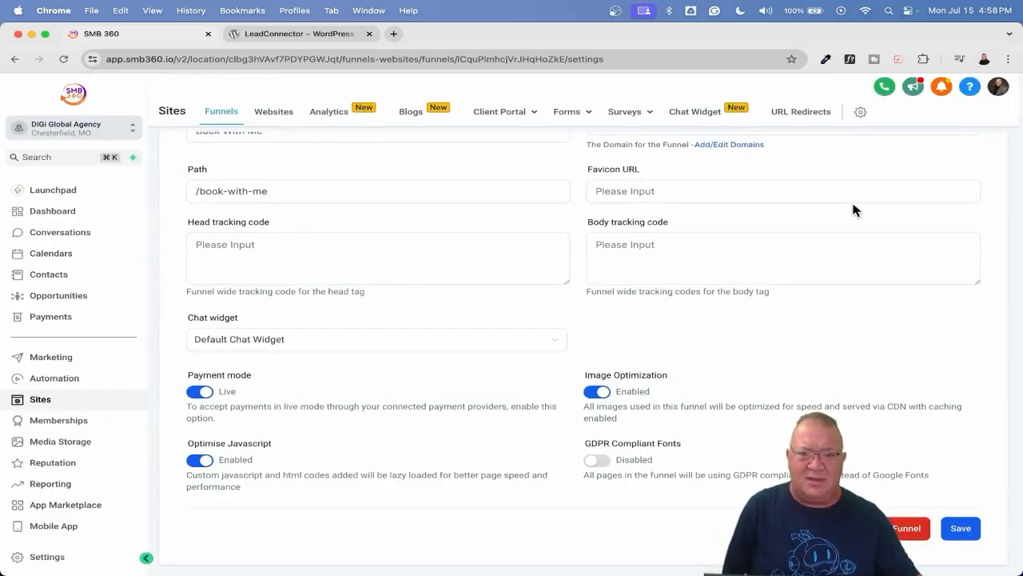
{"action": "scroll", "scroll_direction": "up", "scroll_amount": 3}
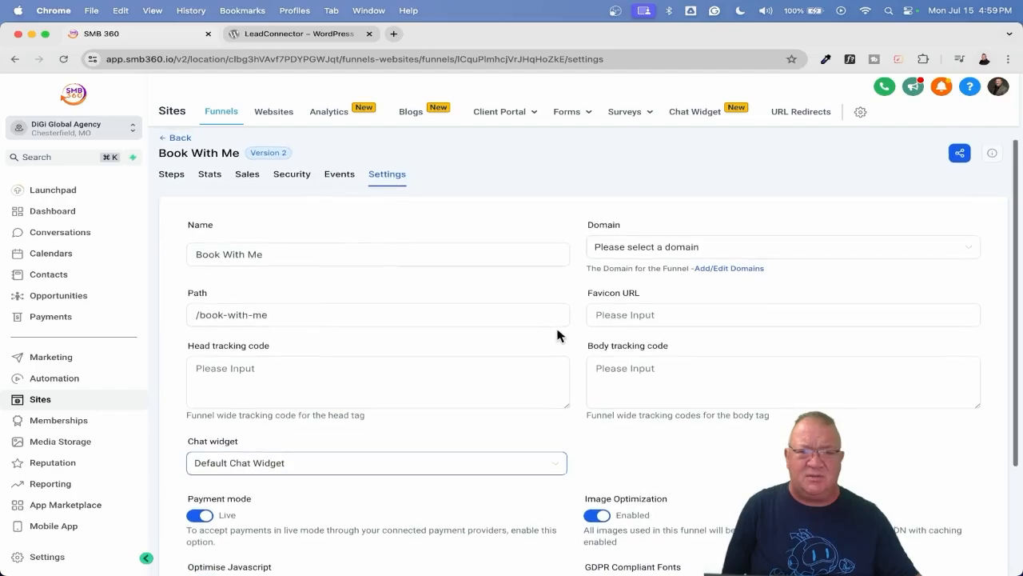
{"action": "scroll", "scroll_direction": "down", "scroll_amount": 3}
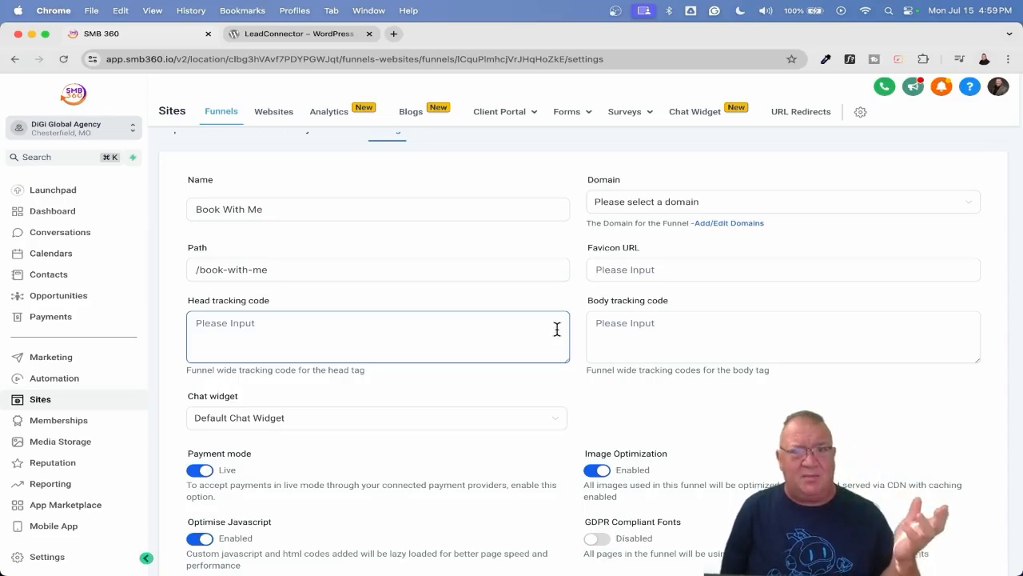
{"action": "mouse_move", "coordinate": [448, 456]}
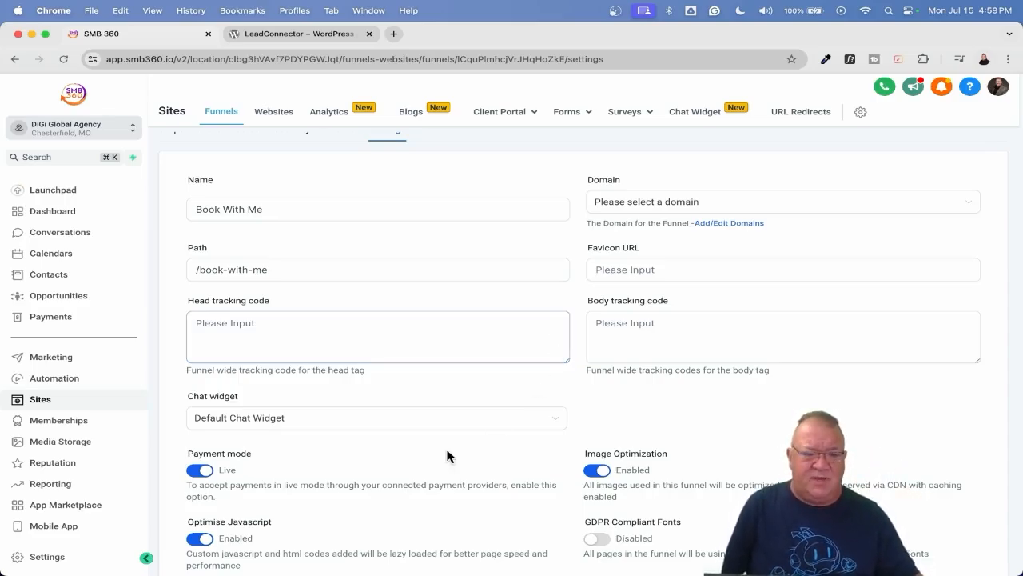
{"action": "mouse_move", "coordinate": [76, 395]}
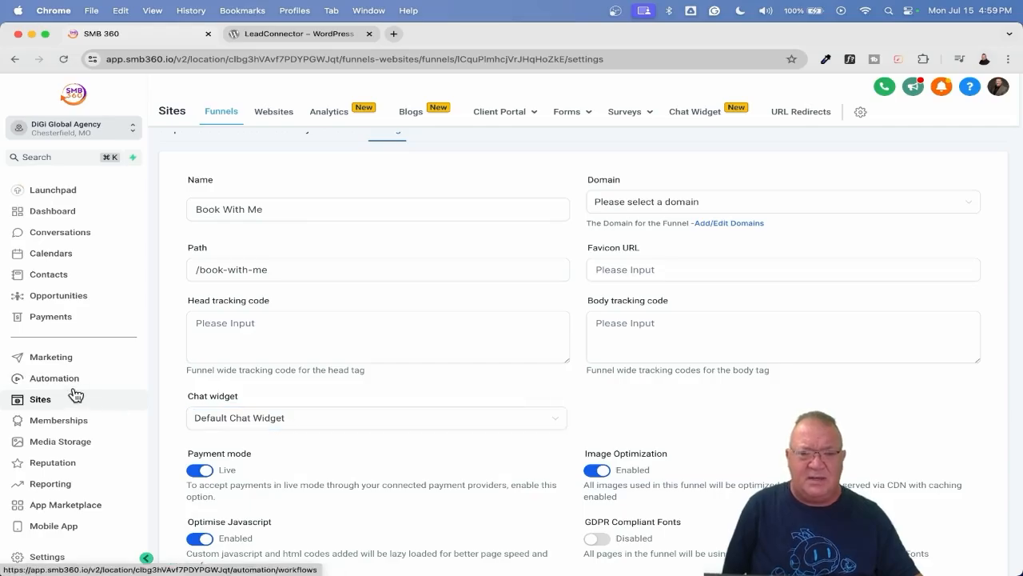
Step: Return to the Chat Widget tab listing Chat Widget3, Chat Widget2 and Default
{"action": "left_click", "coordinate": [693, 111]}
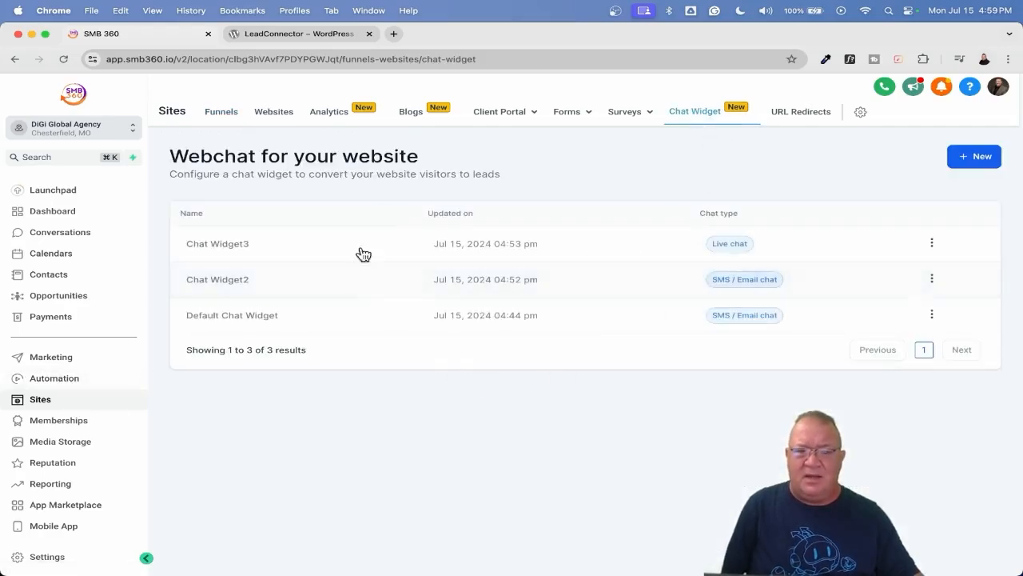
{"action": "mouse_move", "coordinate": [554, 184]}
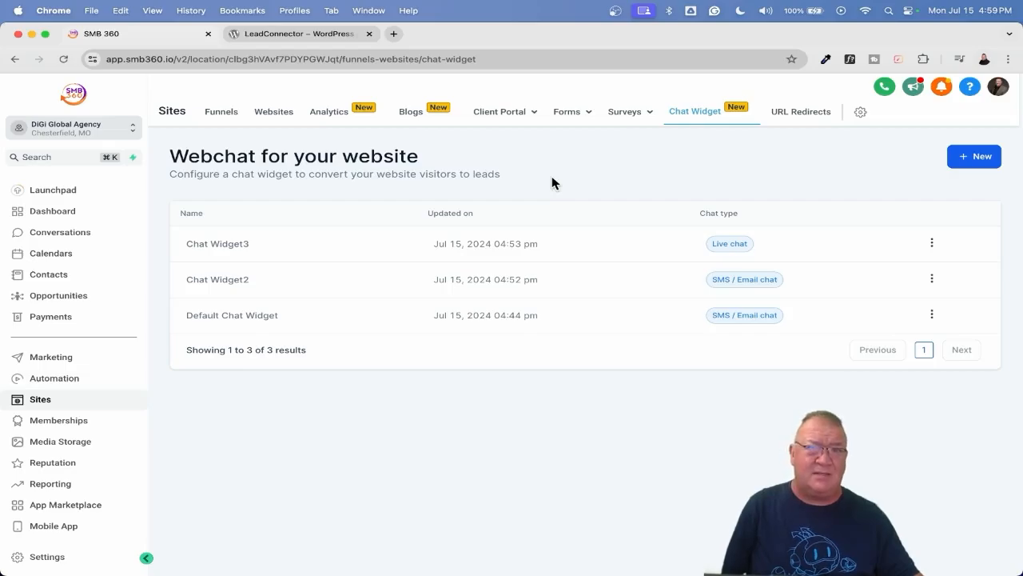
{"action": "mouse_move", "coordinate": [504, 360]}
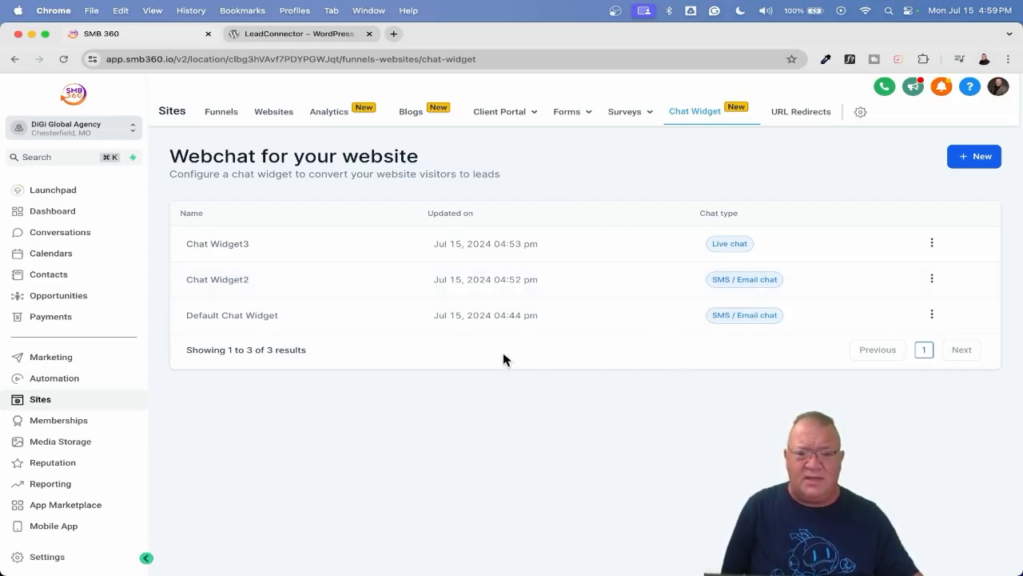
{"action": "mouse_move", "coordinate": [835, 324]}
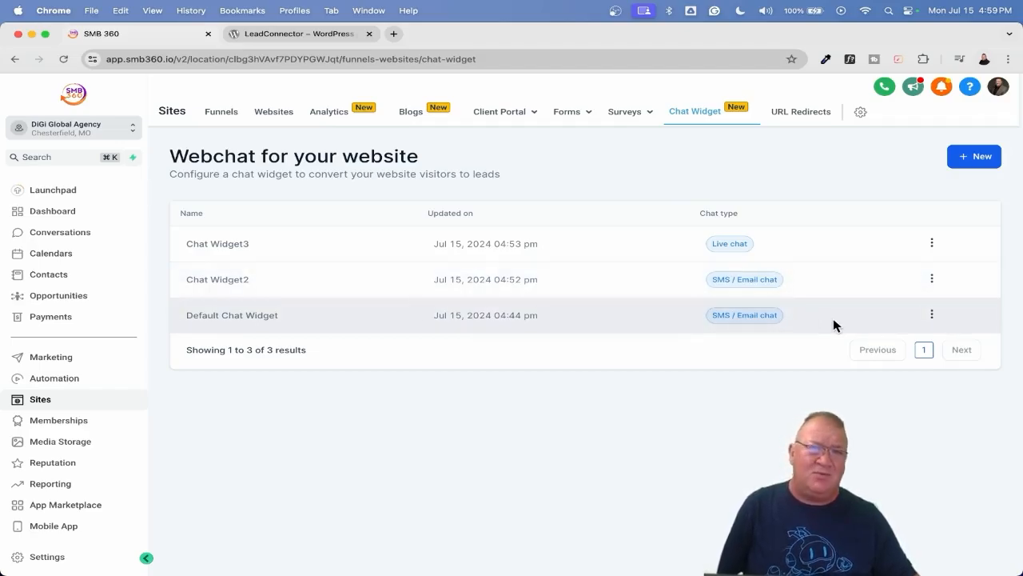
{"action": "mouse_move", "coordinate": [855, 324]}
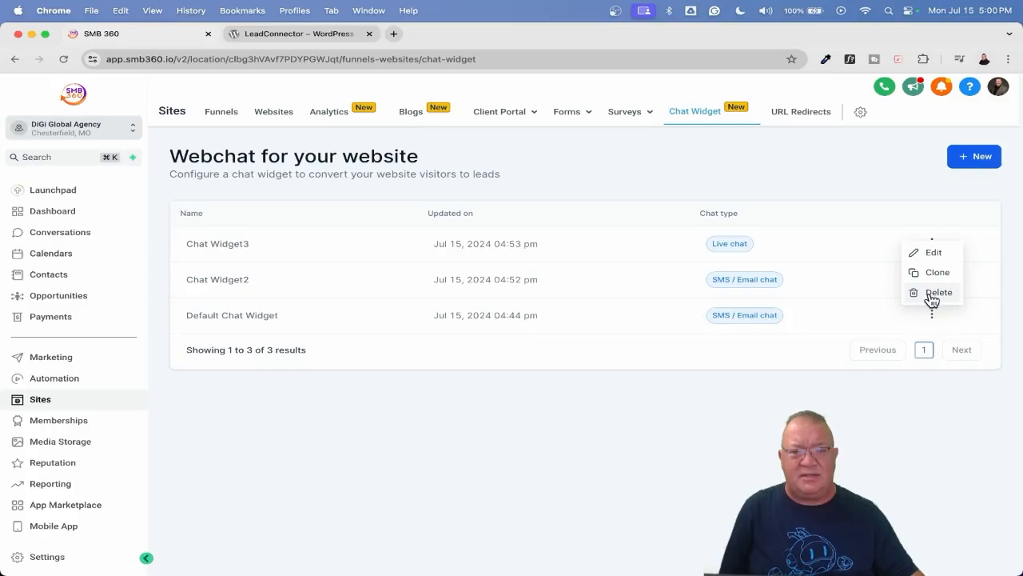
Step: Choose Delete on the Default Chat Widget row
{"action": "left_click", "coordinate": [939, 292]}
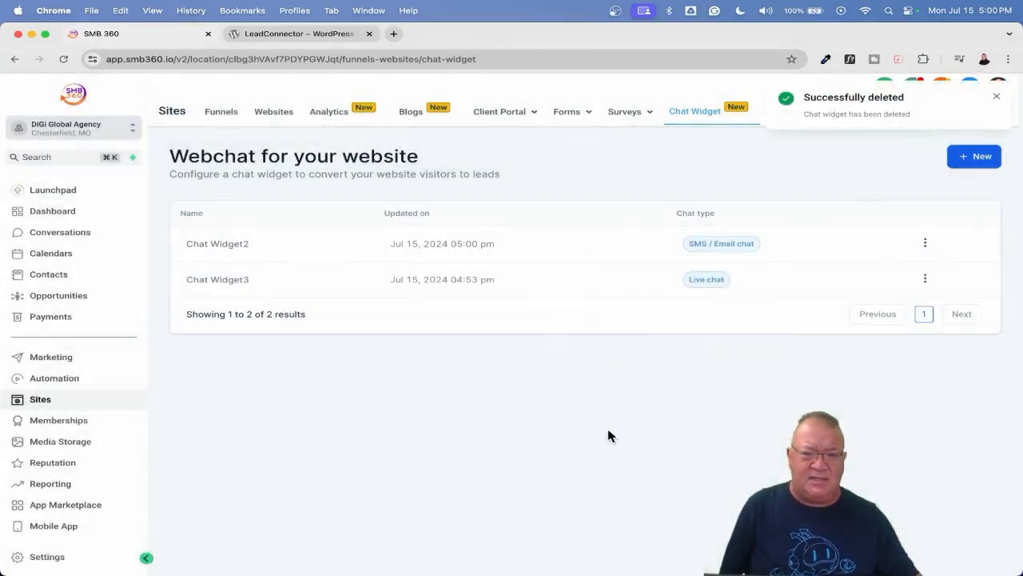
{"action": "mouse_move", "coordinate": [615, 452]}
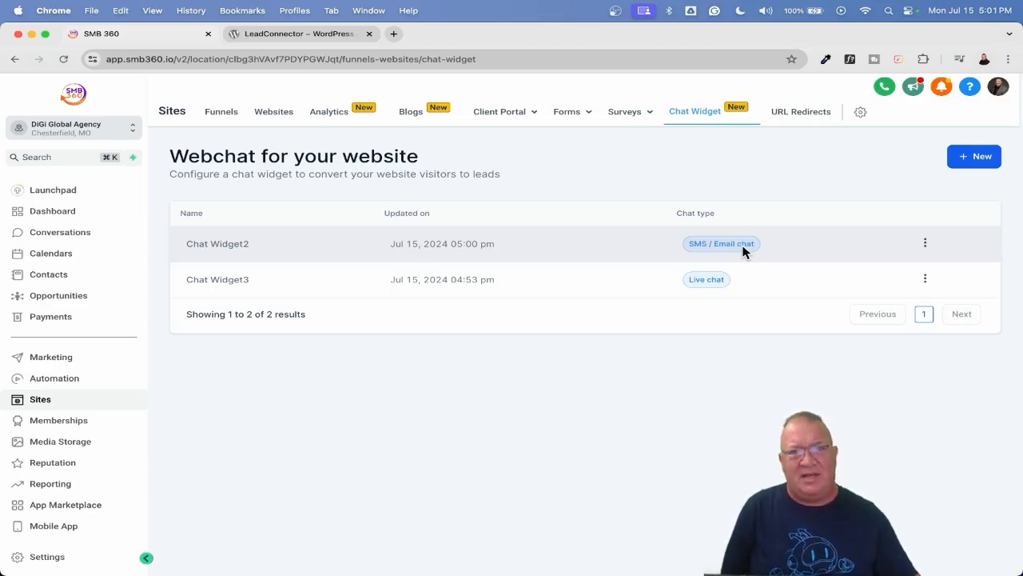
{"action": "mouse_move", "coordinate": [632, 382]}
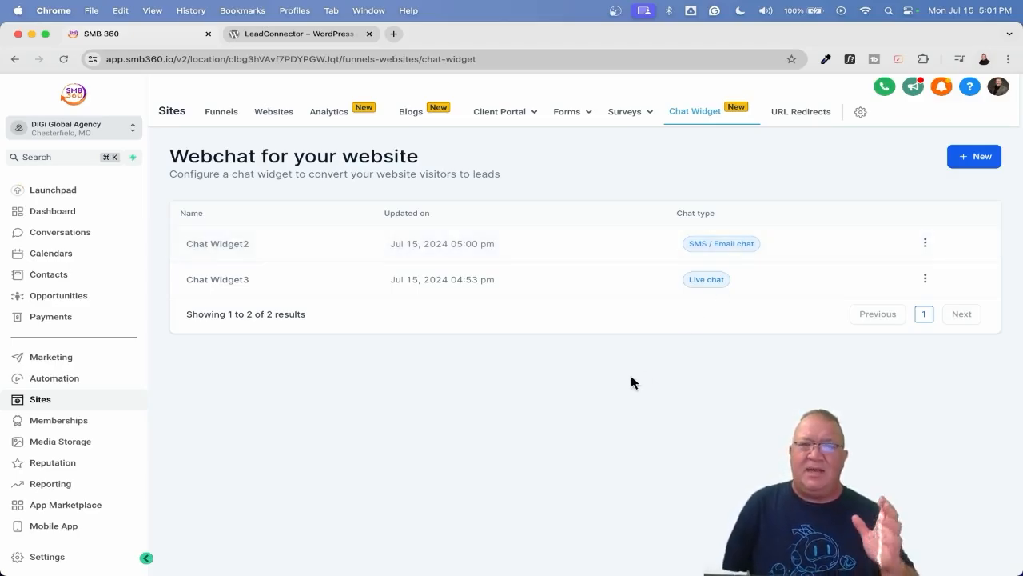